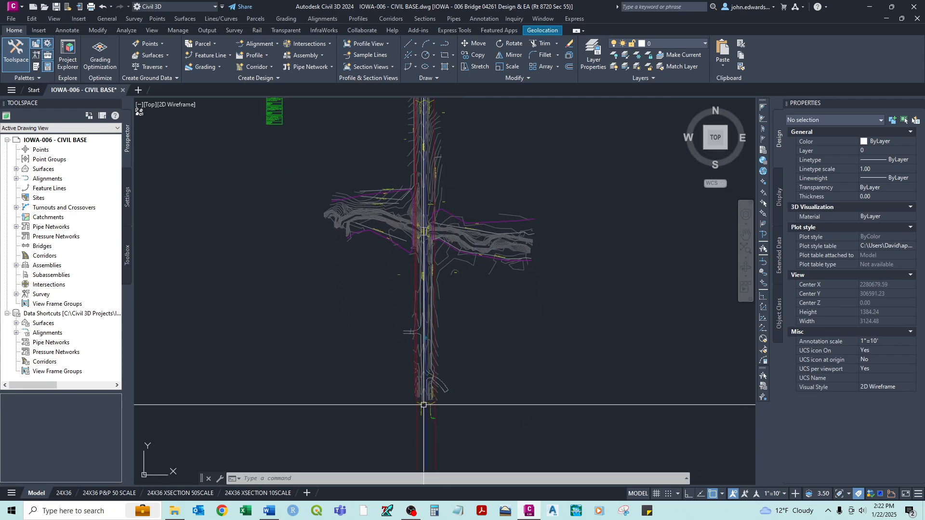
Draw the centerline polyline from the snapped road endpoint through the bridge crossing.
{"action": "scroll", "scroll_direction": "up", "scroll_amount": 3}
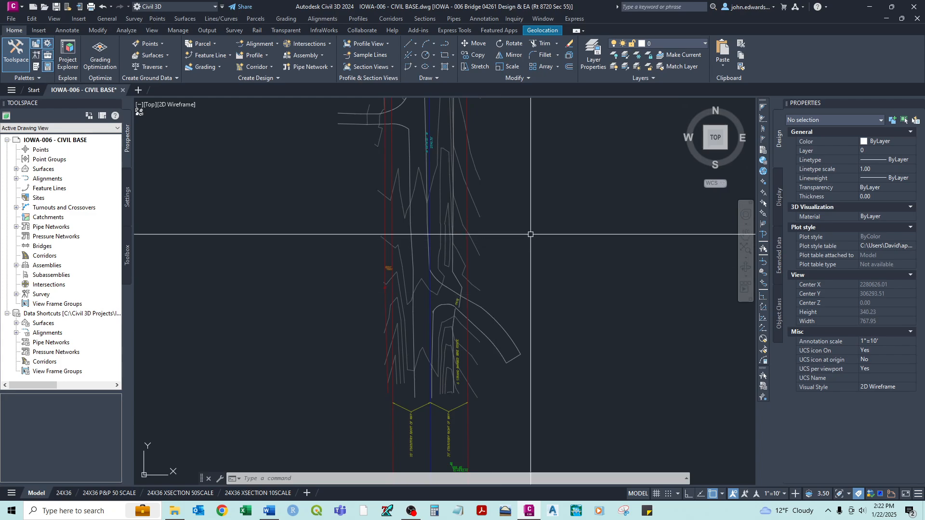
{"action": "mouse_move", "coordinate": [534, 230]}
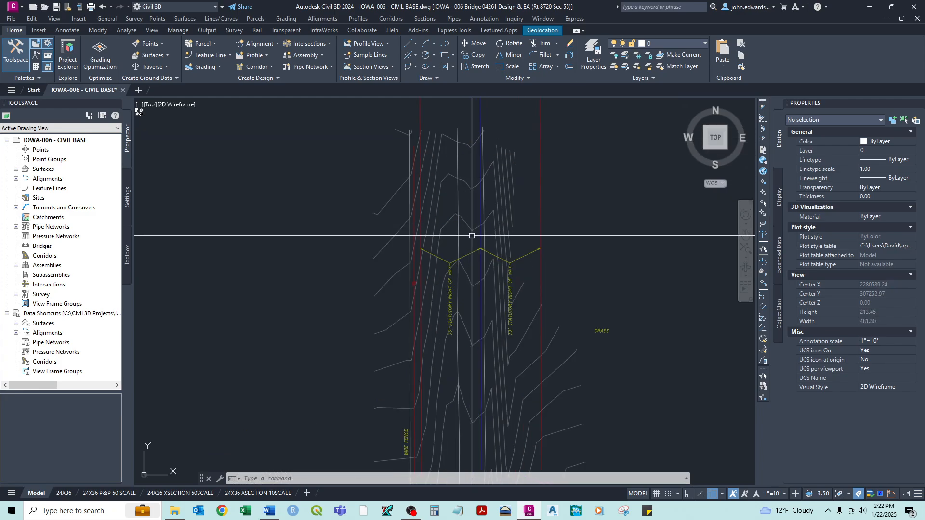
{"action": "mouse_move", "coordinate": [427, 240]}
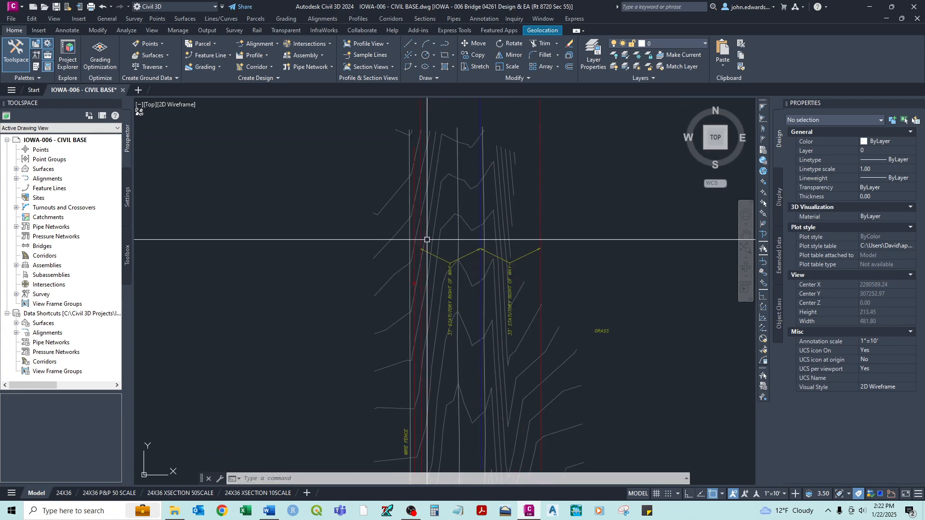
{"action": "mouse_move", "coordinate": [498, 245]}
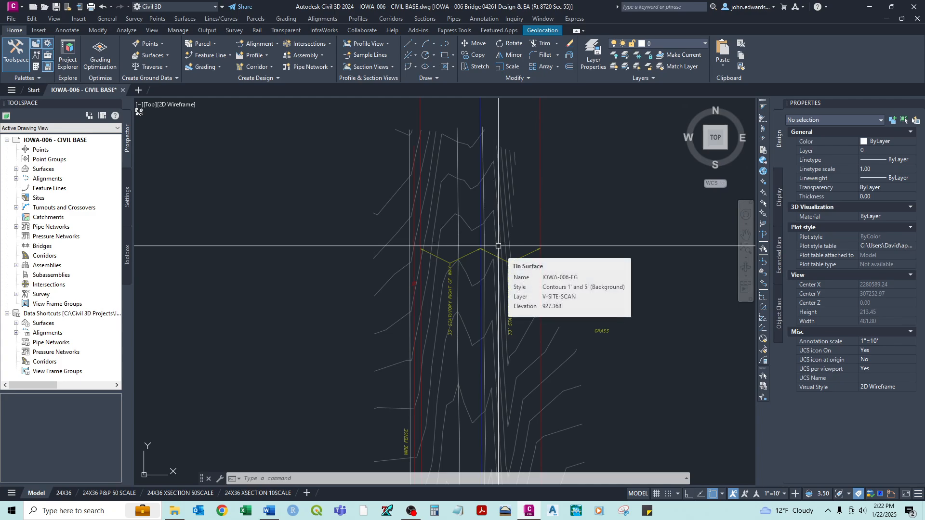
{"action": "mouse_move", "coordinate": [505, 229]}
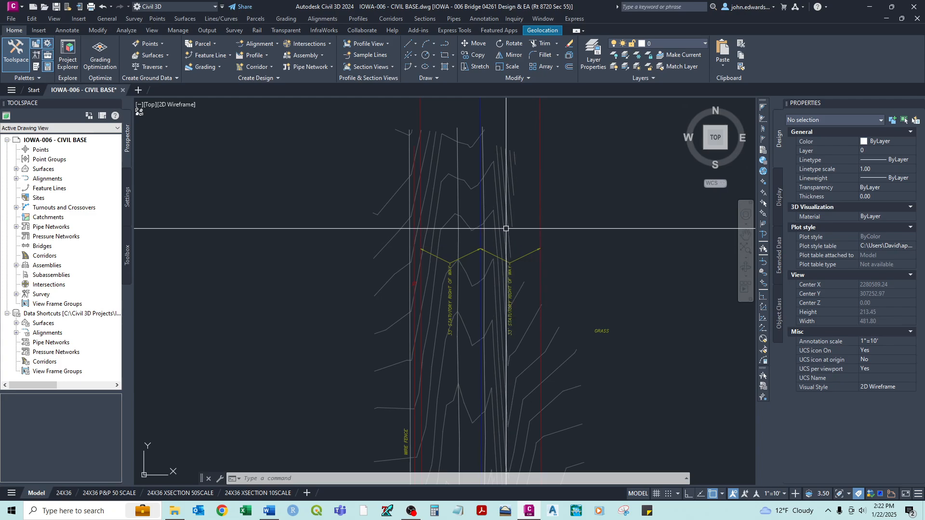
{"action": "scroll", "scroll_direction": "down", "scroll_amount": 3}
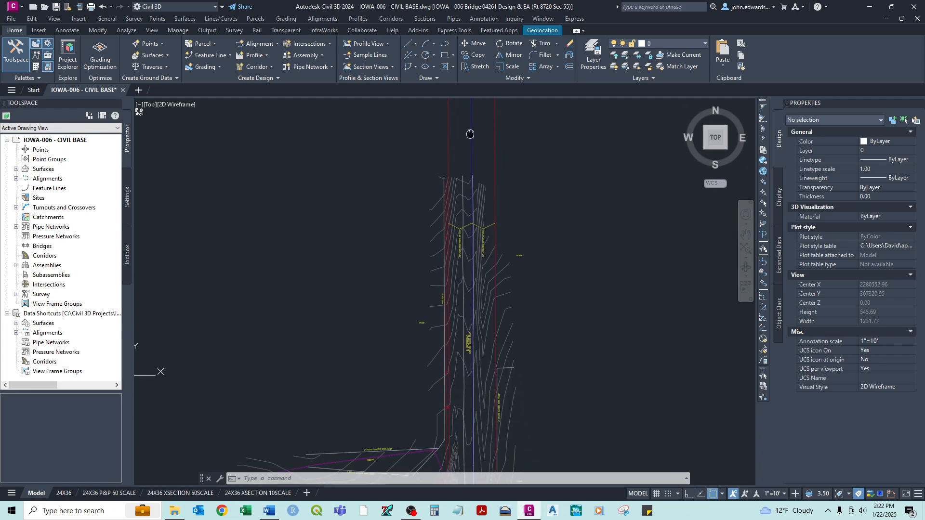
{"action": "scroll", "scroll_direction": "up", "scroll_amount": 3}
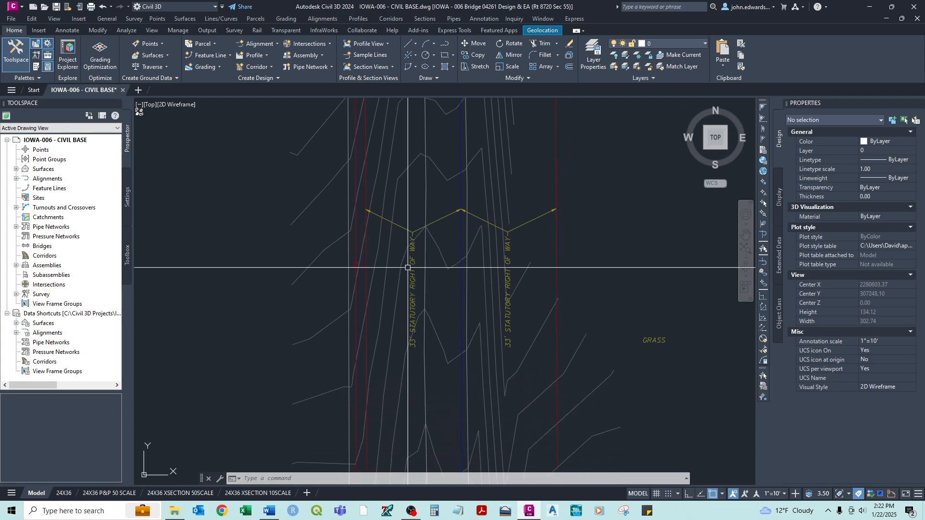
{"action": "mouse_move", "coordinate": [503, 207]}
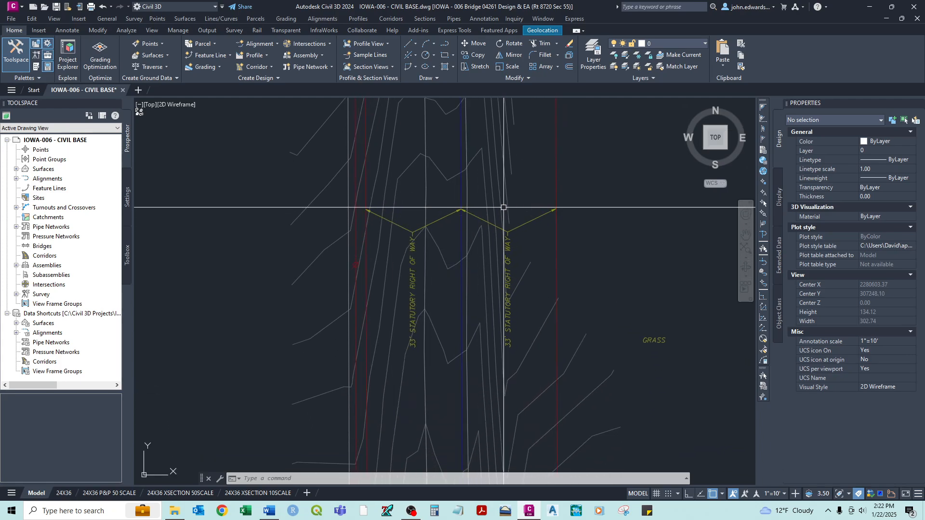
{"action": "mouse_move", "coordinate": [518, 354]}
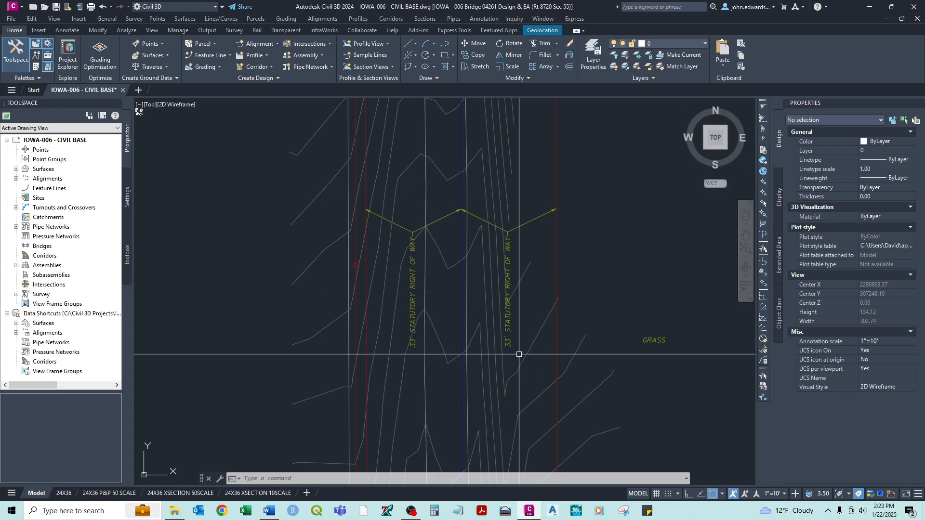
{"action": "mouse_move", "coordinate": [526, 300]}
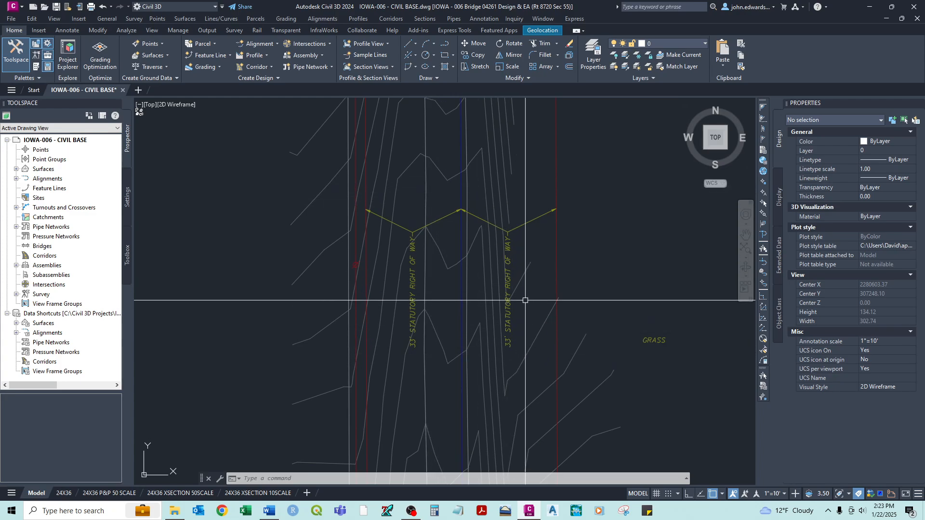
{"action": "scroll", "scroll_direction": "down", "scroll_amount": 3}
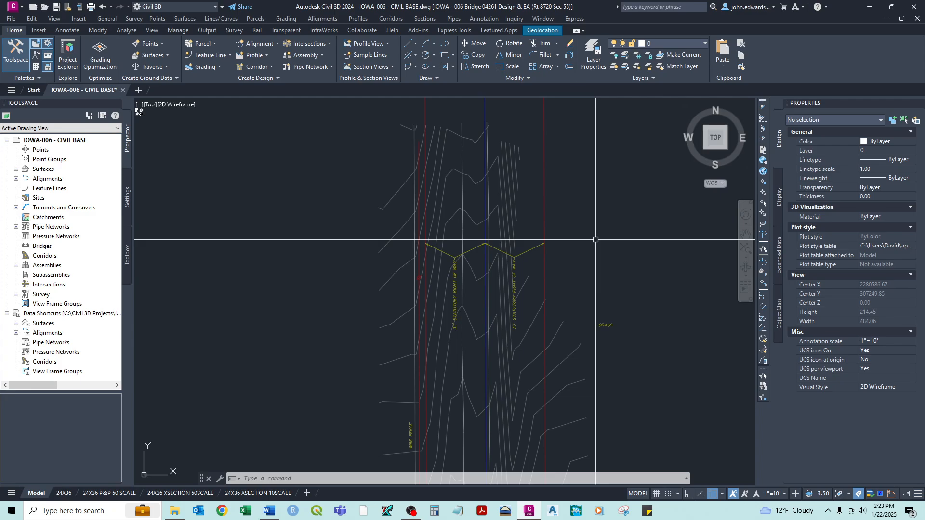
{"action": "mouse_move", "coordinate": [523, 218]}
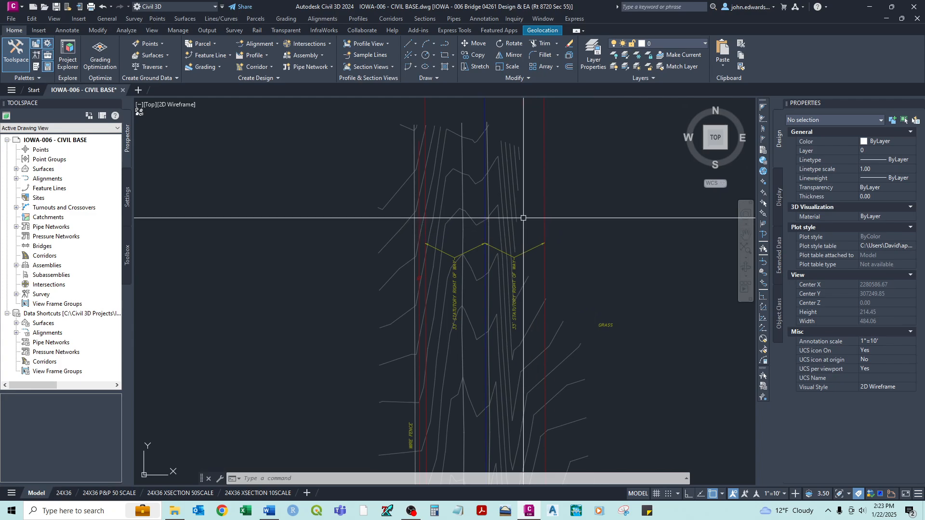
{"action": "mouse_move", "coordinate": [511, 204]}
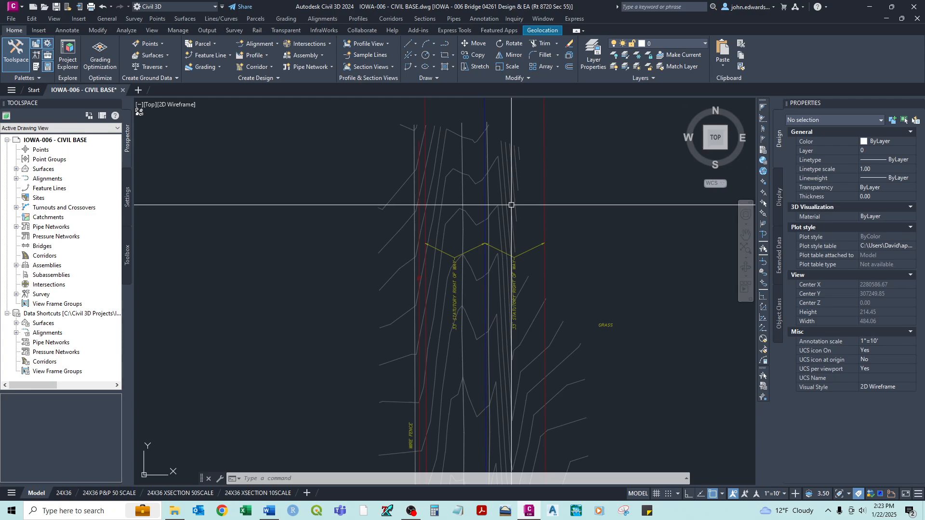
{"action": "mouse_move", "coordinate": [521, 207]}
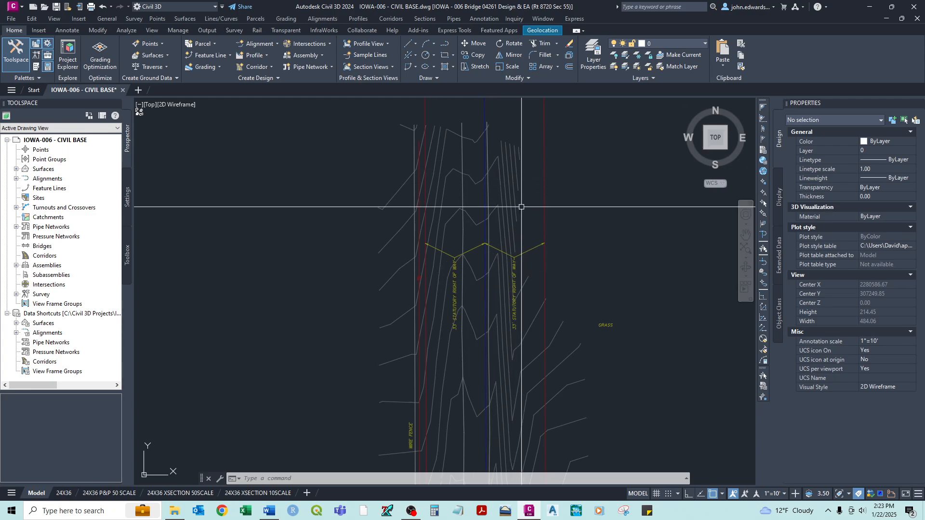
{"action": "mouse_move", "coordinate": [472, 209]}
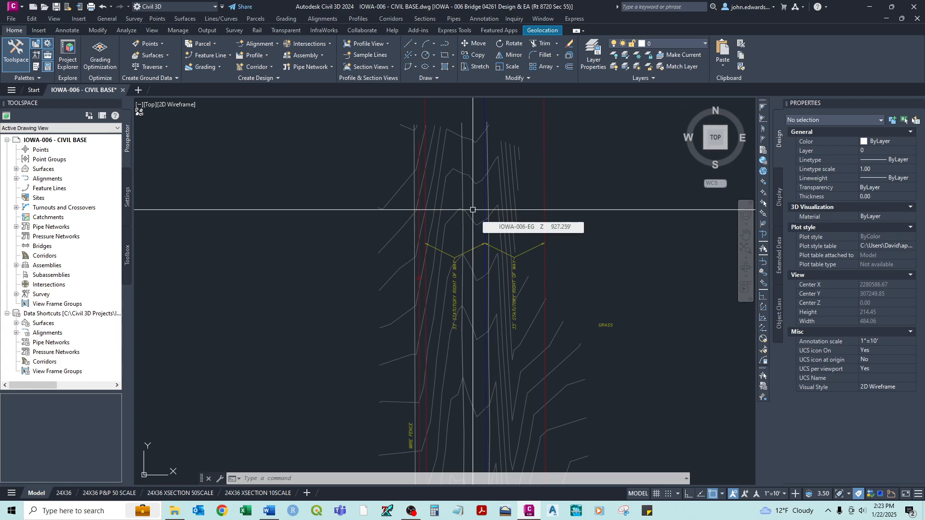
{"action": "mouse_move", "coordinate": [472, 194]}
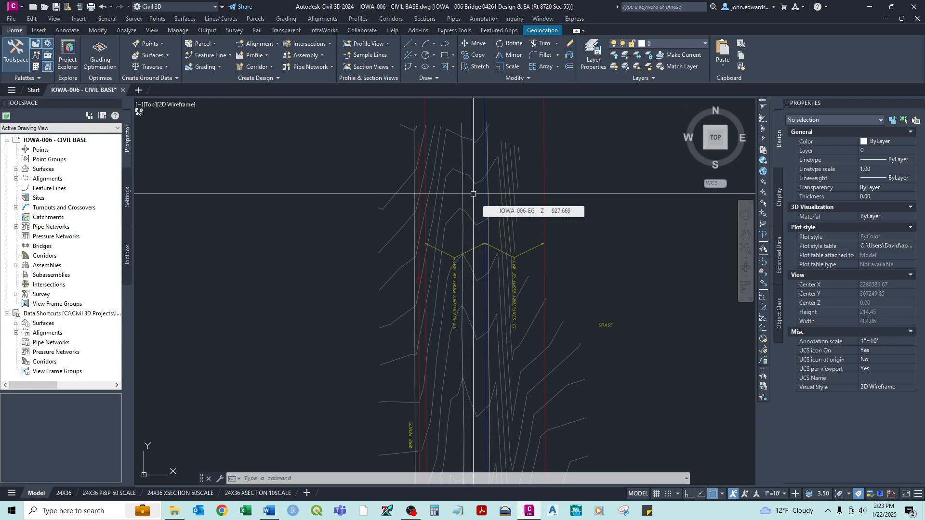
{"action": "scroll", "scroll_direction": "down", "scroll_amount": 3}
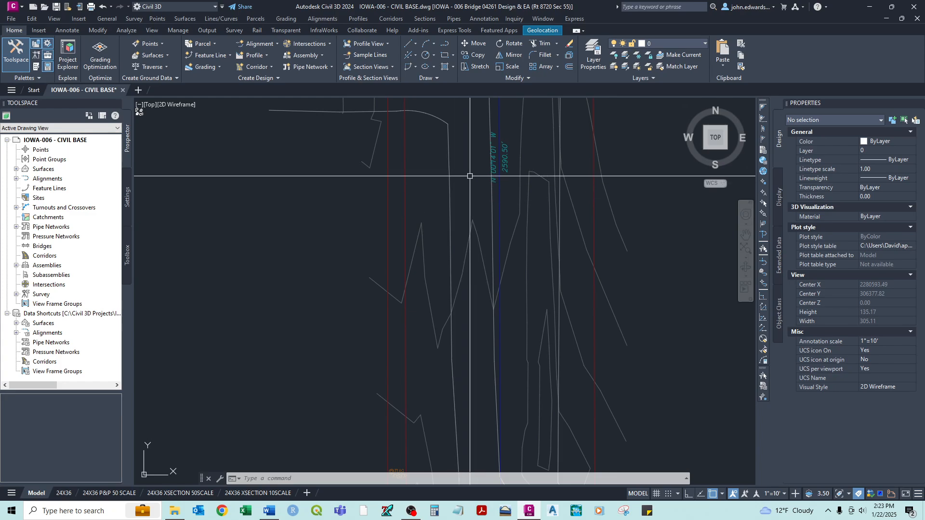
{"action": "mouse_move", "coordinate": [456, 180]}
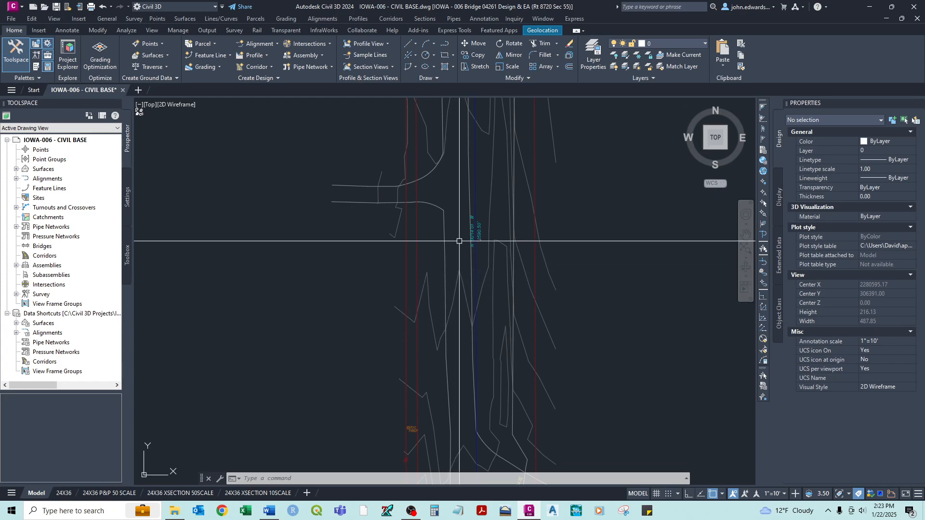
{"action": "mouse_move", "coordinate": [465, 222]}
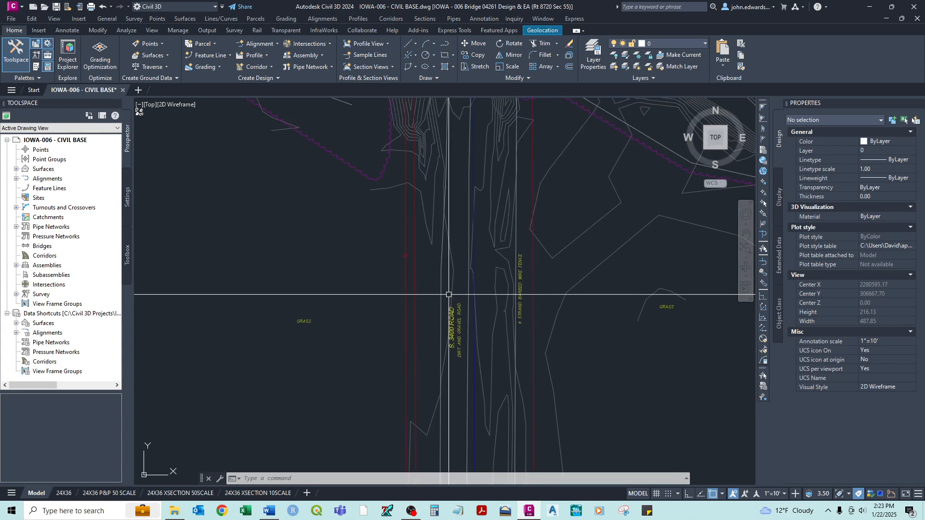
{"action": "scroll", "scroll_direction": "down", "scroll_amount": 3}
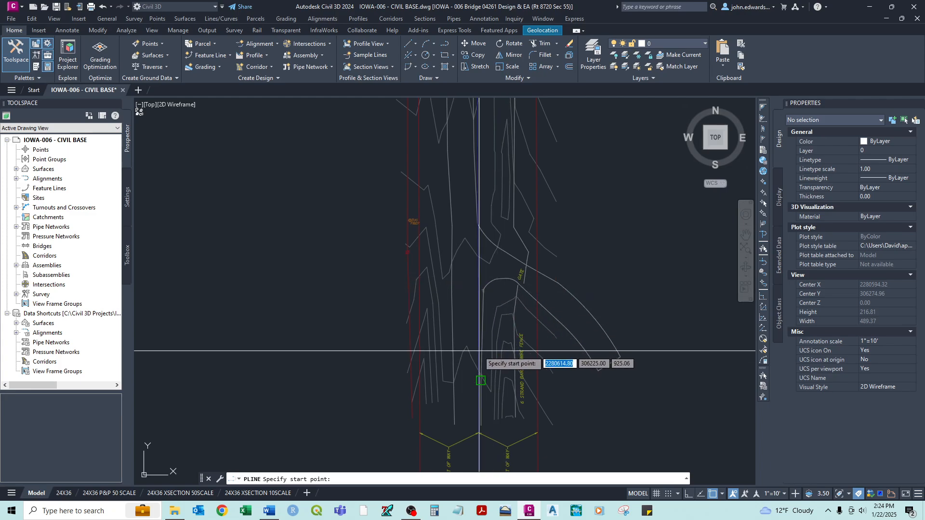
{"action": "scroll", "scroll_direction": "up", "scroll_amount": 3}
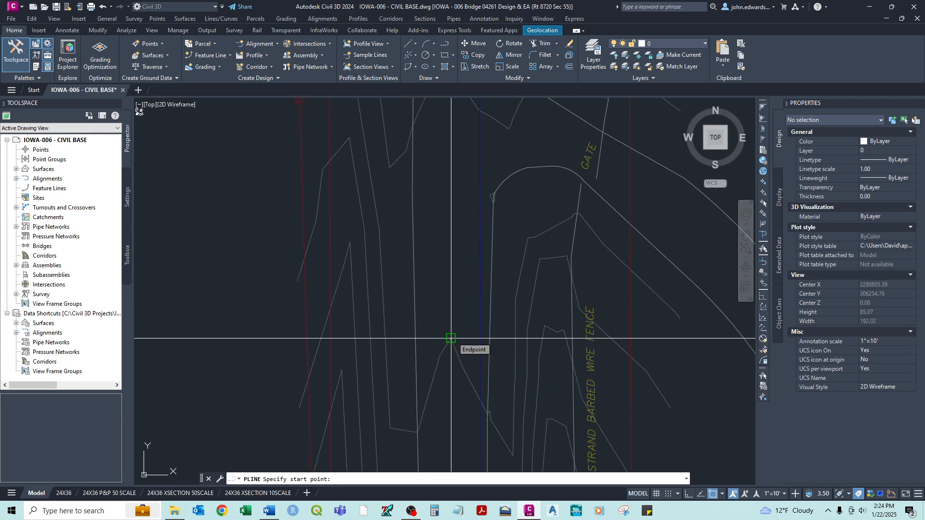
{"action": "left_click", "coordinate": [451, 338]}
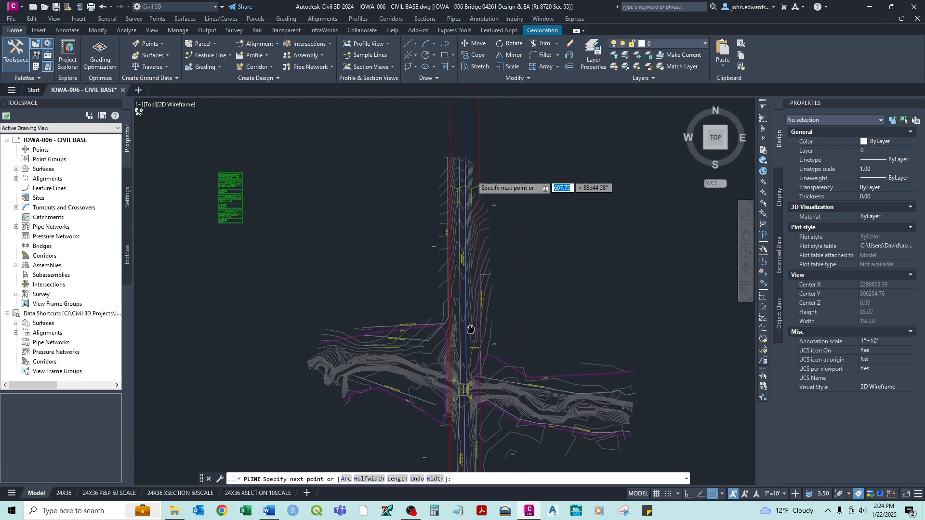
{"action": "scroll", "scroll_direction": "up", "scroll_amount": 3}
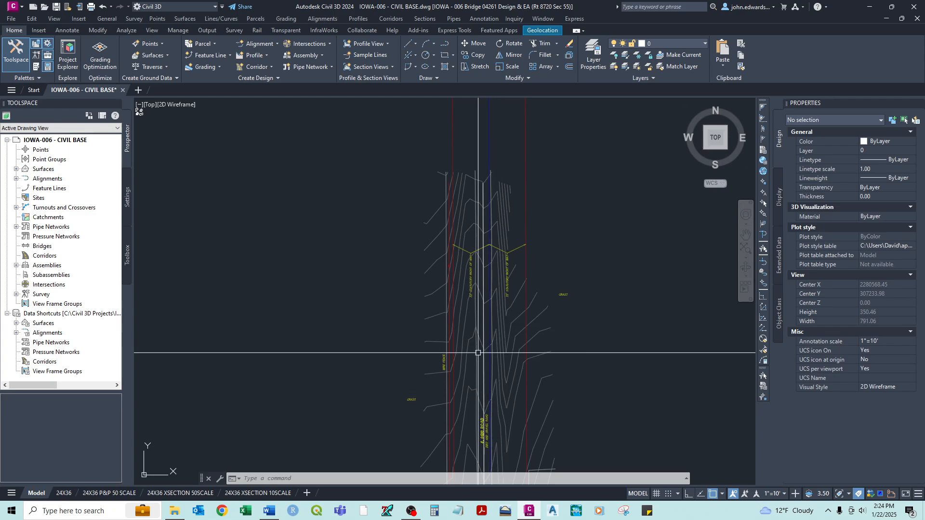
{"action": "scroll", "scroll_direction": "up", "scroll_amount": 3}
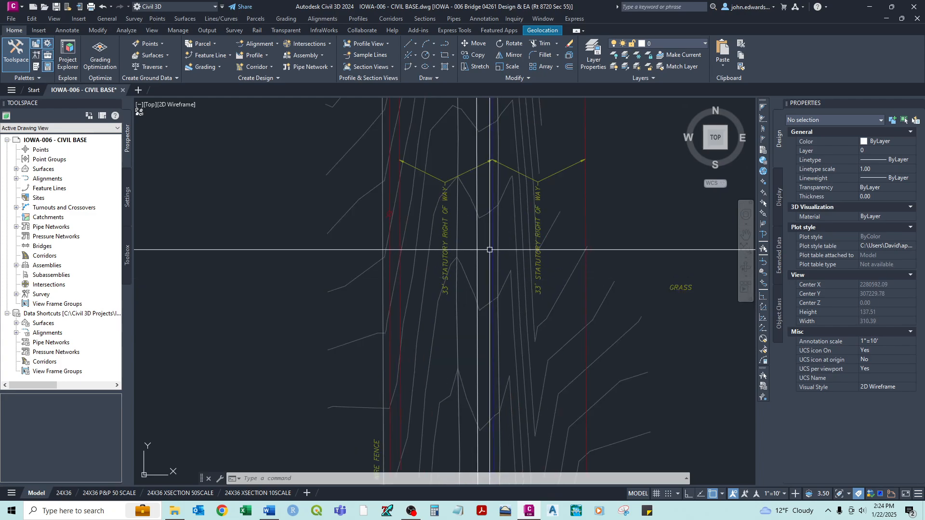
{"action": "mouse_move", "coordinate": [503, 266]}
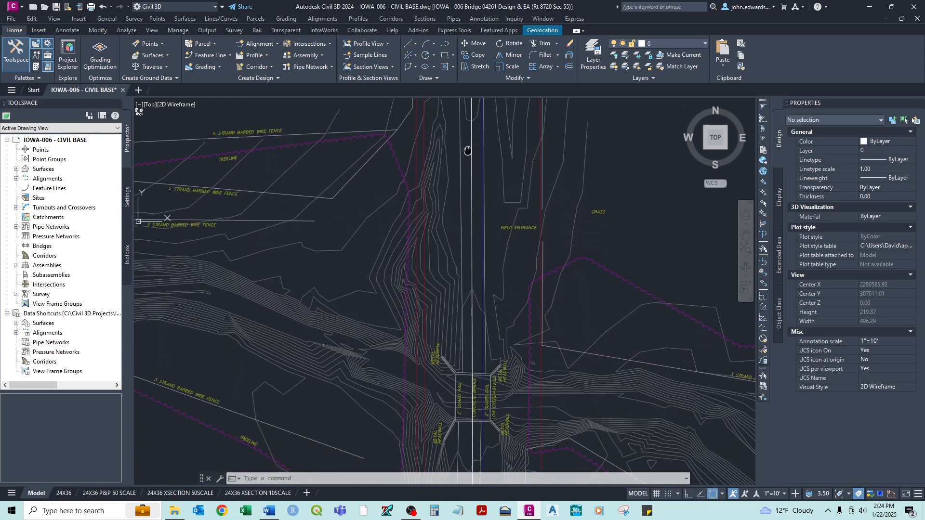
{"action": "scroll", "scroll_direction": "up", "scroll_amount": 3}
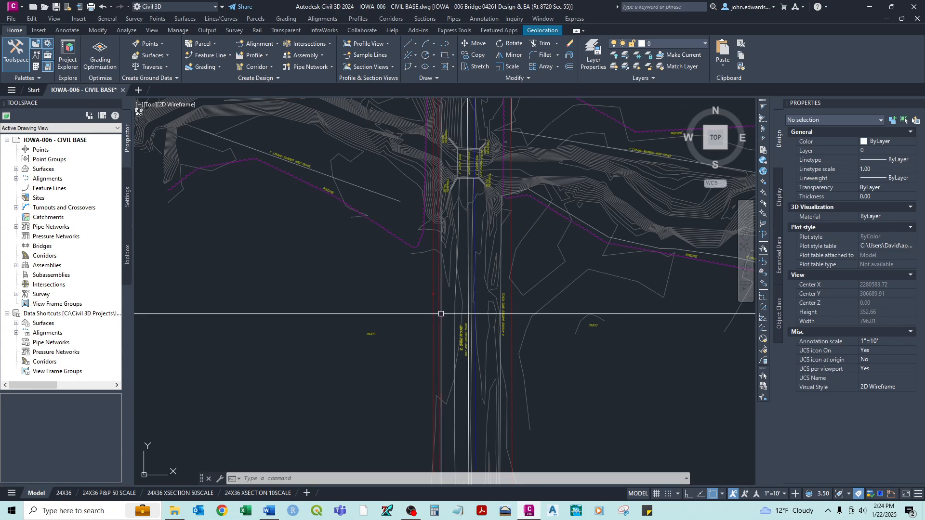
Show the aerial map imagery under the site, then switch the online map off again.
{"action": "left_click", "coordinate": [540, 30]}
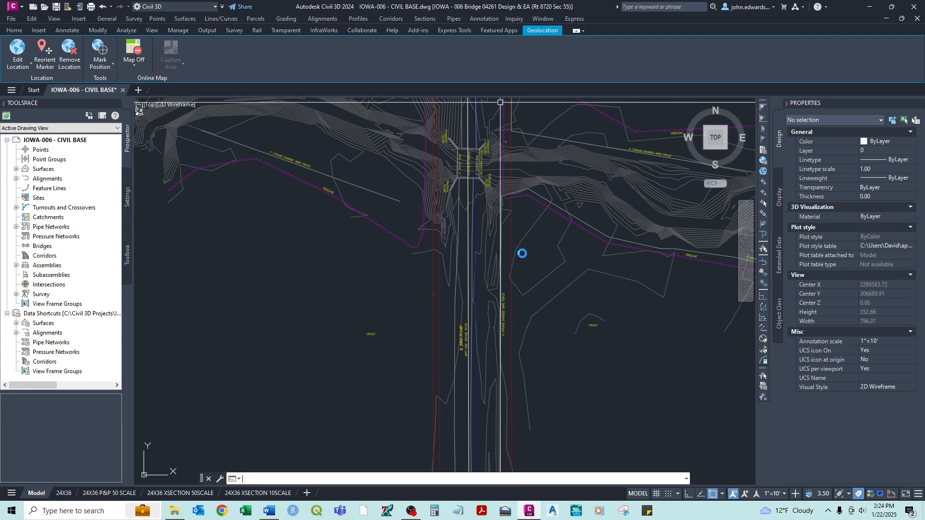
{"action": "left_click", "coordinate": [134, 53]}
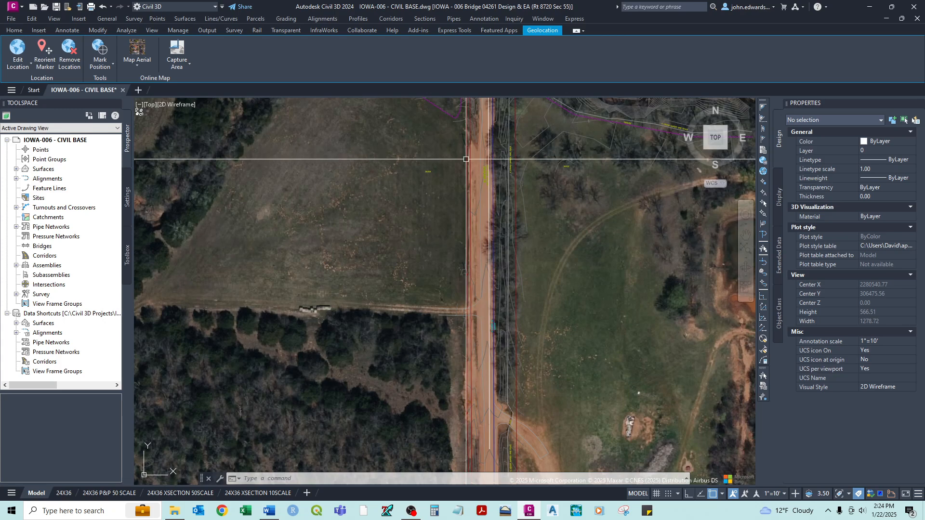
{"action": "mouse_move", "coordinate": [480, 179]}
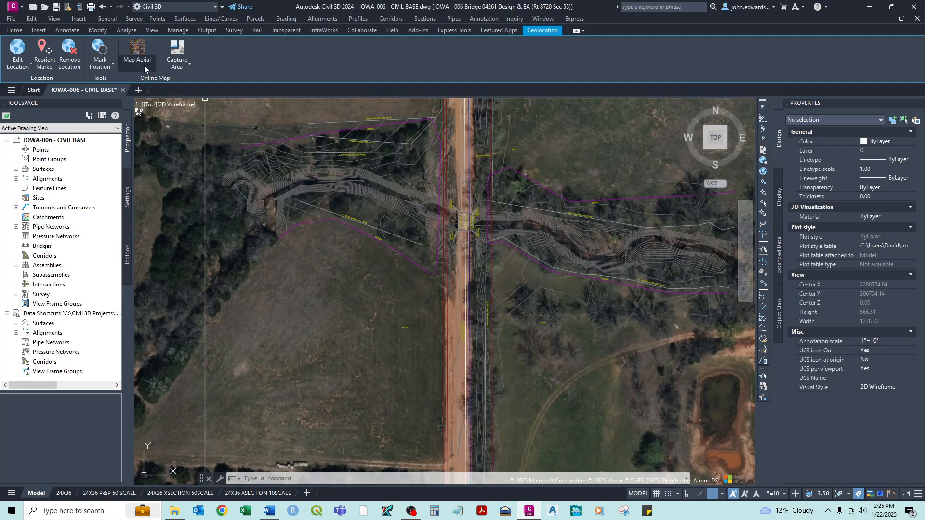
{"action": "left_click", "coordinate": [136, 53]}
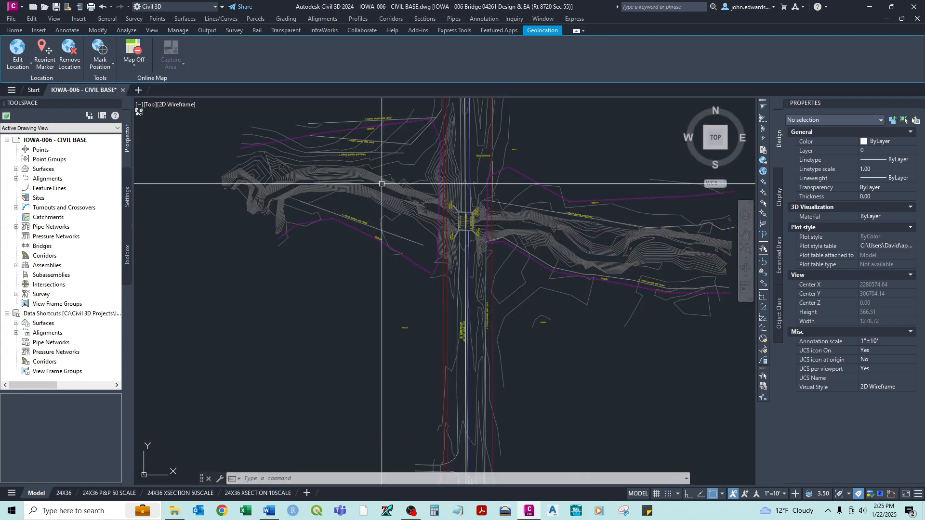
{"action": "scroll", "scroll_direction": "up", "scroll_amount": 3}
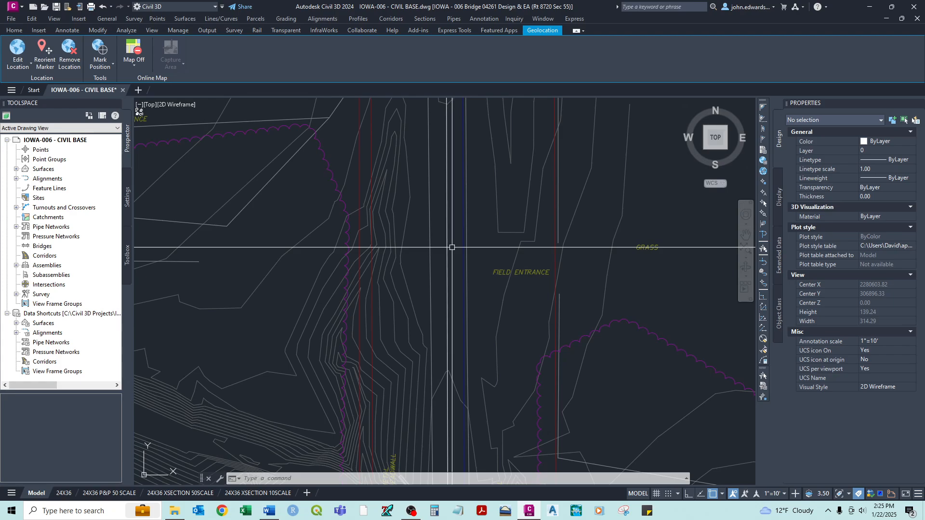
{"action": "mouse_move", "coordinate": [463, 255]}
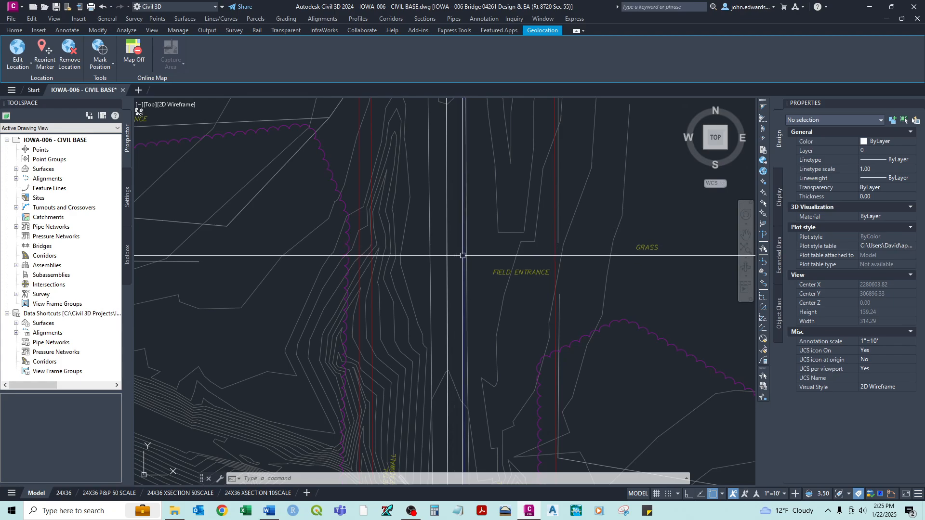
{"action": "scroll", "scroll_direction": "down", "scroll_amount": 3}
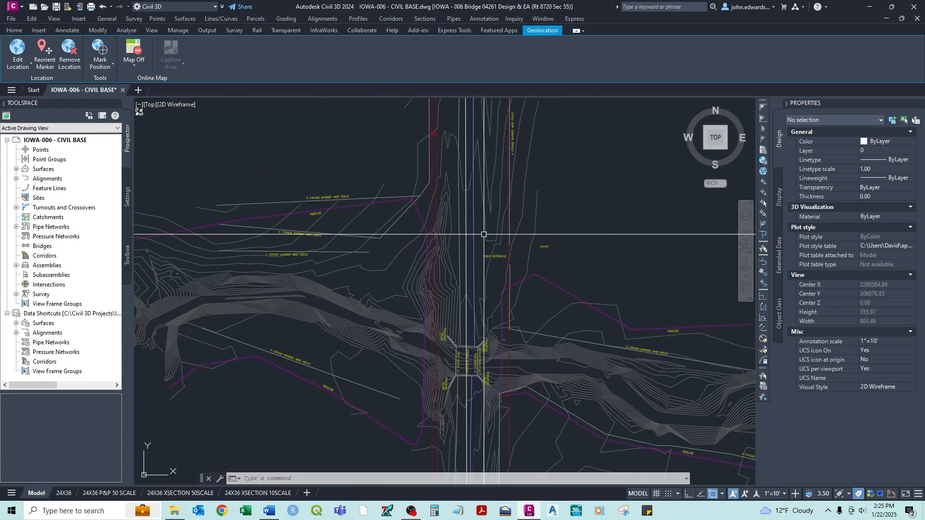
Recolor the road centerline polyline to Yellow via the Properties colour list.
{"action": "scroll", "scroll_direction": "up", "scroll_amount": 3}
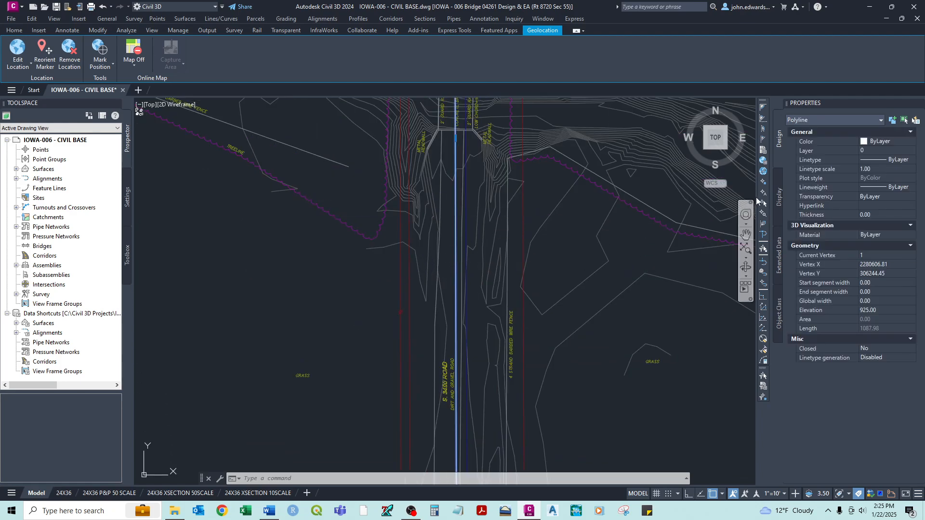
{"action": "left_click", "coordinate": [911, 141]}
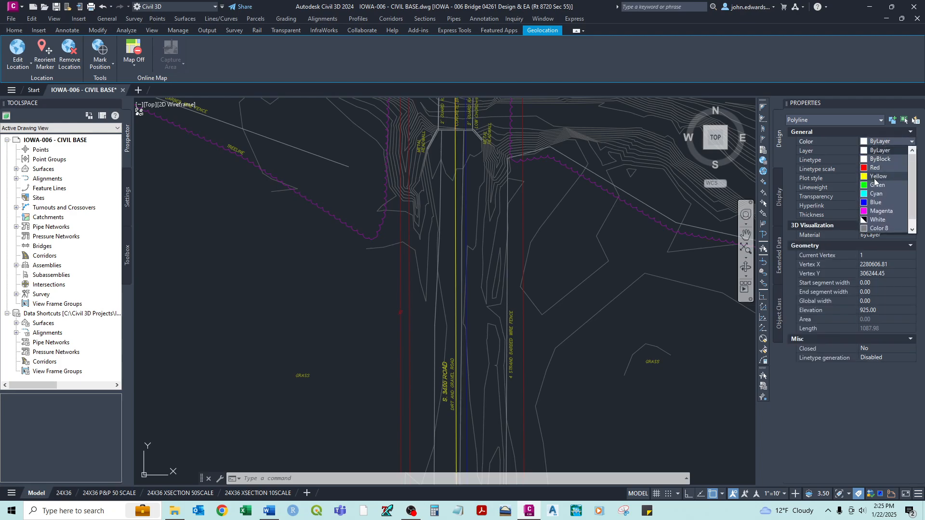
{"action": "left_click", "coordinate": [523, 317]}
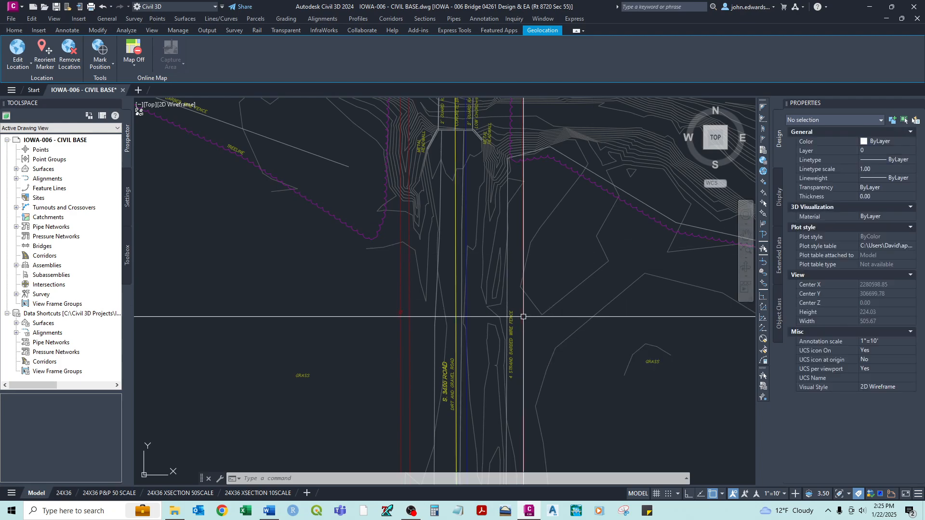
{"action": "scroll", "scroll_direction": "down", "scroll_amount": 3}
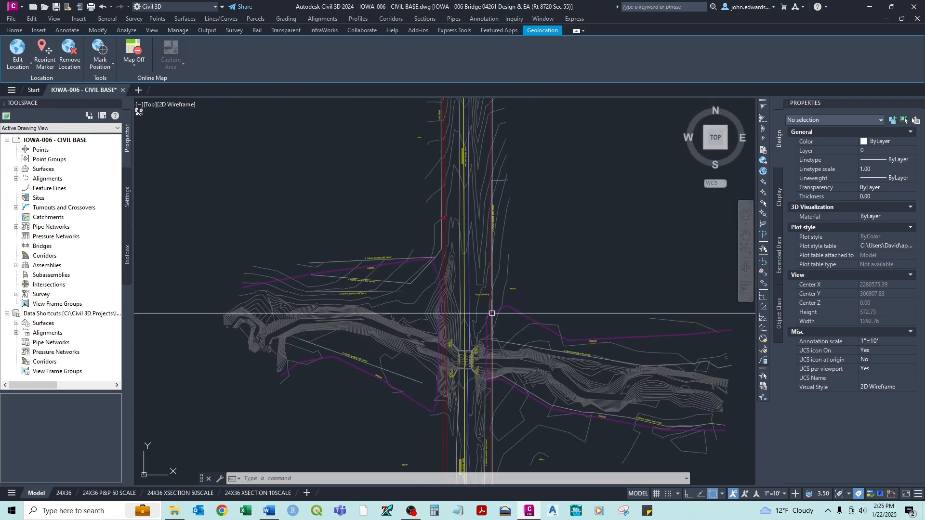
Expand Prospector Surfaces to reveal IOWA-006-EG and return to the Home ribbon.
{"action": "scroll", "scroll_direction": "down", "scroll_amount": 3}
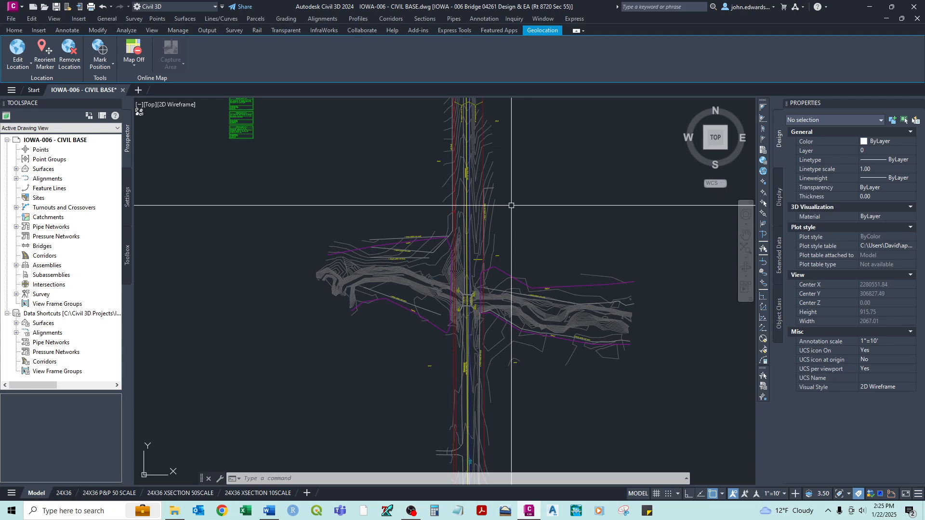
{"action": "mouse_move", "coordinate": [241, 179]}
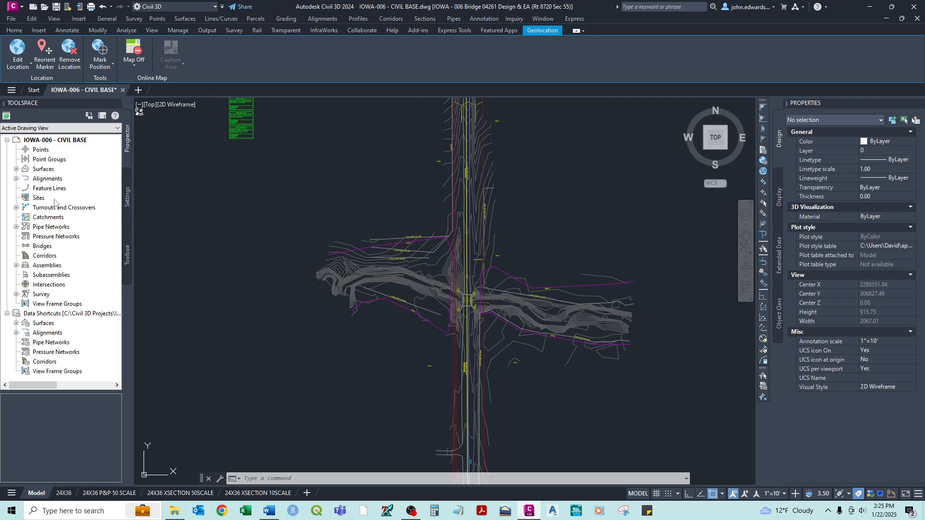
{"action": "left_click", "coordinate": [17, 168]}
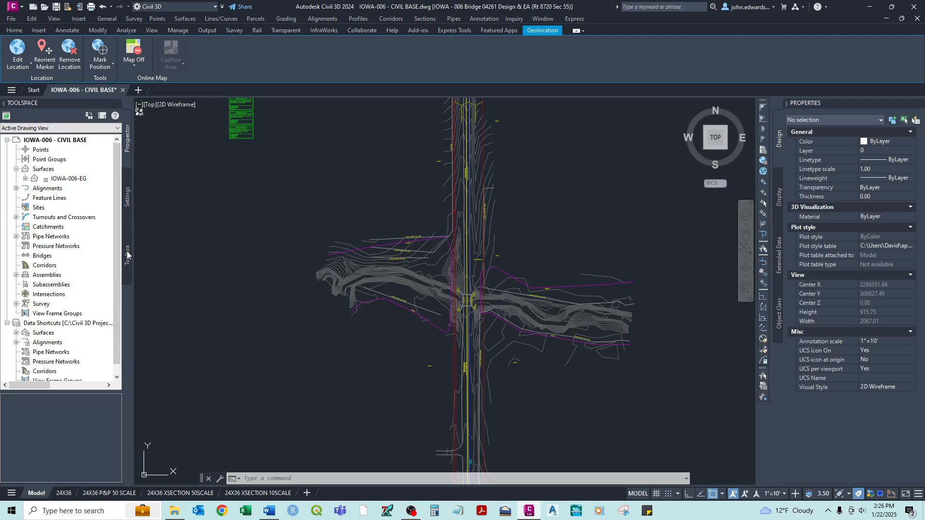
{"action": "left_click", "coordinate": [13, 29]}
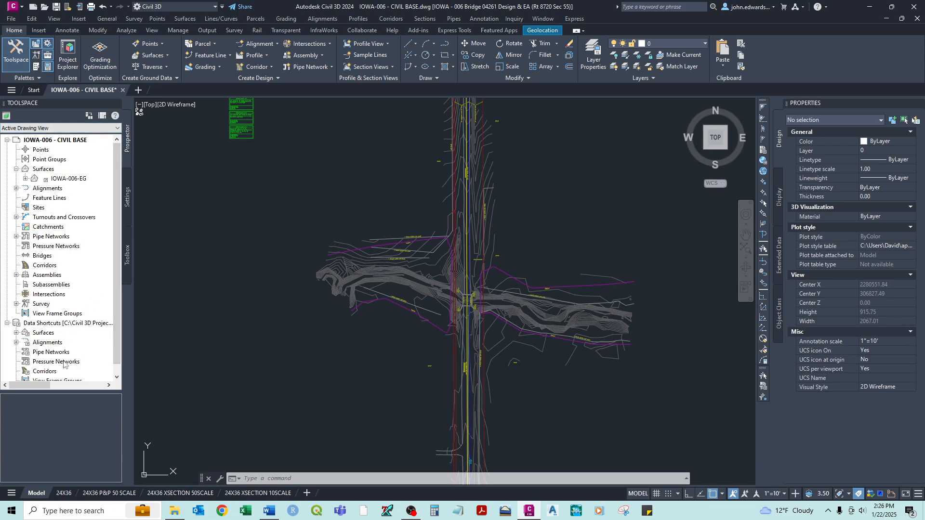
{"action": "mouse_move", "coordinate": [78, 168]}
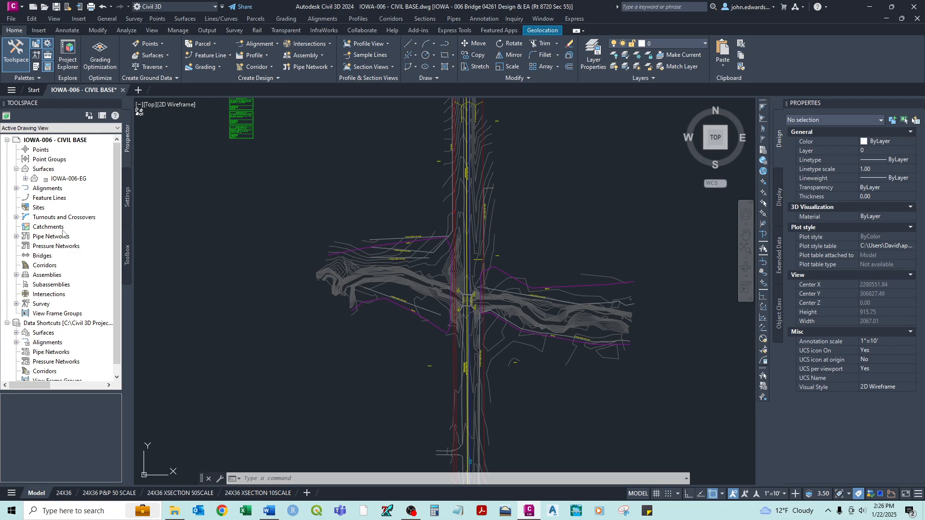
{"action": "mouse_move", "coordinate": [407, 211]}
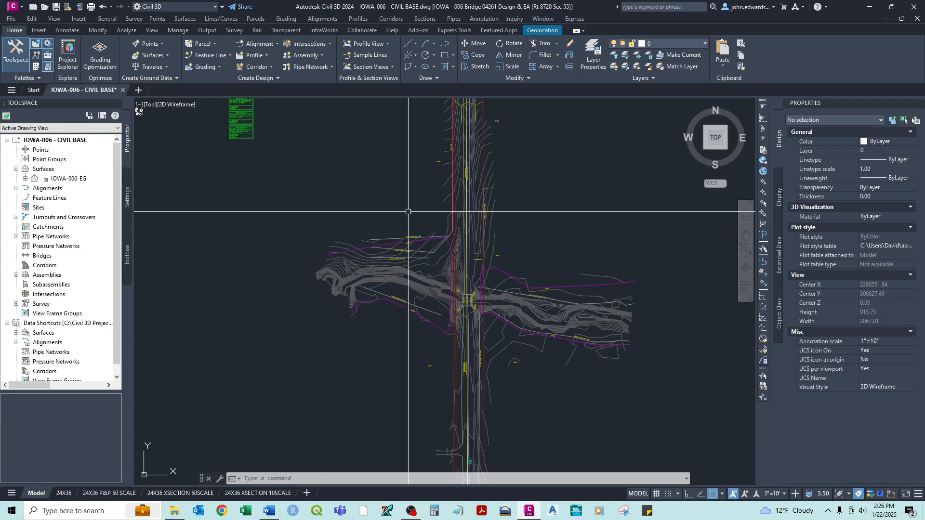
{"action": "mouse_move", "coordinate": [475, 259]}
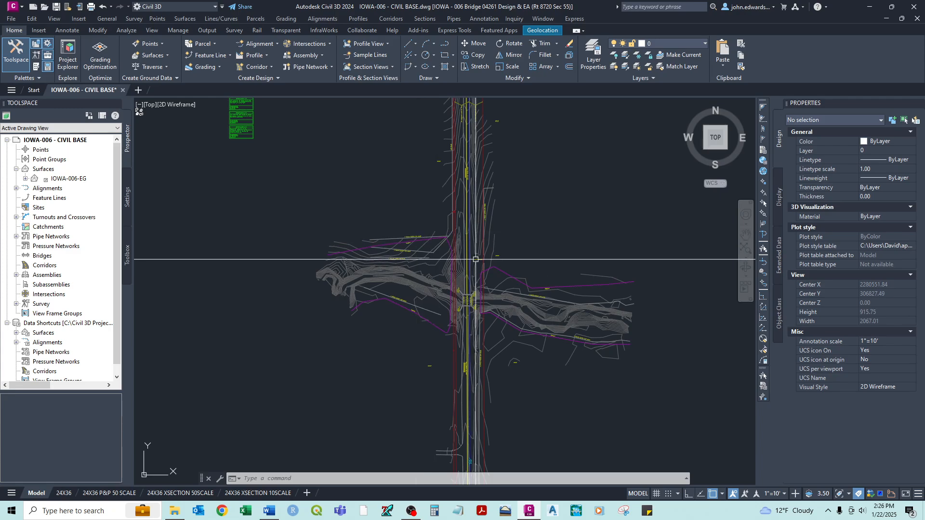
{"action": "mouse_move", "coordinate": [399, 171]}
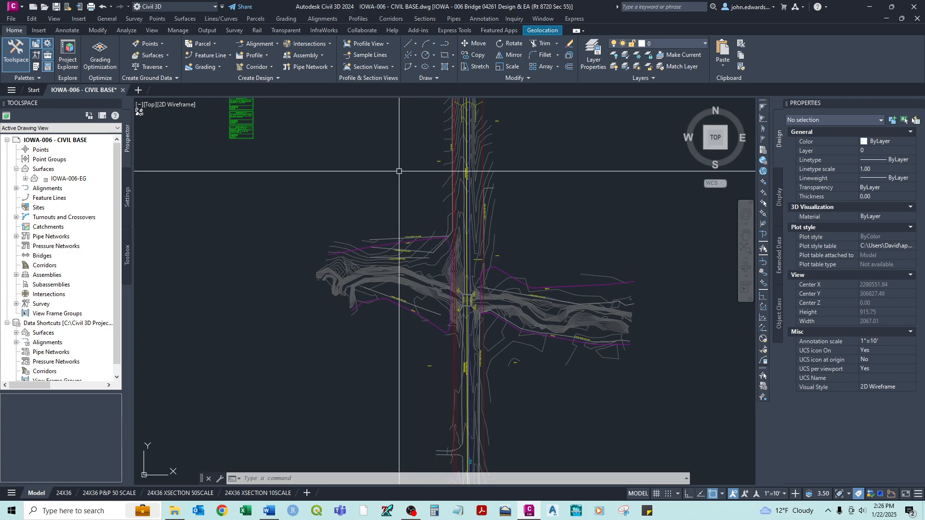
{"action": "mouse_move", "coordinate": [261, 115]}
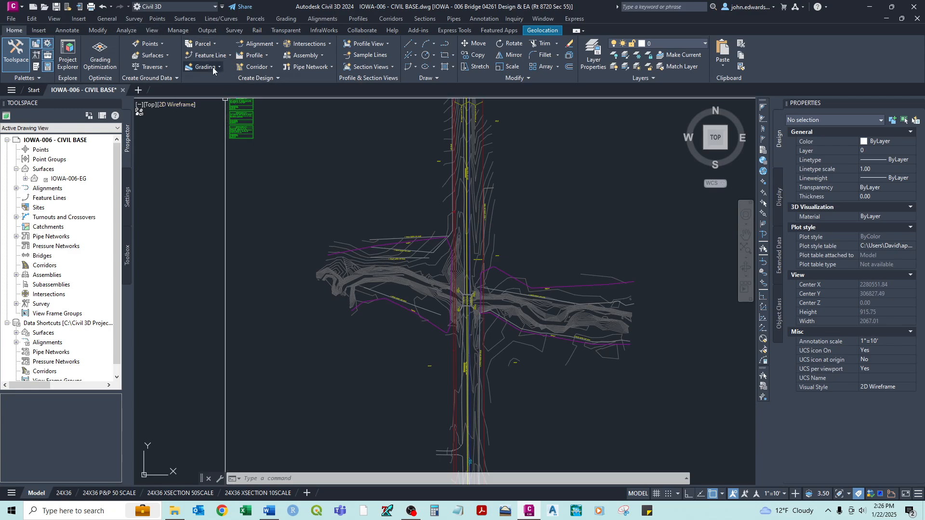
{"action": "mouse_move", "coordinate": [347, 78]}
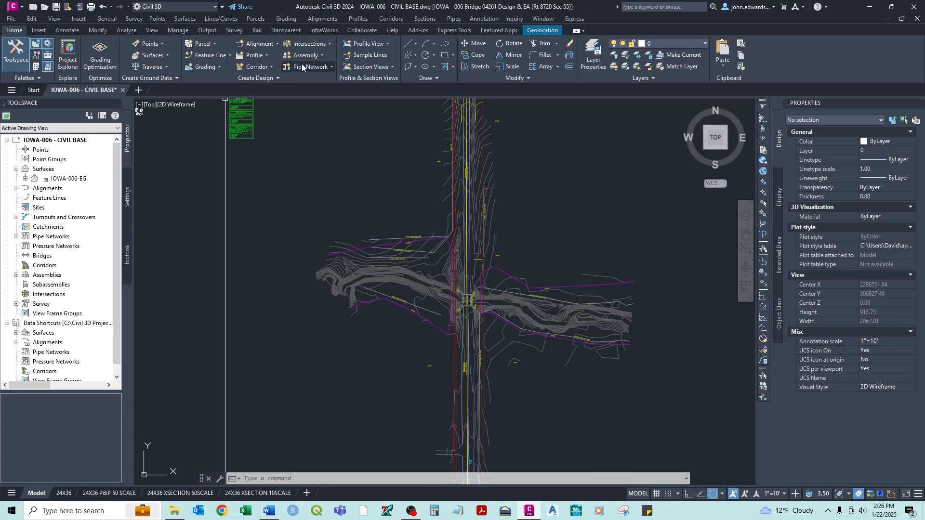
{"action": "mouse_move", "coordinate": [211, 75]}
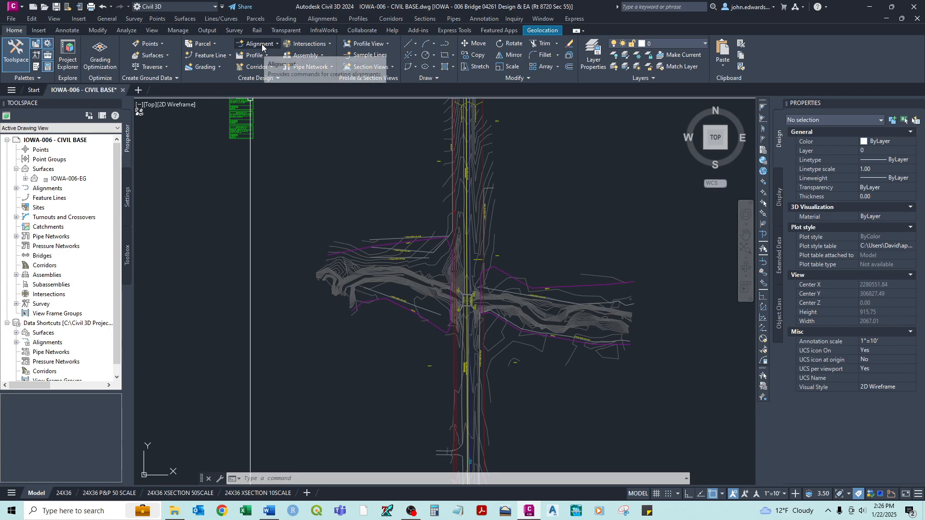
{"action": "mouse_move", "coordinate": [258, 43]}
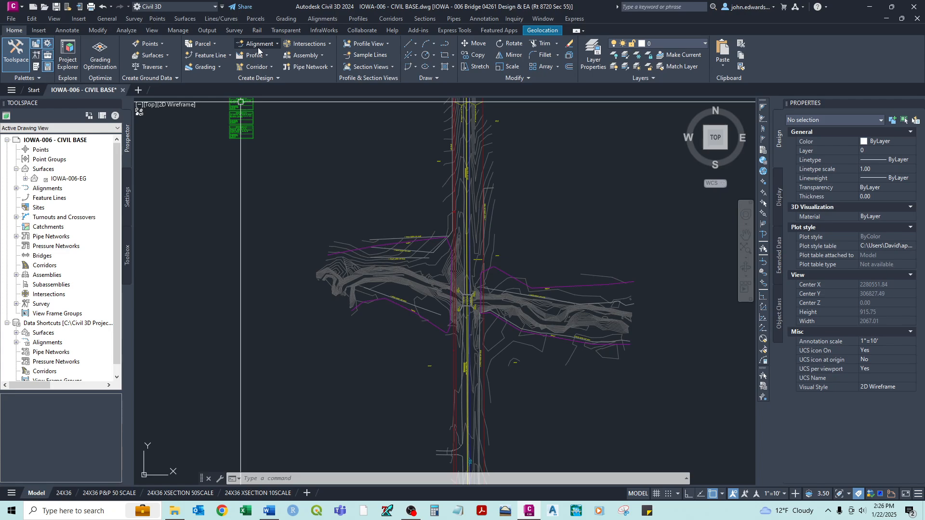
{"action": "mouse_move", "coordinate": [256, 44]}
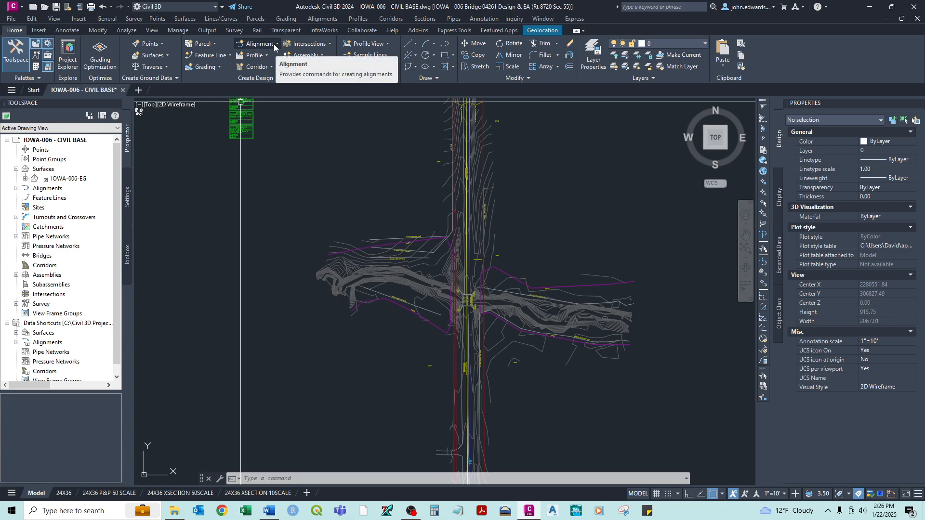
Drop down the Alignment creation commands on the Home ribbon's Create Design panel.
{"action": "left_click", "coordinate": [256, 43]}
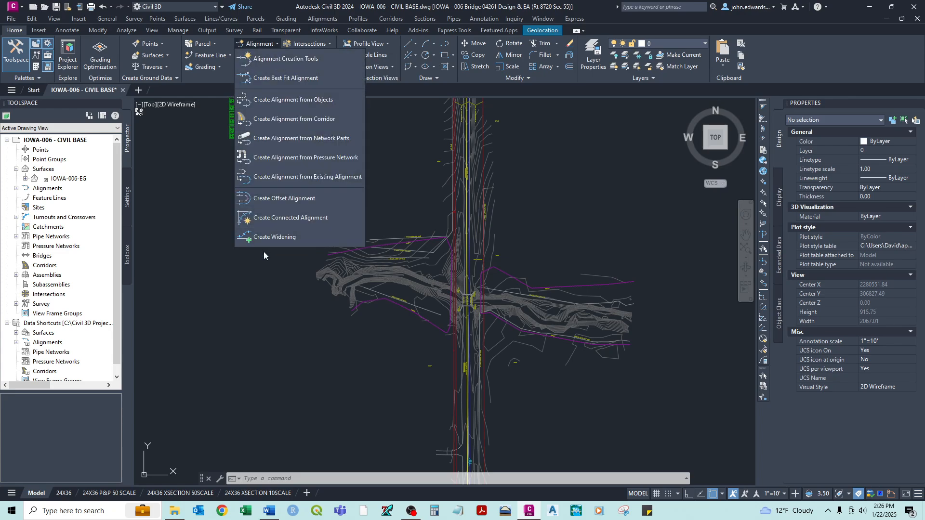
{"action": "mouse_move", "coordinate": [283, 190]}
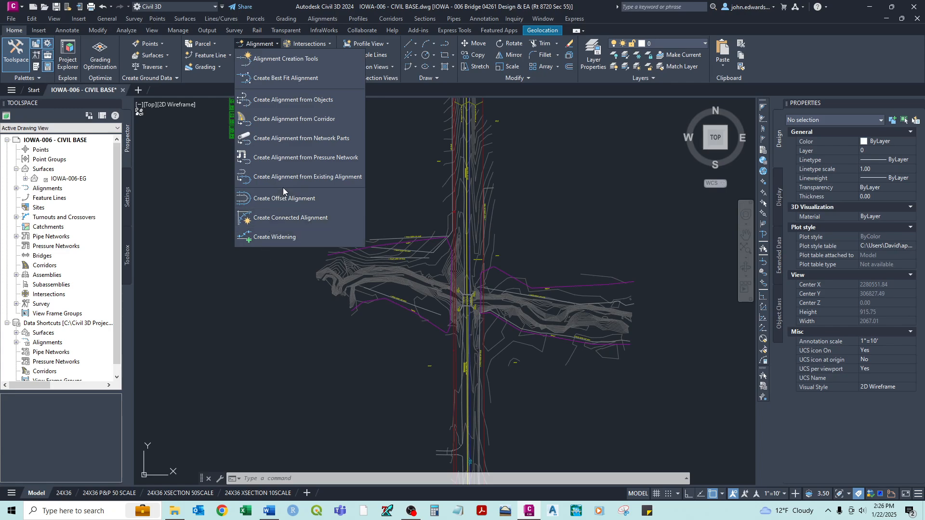
{"action": "mouse_move", "coordinate": [305, 100]}
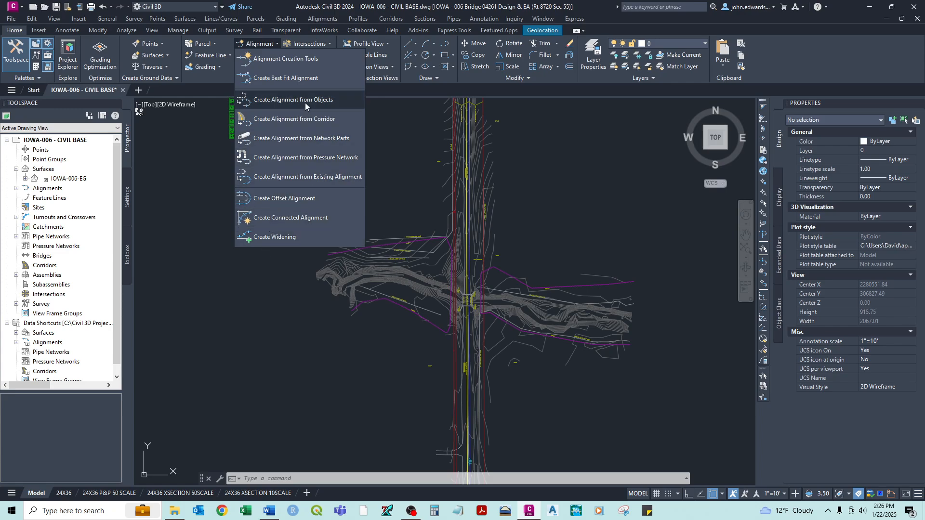
{"action": "mouse_move", "coordinate": [286, 77]}
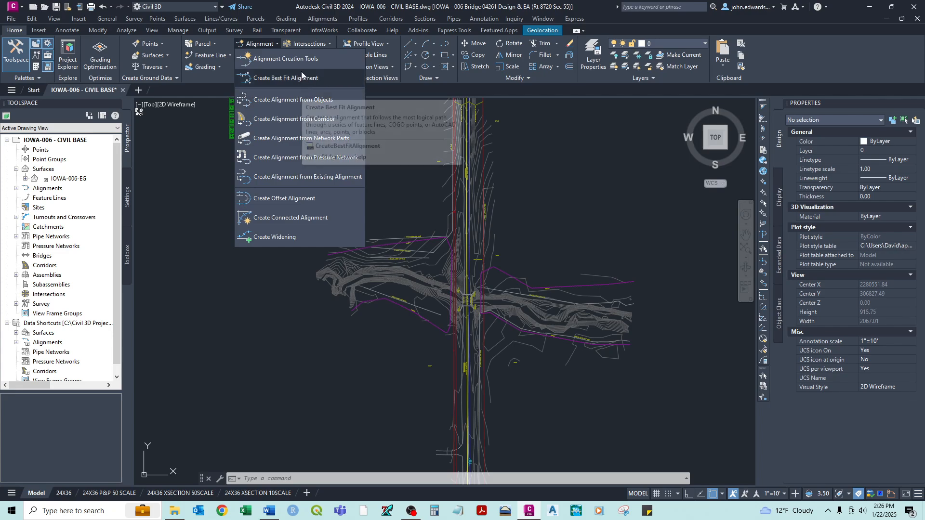
{"action": "mouse_move", "coordinate": [286, 59]}
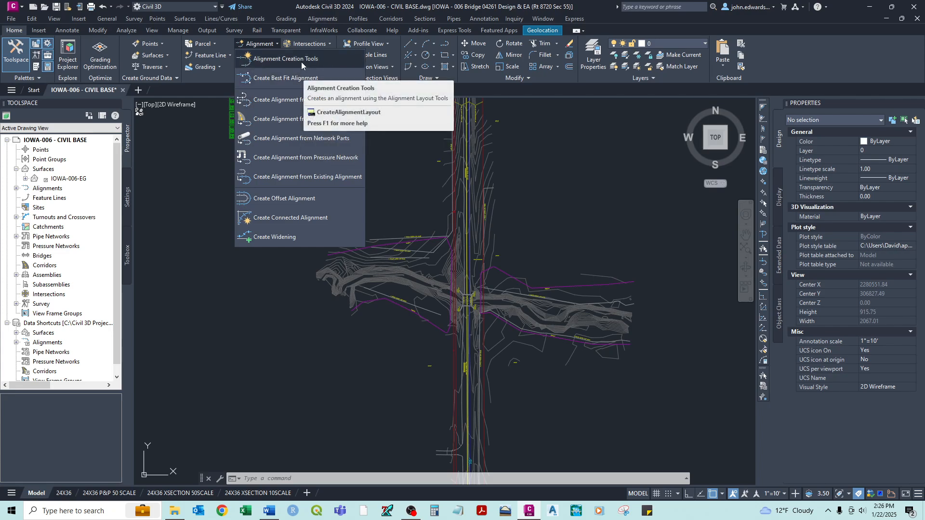
{"action": "mouse_move", "coordinate": [285, 58]}
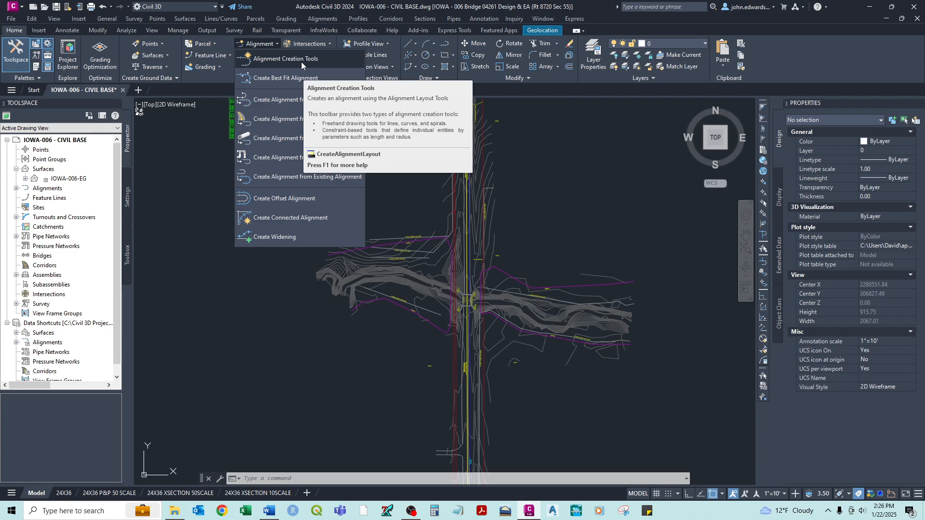
{"action": "mouse_move", "coordinate": [295, 65]}
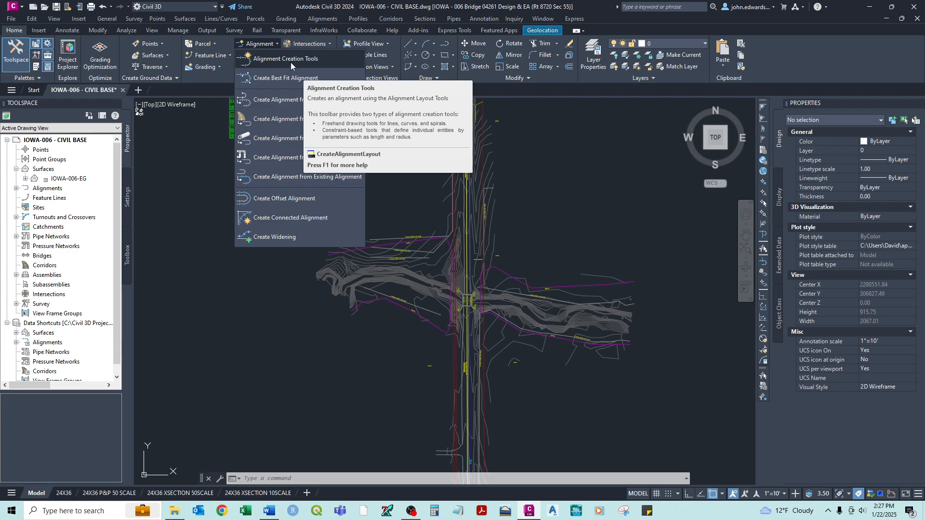
{"action": "mouse_move", "coordinate": [293, 65]}
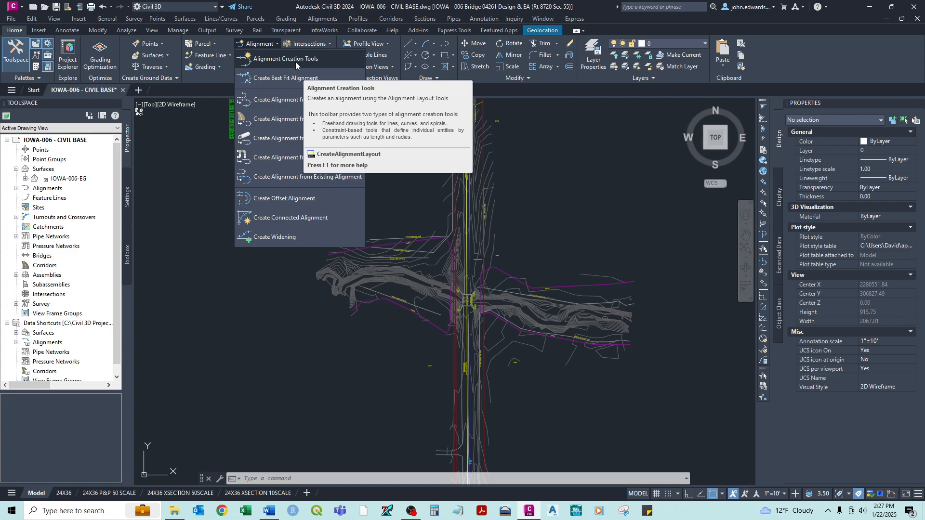
{"action": "mouse_move", "coordinate": [293, 100]}
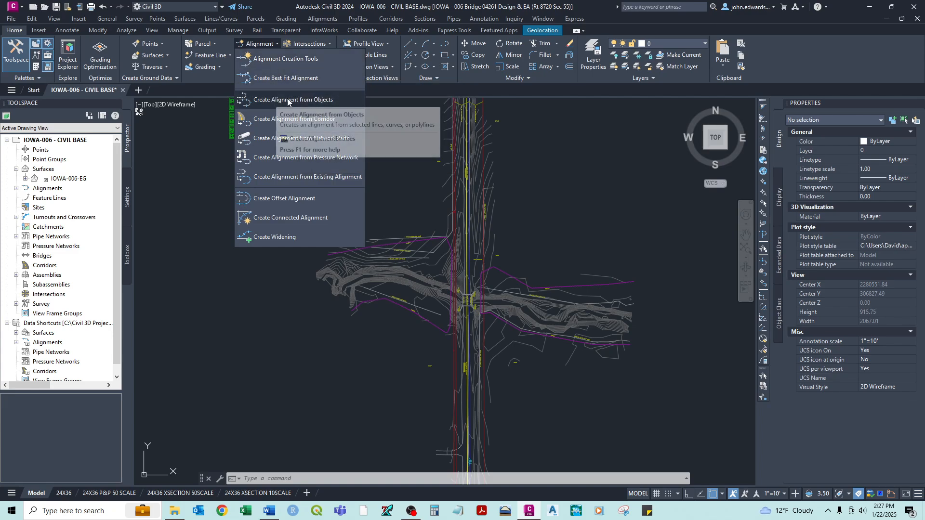
{"action": "mouse_move", "coordinate": [293, 100]}
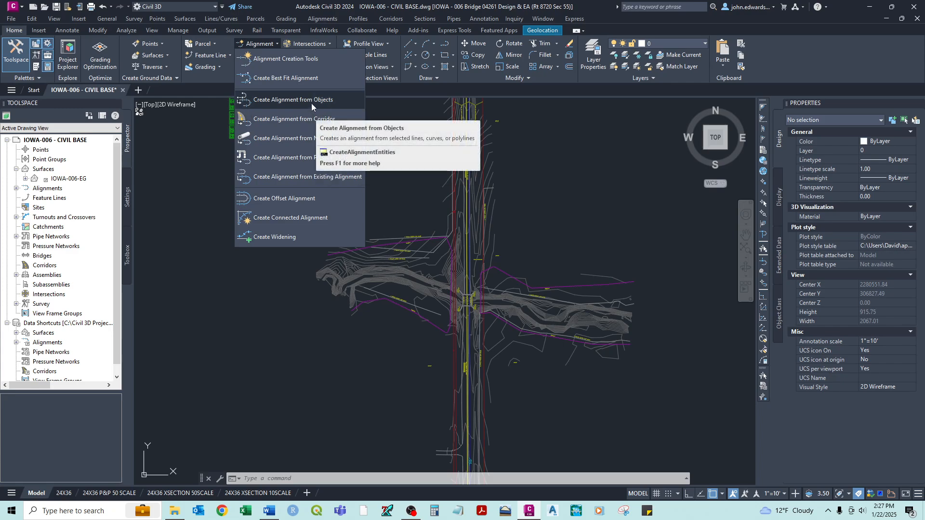
{"action": "mouse_move", "coordinate": [293, 99]}
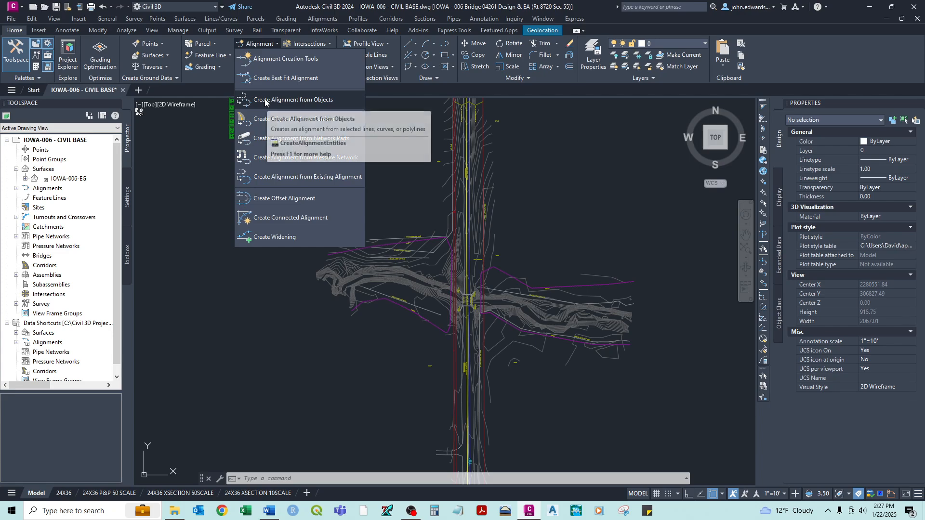
Start Create Alignment from Objects to convert the centerline polyline.
{"action": "left_click", "coordinate": [296, 99]}
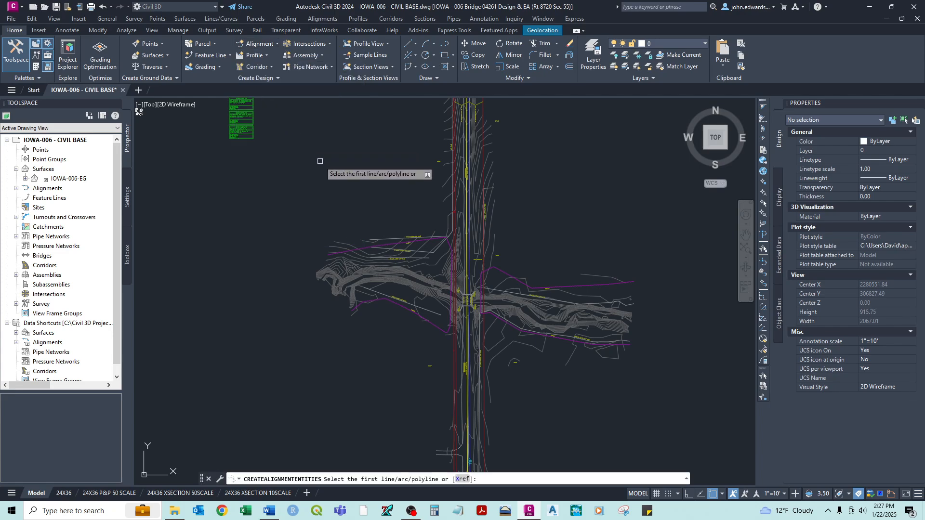
{"action": "mouse_move", "coordinate": [411, 197]}
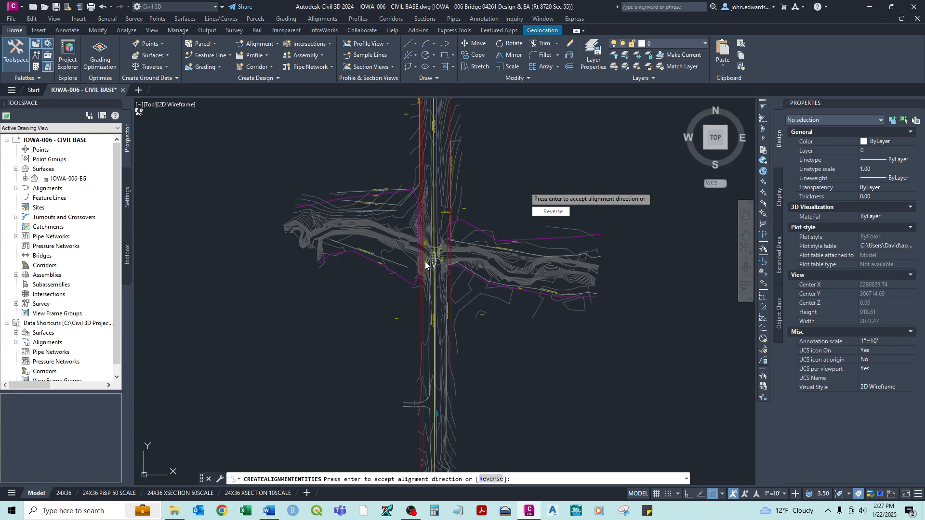
{"action": "mouse_move", "coordinate": [431, 242]}
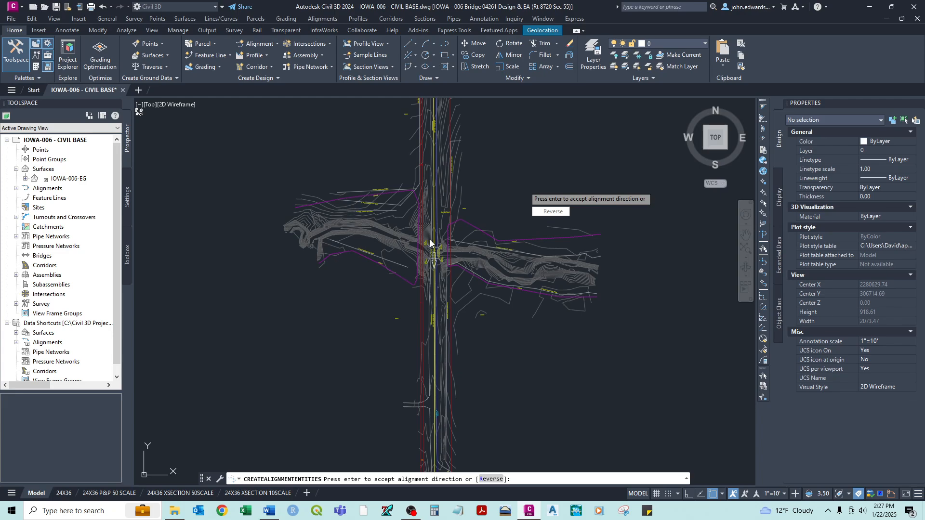
{"action": "mouse_move", "coordinate": [436, 267]}
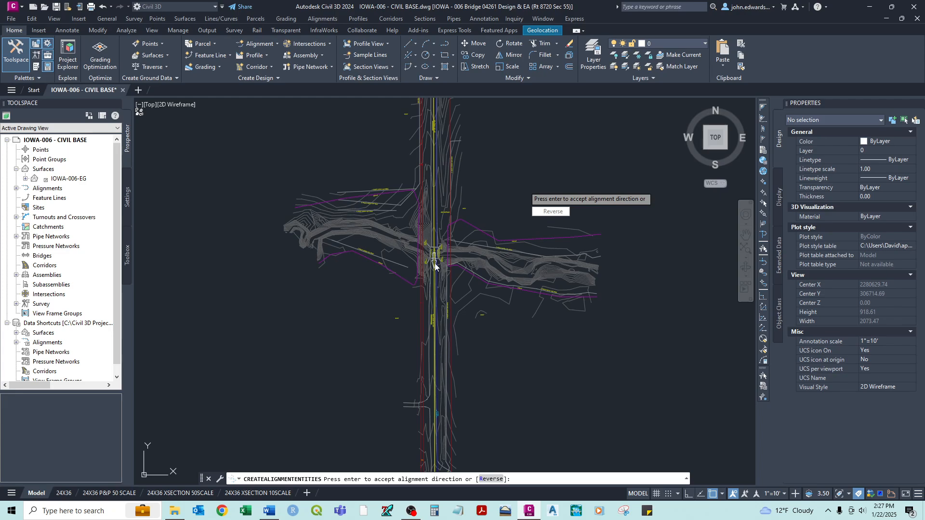
{"action": "mouse_move", "coordinate": [448, 218]}
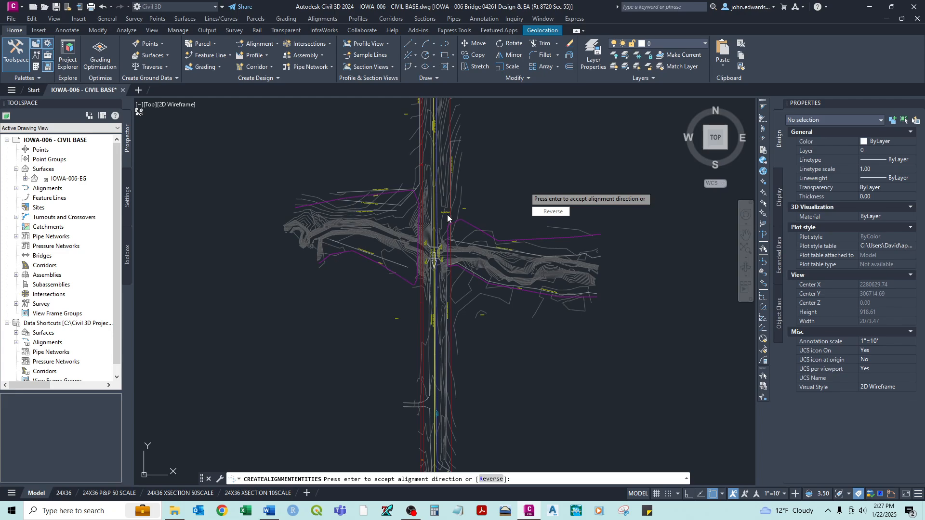
{"action": "mouse_move", "coordinate": [450, 375]}
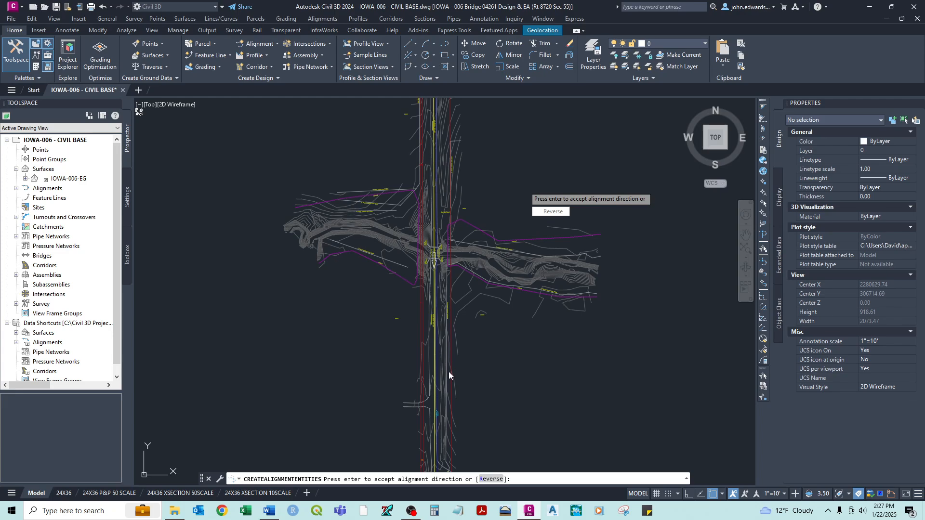
{"action": "mouse_move", "coordinate": [433, 287]}
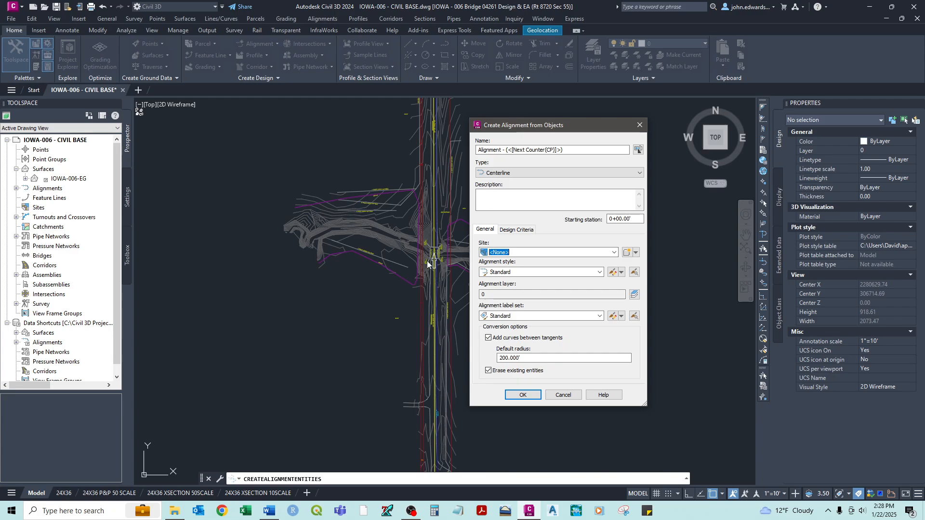
{"action": "mouse_move", "coordinate": [568, 134]}
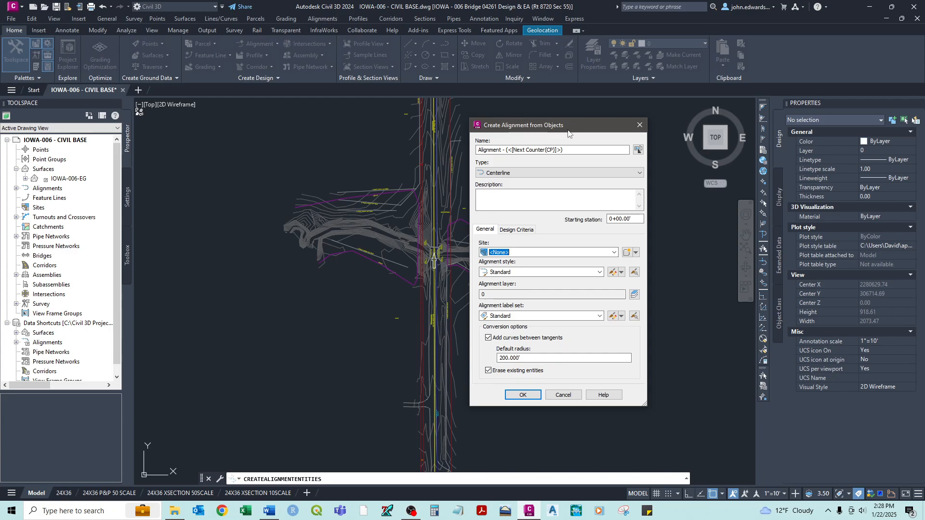
Name the alignment IOWA-006 - CL and keep its type as Centerline.
{"action": "triple_click", "coordinate": [551, 150]}
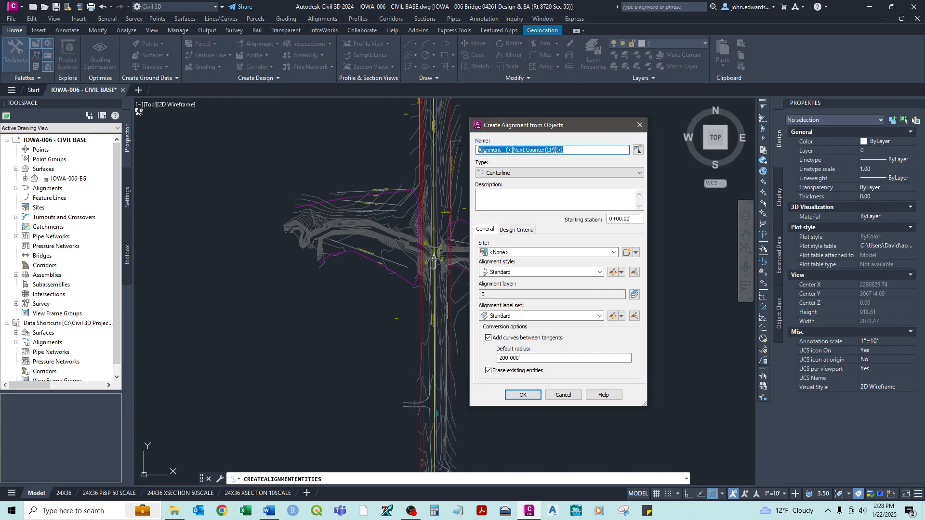
{"action": "type", "text": "IOWA-006 -"}
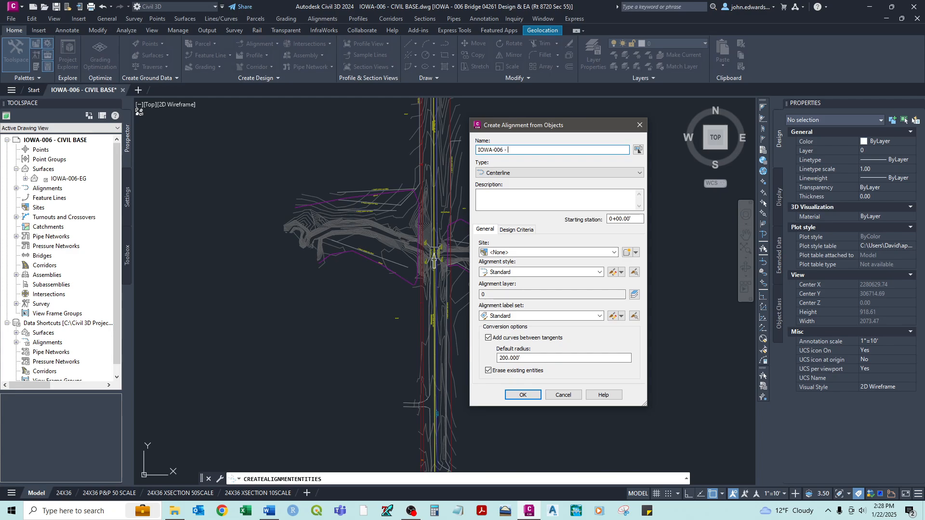
{"action": "type", "text": "CL"}
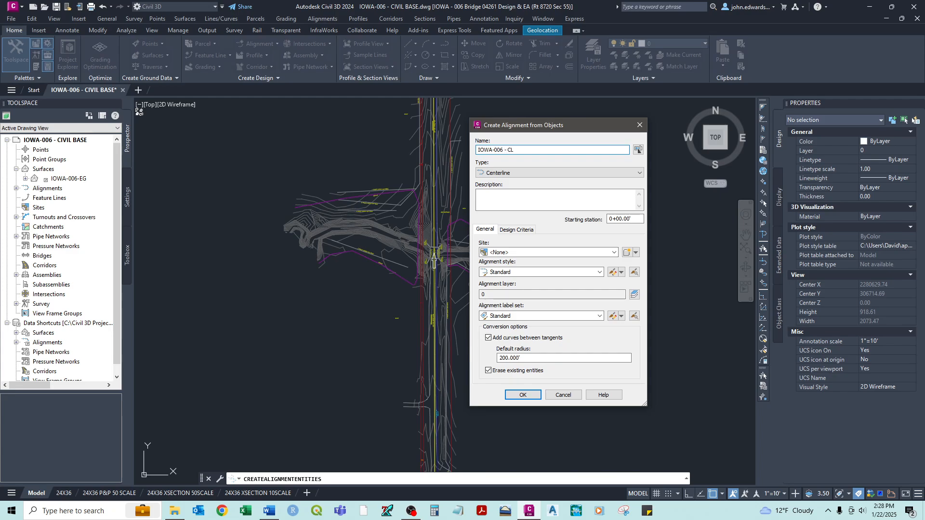
{"action": "left_click", "coordinate": [638, 173]}
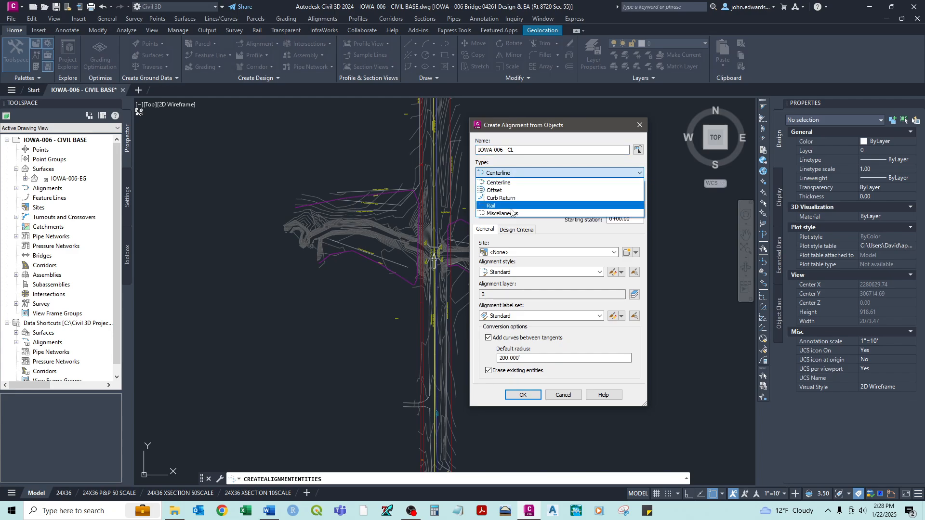
{"action": "left_click", "coordinate": [498, 183]}
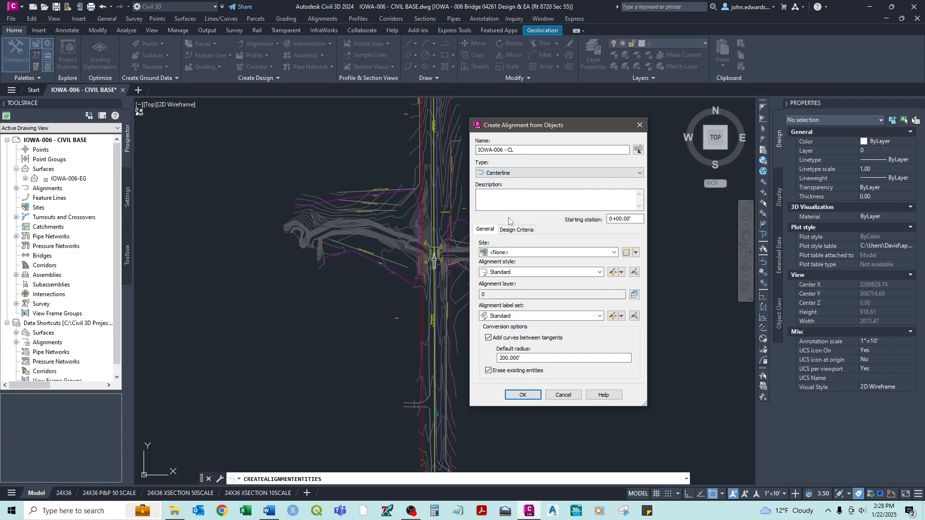
{"action": "mouse_move", "coordinate": [576, 215]}
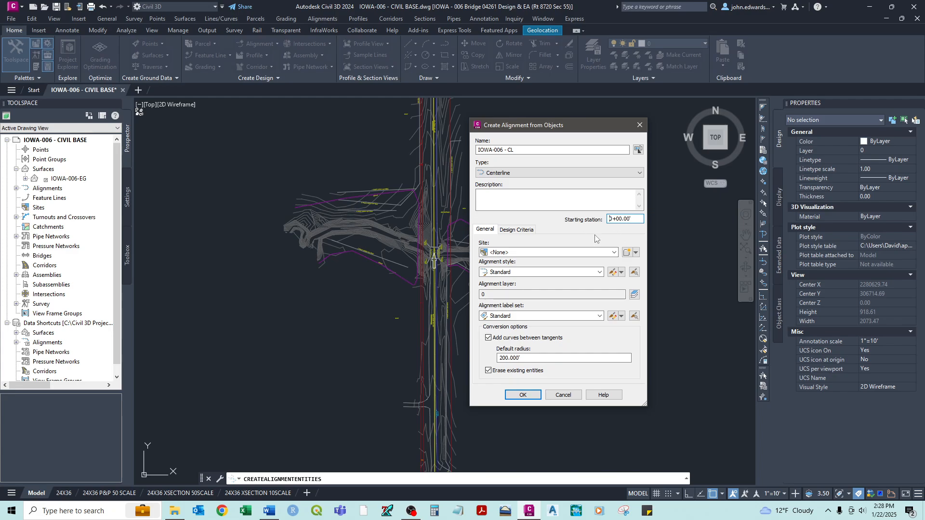
Set the starting station to 10+00.00 and the alignment style to Proposed.
{"action": "type", "text": "10+00.00"}
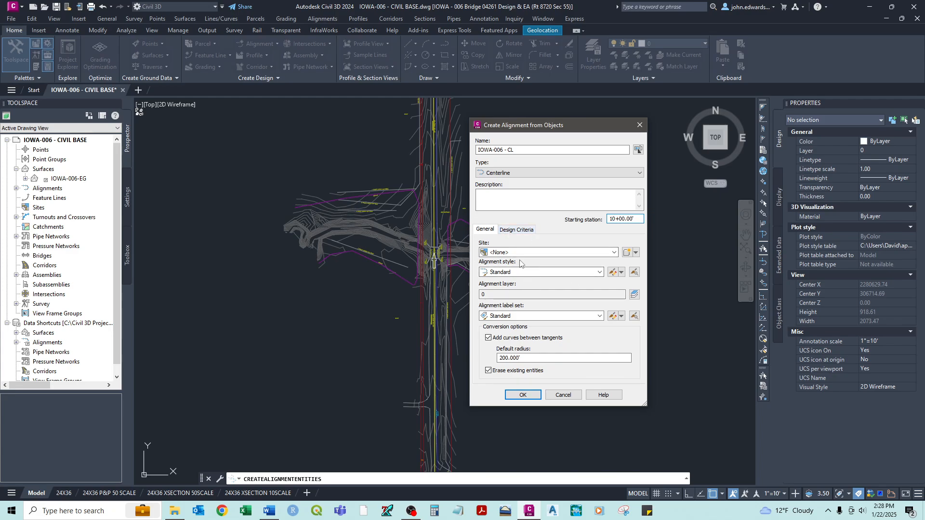
{"action": "left_click", "coordinate": [599, 271]}
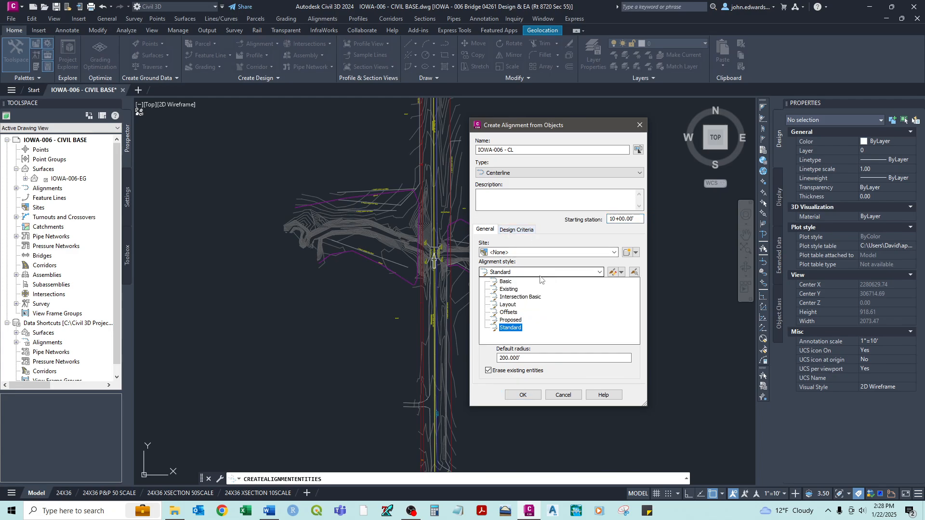
{"action": "left_click", "coordinate": [509, 320]}
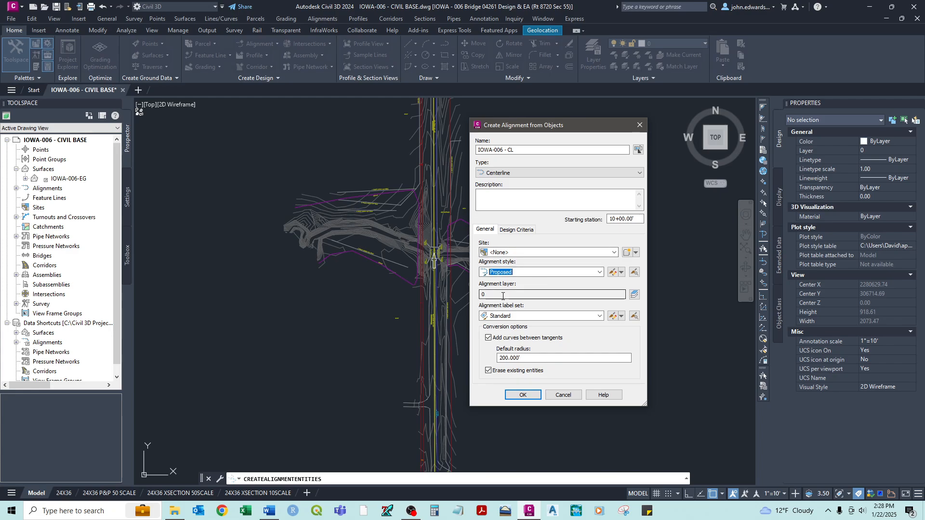
Assign the alignment to layer C-ROAD-CNTR-N through the Object Layer browser.
{"action": "left_click", "coordinate": [634, 294]}
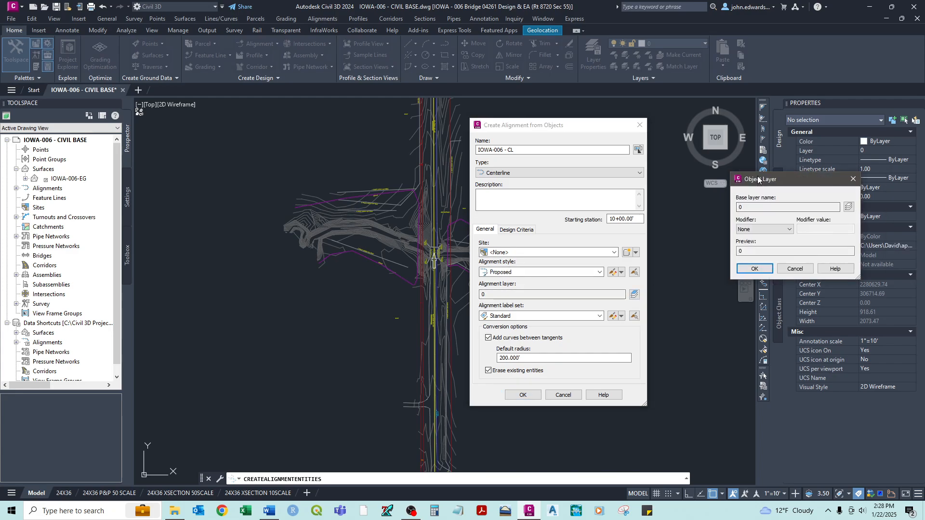
{"action": "left_click", "coordinate": [848, 207]}
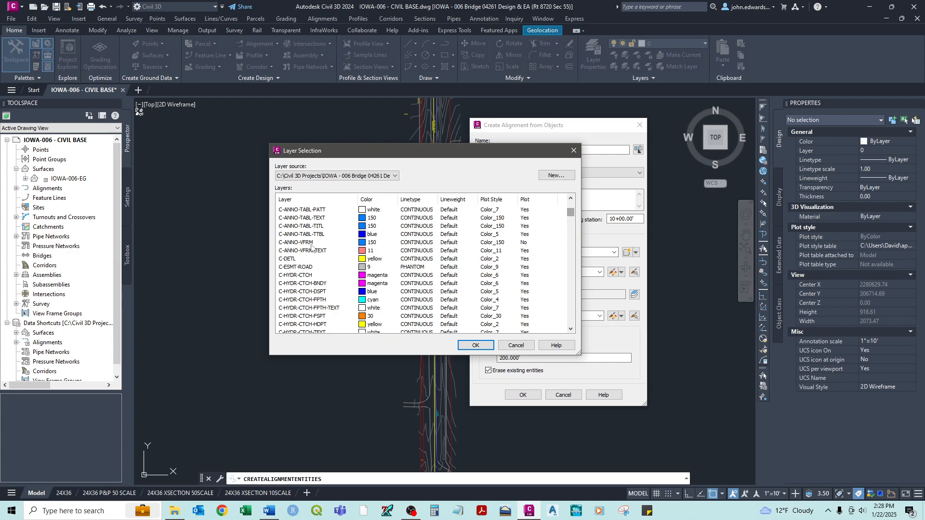
{"action": "scroll", "scroll_direction": "down", "scroll_amount": 3}
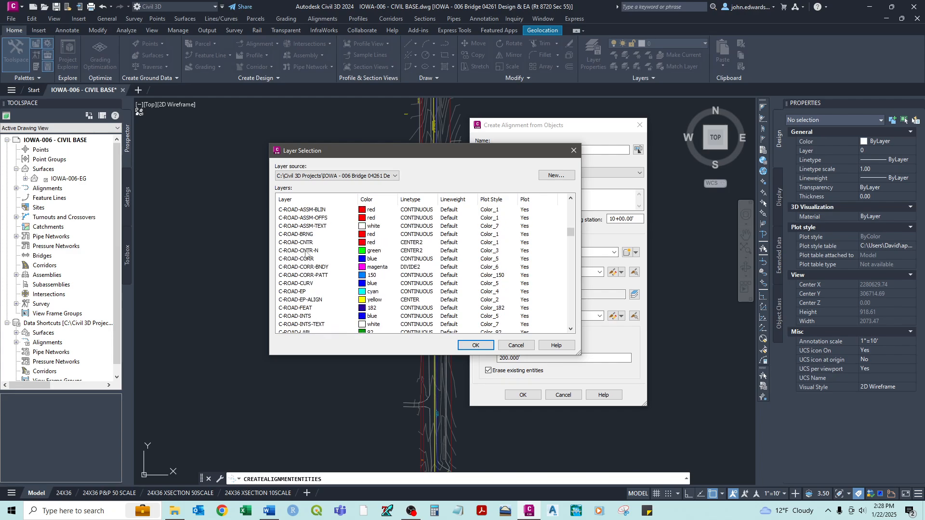
{"action": "left_click", "coordinate": [300, 250]}
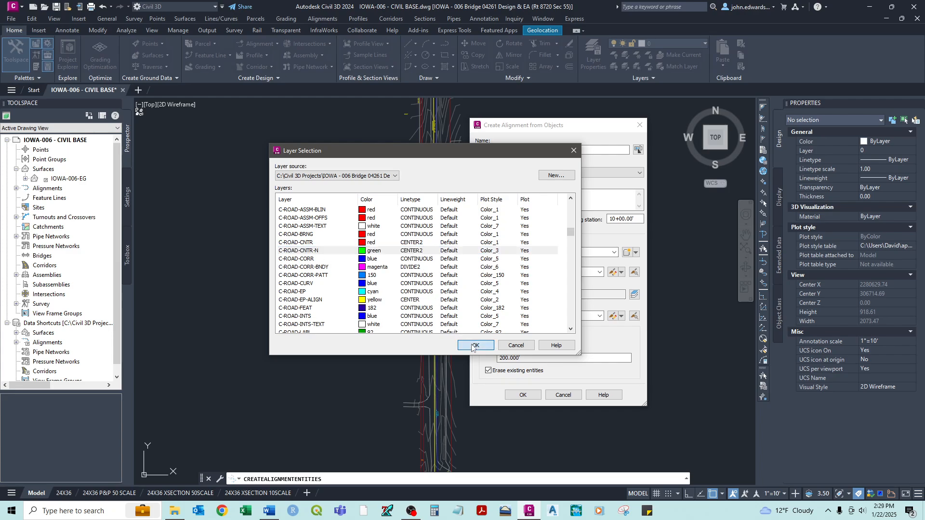
{"action": "left_click", "coordinate": [475, 345]}
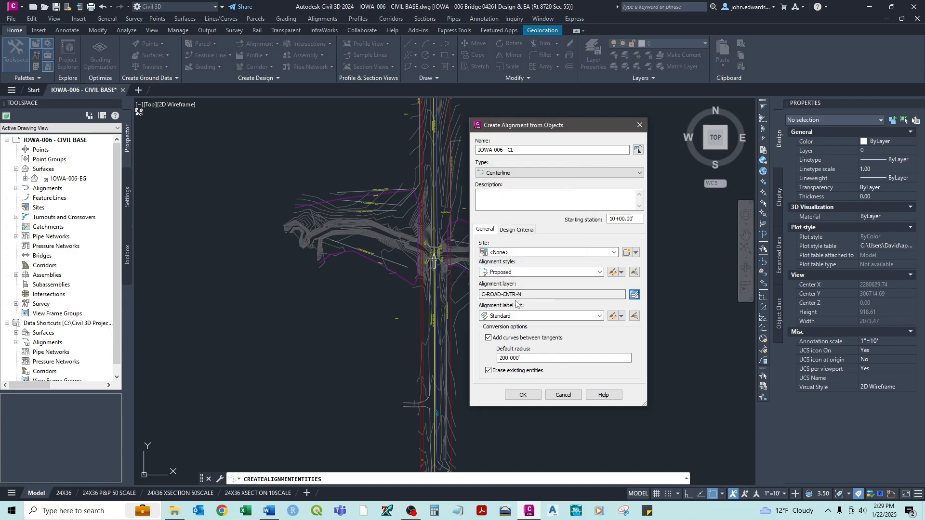
{"action": "mouse_move", "coordinate": [566, 306]}
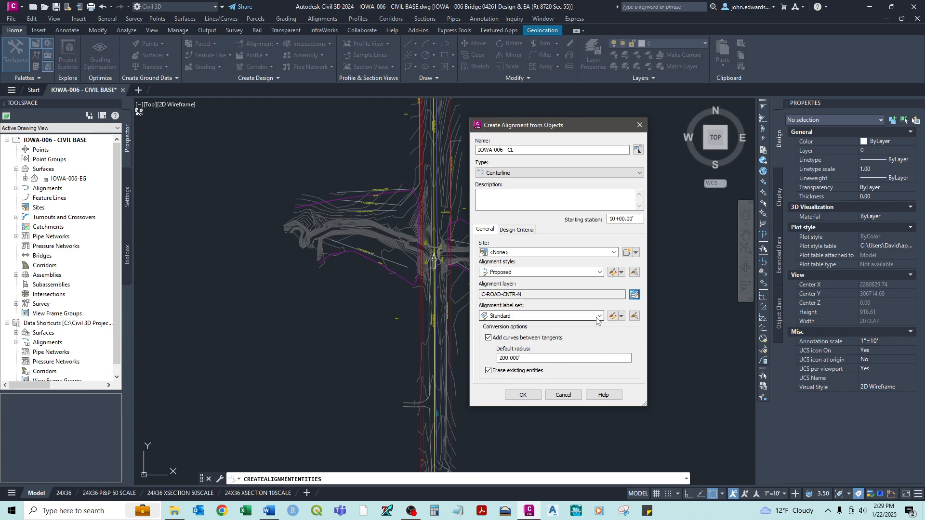
Set the alignment label set to ODOT Label Set.
{"action": "left_click", "coordinate": [600, 316]}
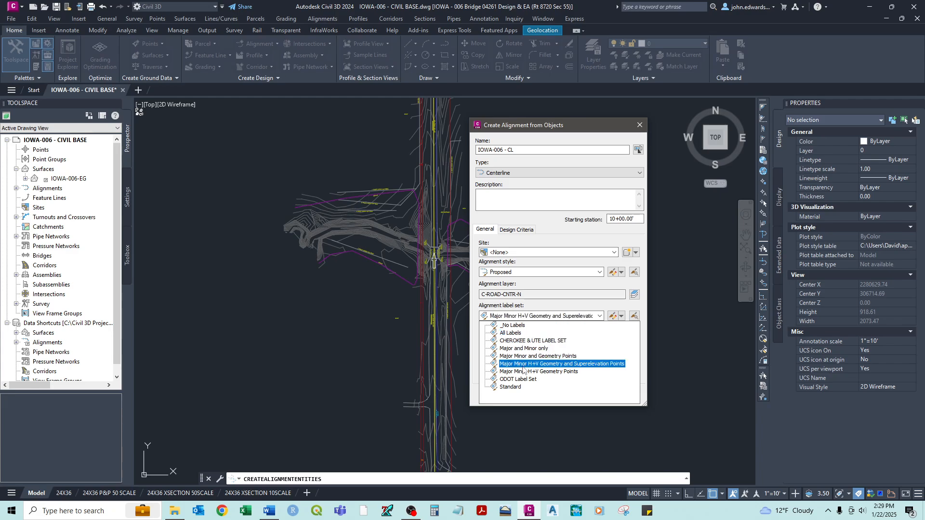
{"action": "left_click", "coordinate": [518, 379]}
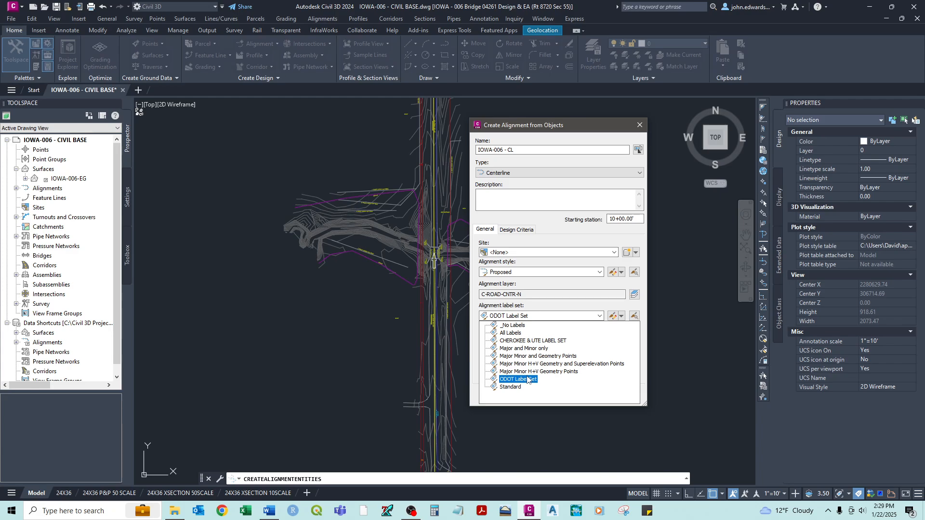
{"action": "left_click", "coordinate": [537, 371]}
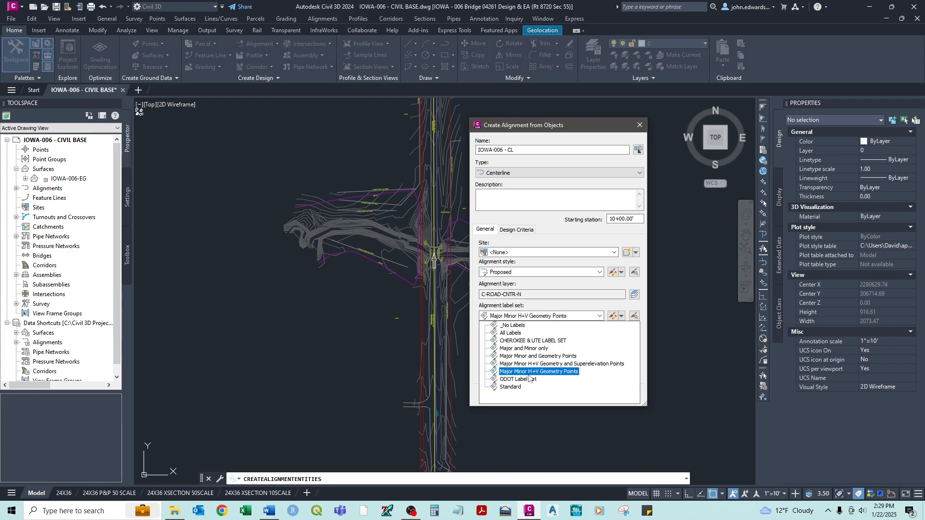
{"action": "left_click", "coordinate": [518, 378]}
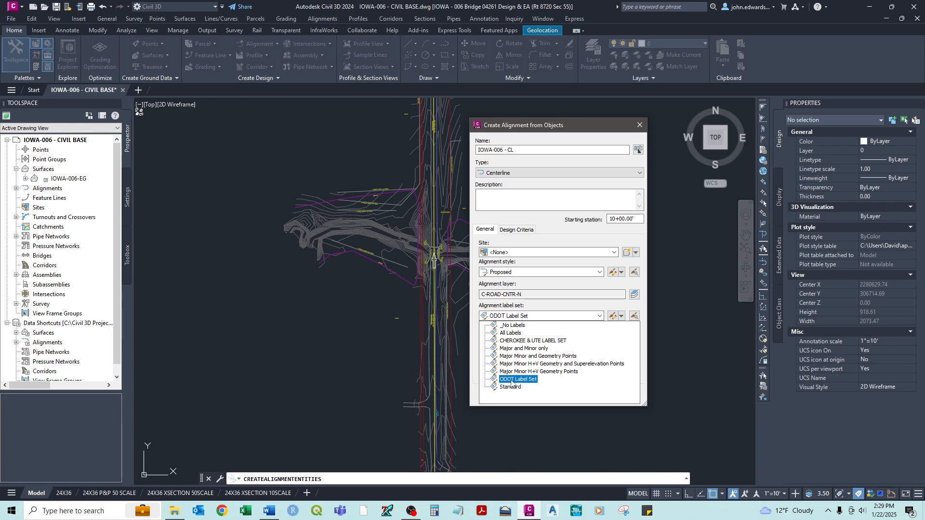
{"action": "left_click", "coordinate": [517, 378]}
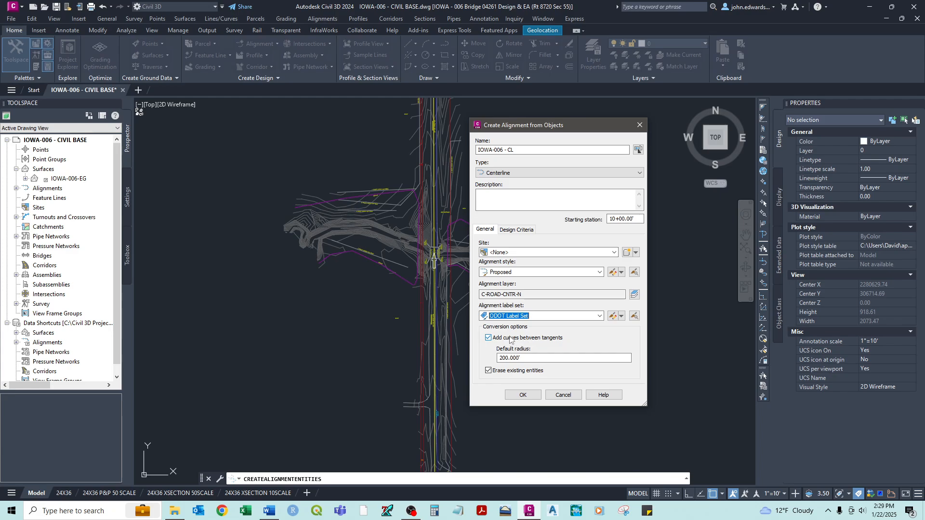
{"action": "mouse_move", "coordinate": [553, 342]}
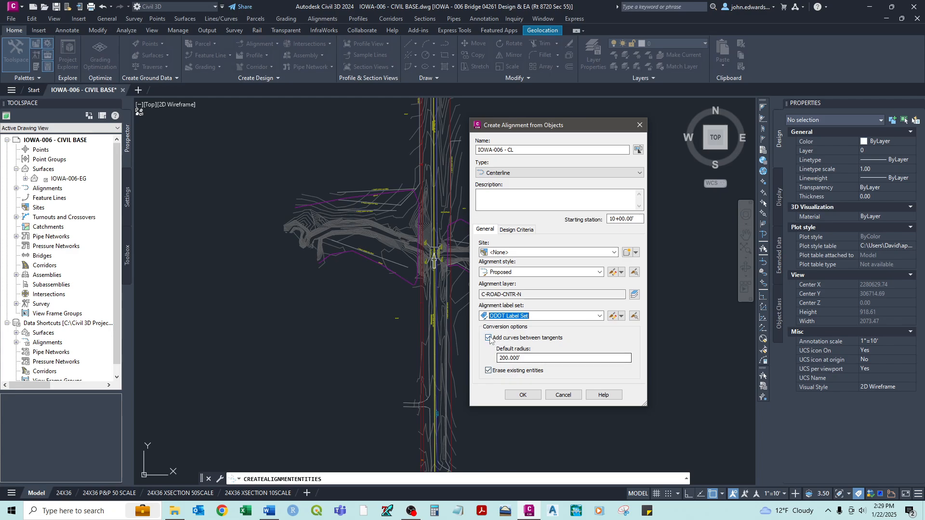
Turn off Add curves between tangents and Erase existing entities.
{"action": "left_click", "coordinate": [488, 338]}
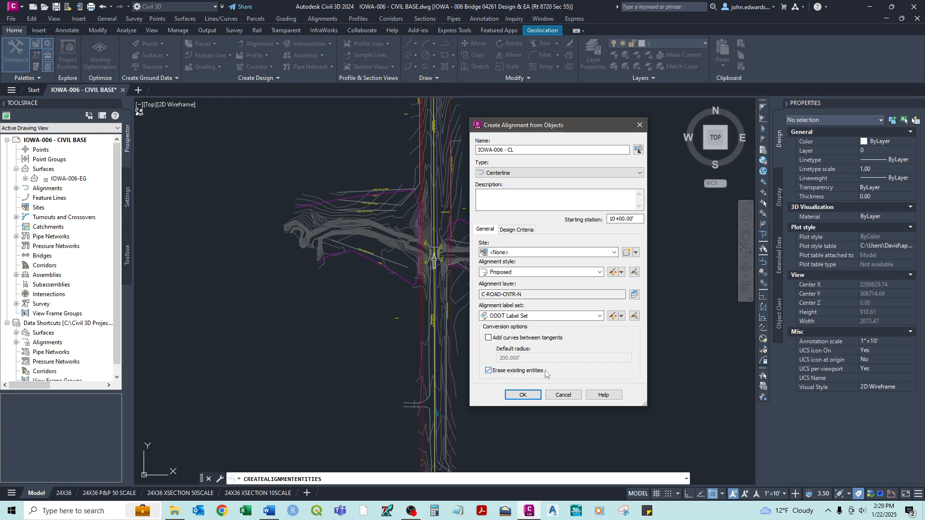
{"action": "mouse_move", "coordinate": [543, 378]}
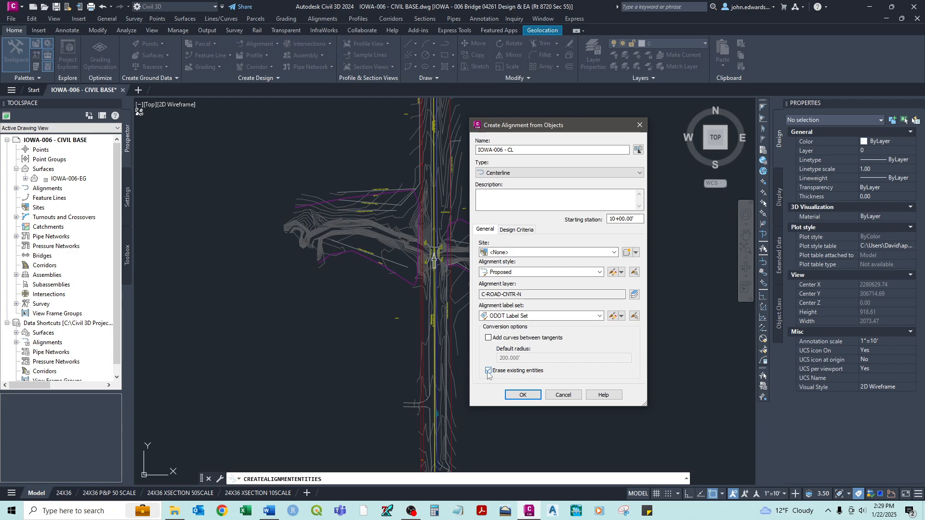
{"action": "left_click", "coordinate": [488, 370]}
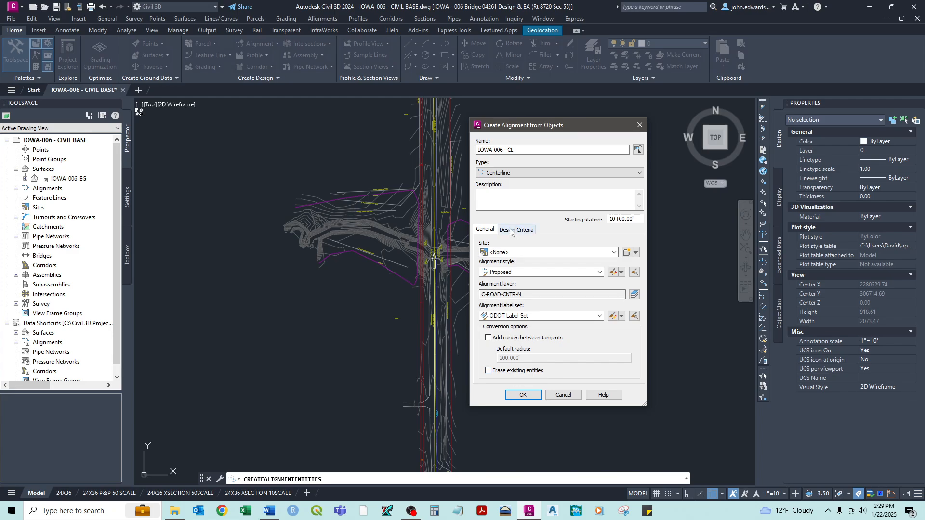
Enable criteria-based design on the Design Criteria tab and browse the criteria file.
{"action": "left_click", "coordinate": [516, 229]}
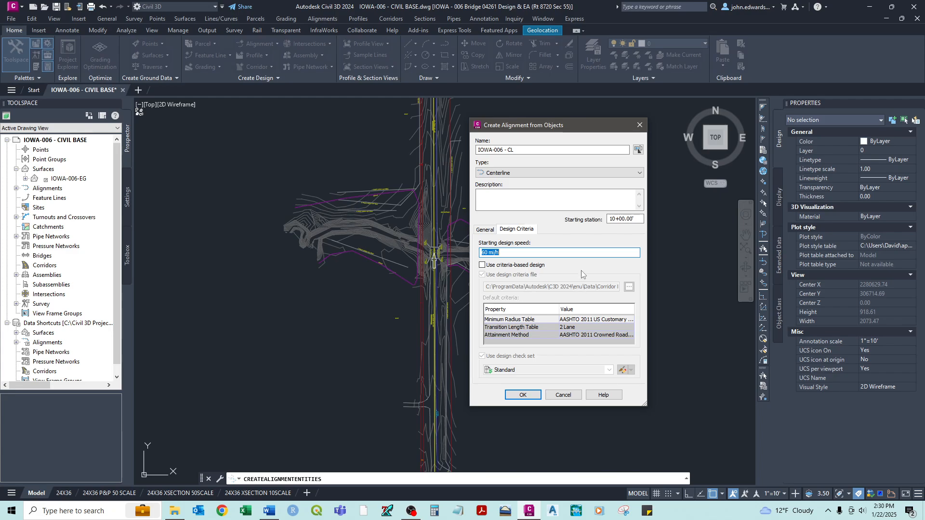
{"action": "mouse_move", "coordinate": [538, 297]}
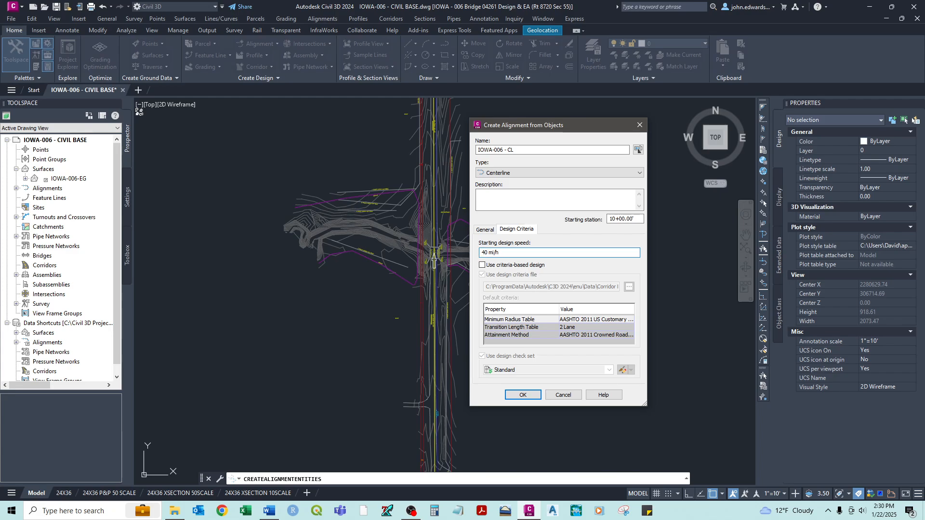
{"action": "left_click", "coordinate": [481, 265]}
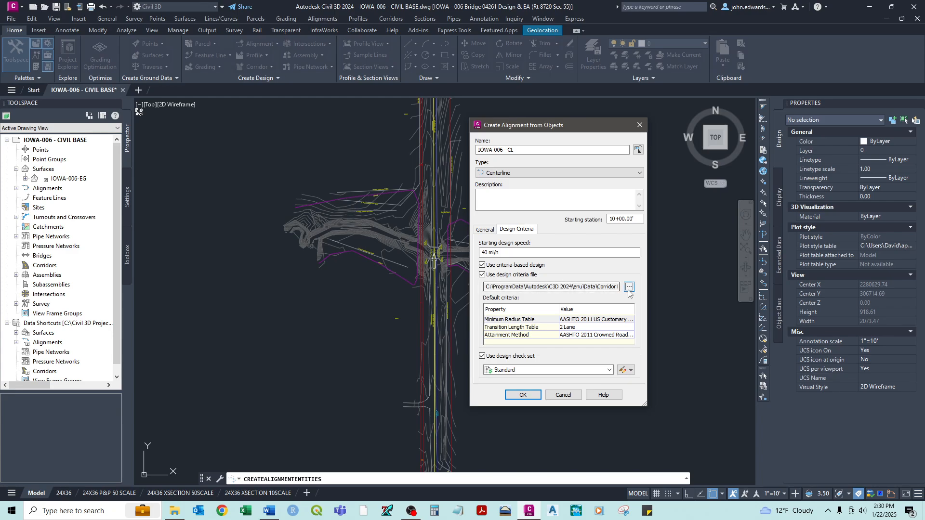
{"action": "left_click", "coordinate": [629, 288]}
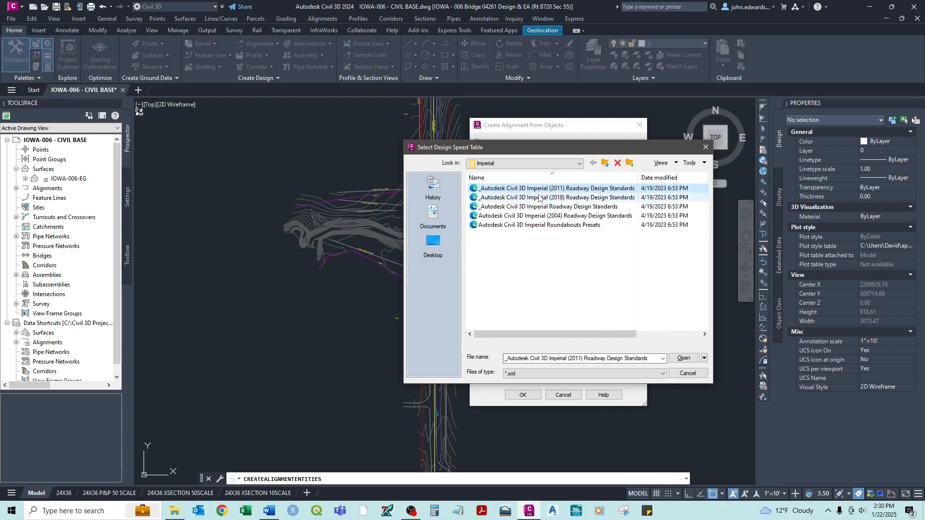
{"action": "mouse_move", "coordinate": [537, 197]}
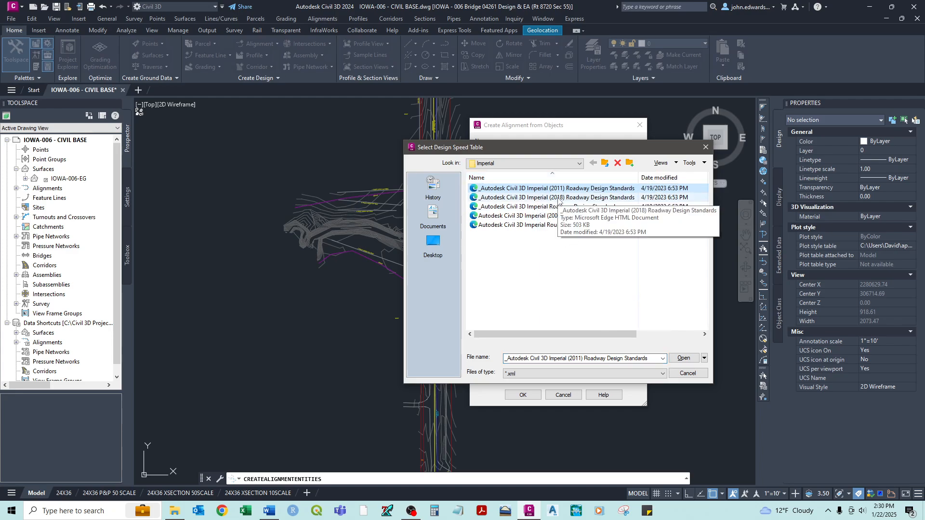
{"action": "mouse_move", "coordinate": [646, 311]}
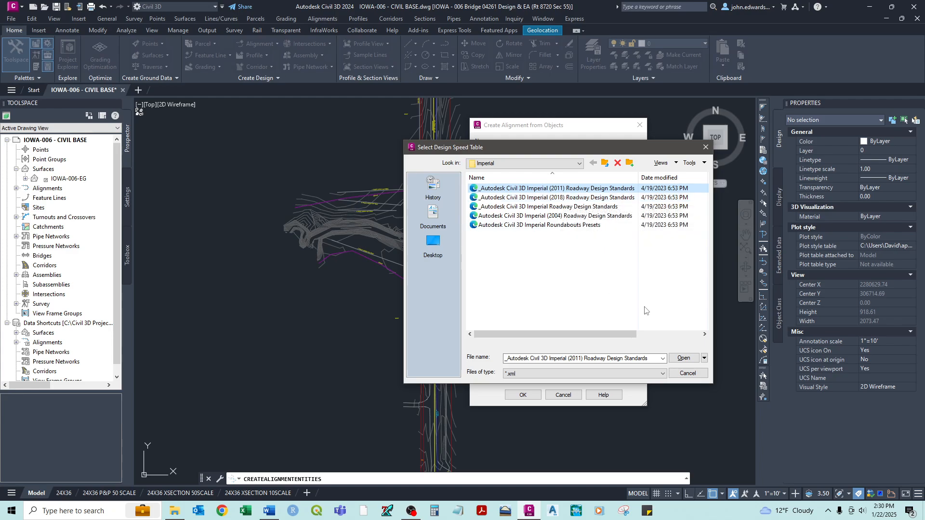
{"action": "left_click", "coordinate": [682, 359]}
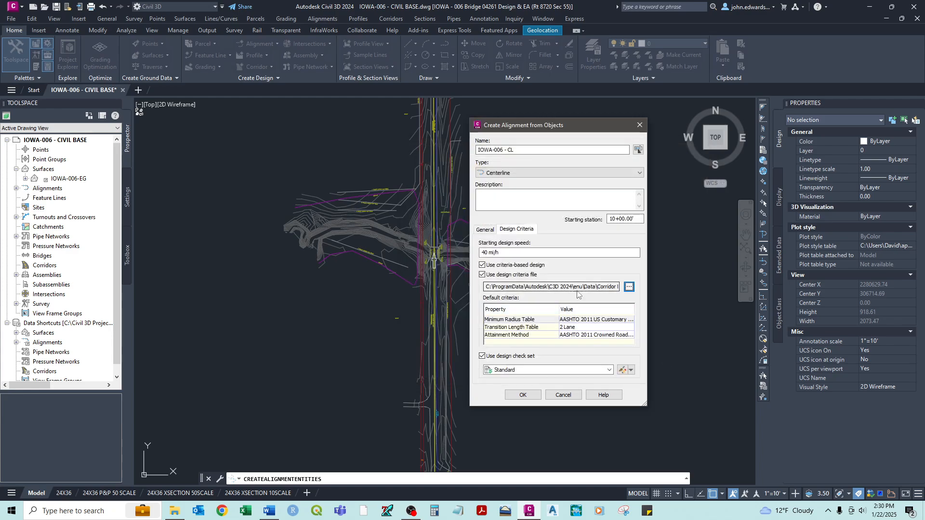
Choose the Standard design check set and create the IOWA-006 - CL alignment.
{"action": "left_click", "coordinate": [609, 370]}
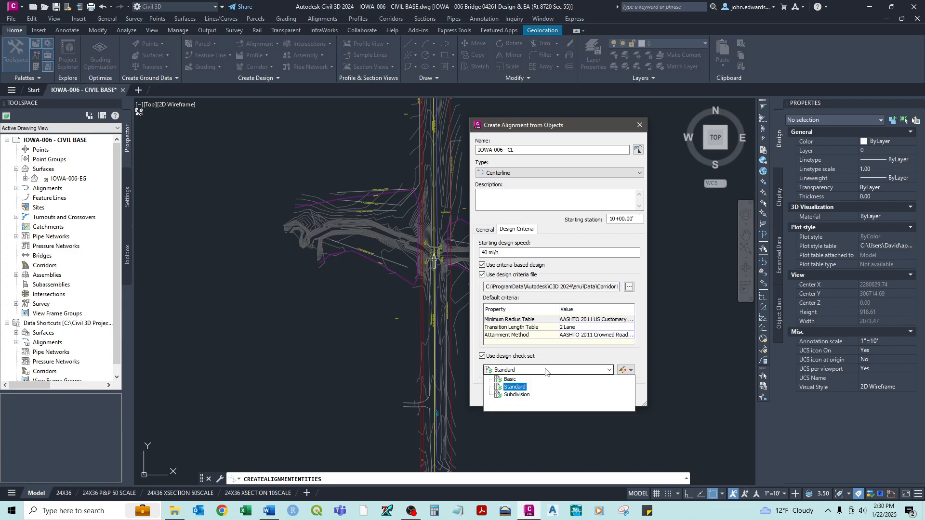
{"action": "left_click", "coordinate": [514, 386]}
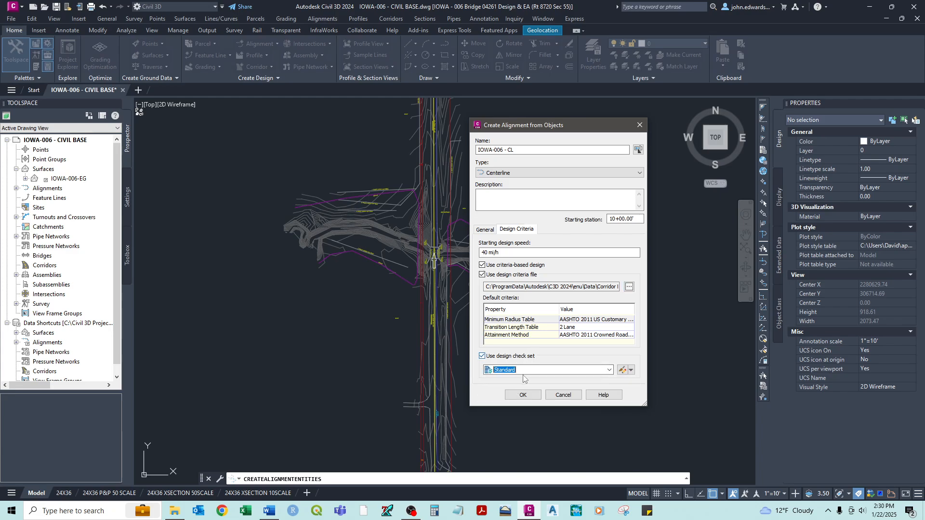
{"action": "left_click", "coordinate": [521, 395]}
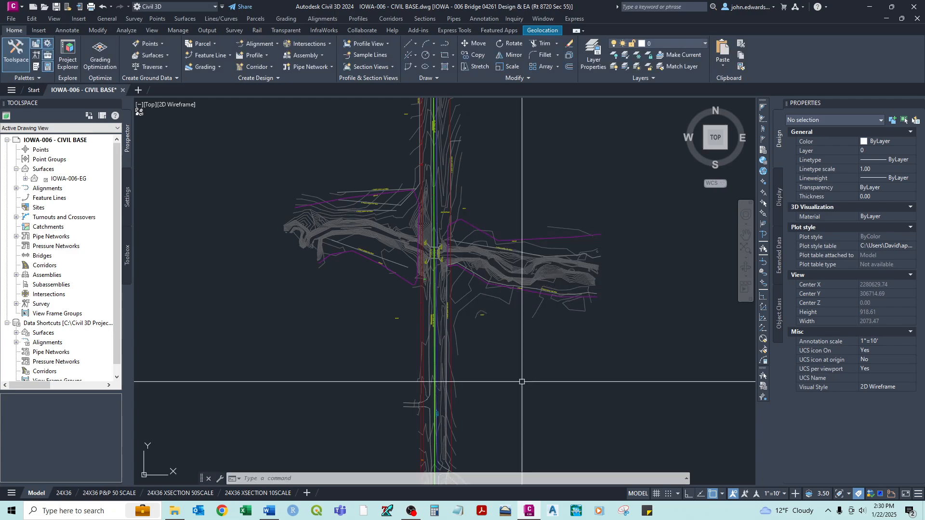
{"action": "scroll", "scroll_direction": "up", "scroll_amount": 3}
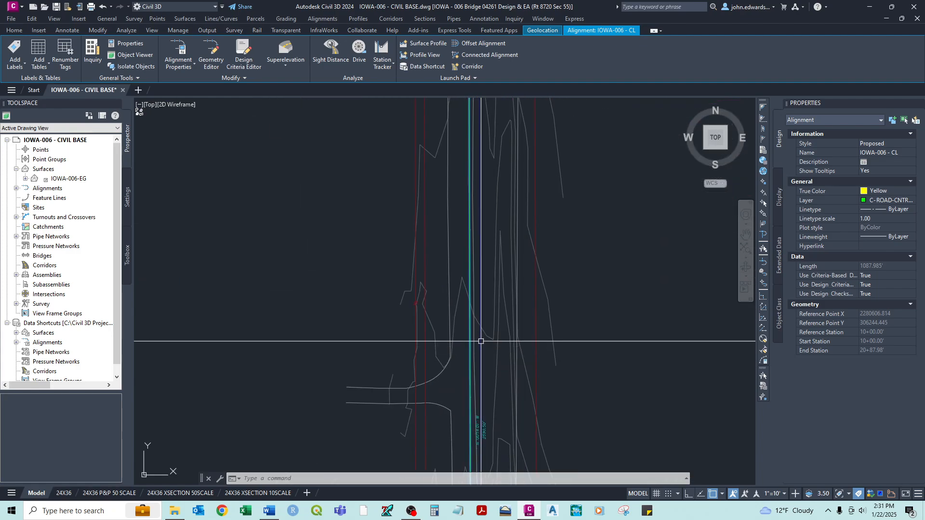
{"action": "mouse_move", "coordinate": [470, 202]}
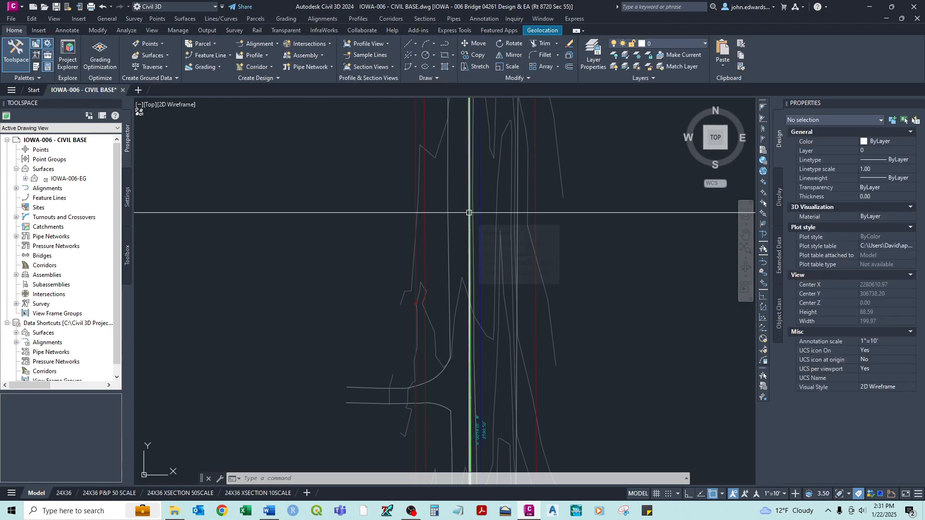
{"action": "left_click", "coordinate": [469, 212]}
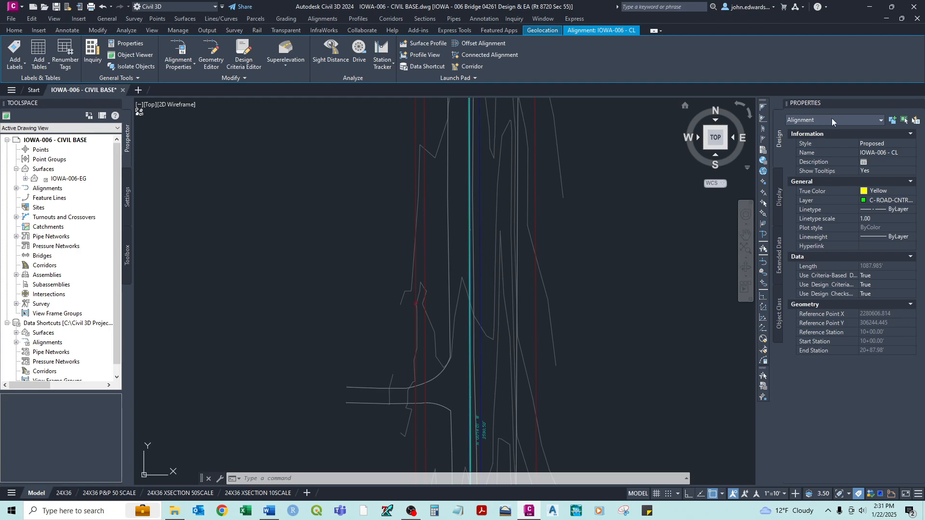
{"action": "mouse_move", "coordinate": [842, 139]}
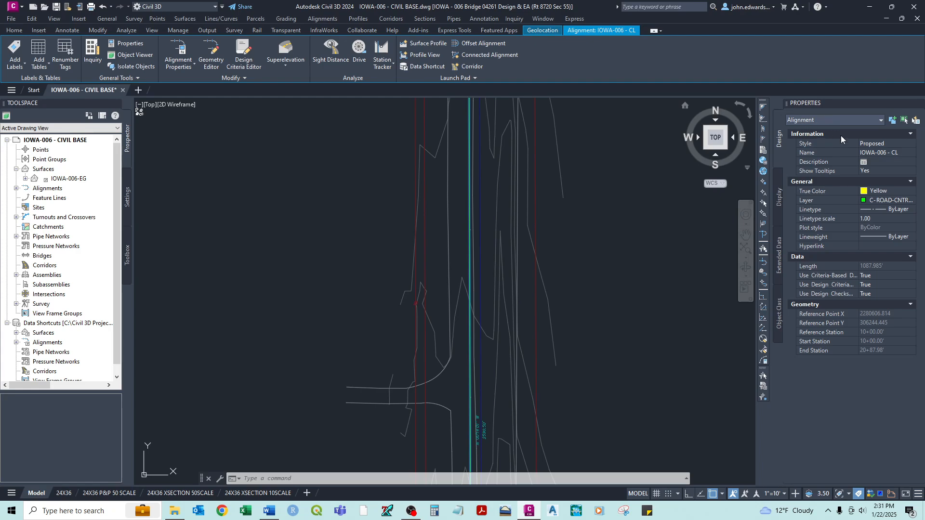
{"action": "mouse_move", "coordinate": [843, 163]}
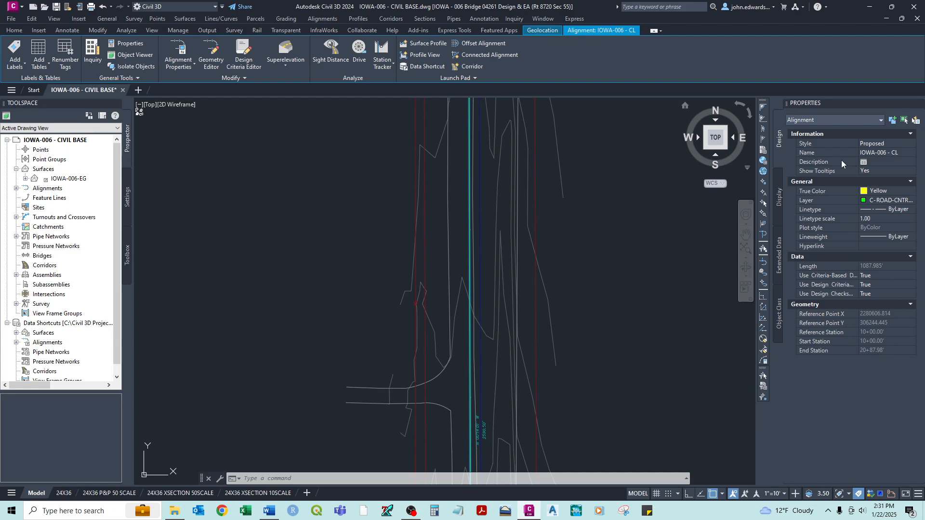
{"action": "mouse_move", "coordinate": [852, 183]}
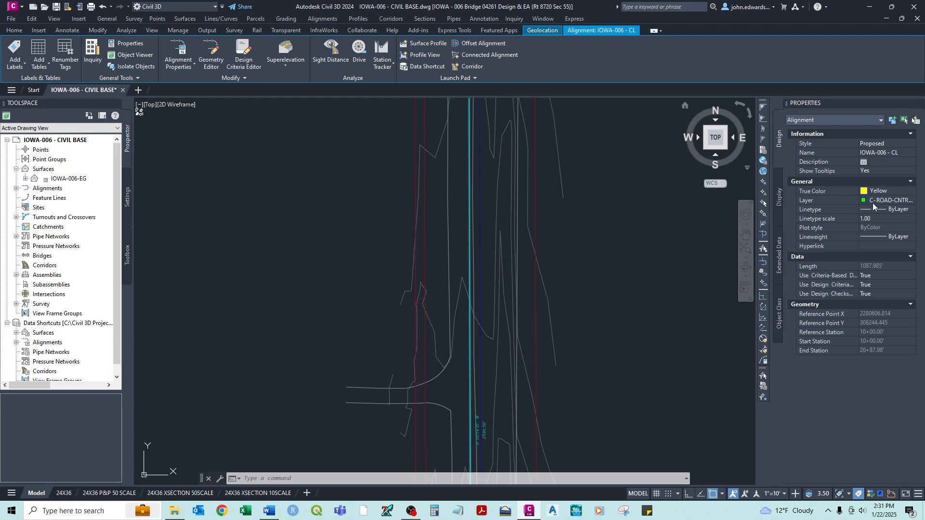
{"action": "mouse_move", "coordinate": [884, 217]}
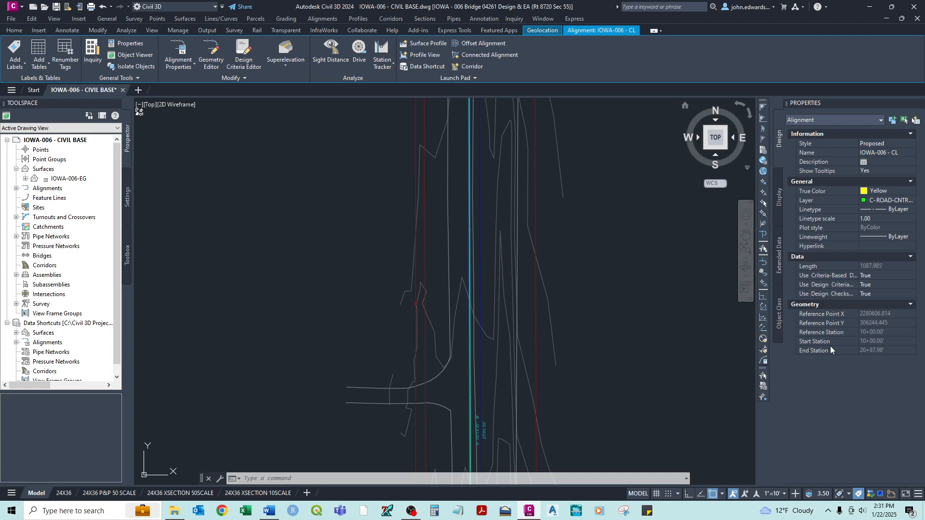
{"action": "mouse_move", "coordinate": [875, 355]}
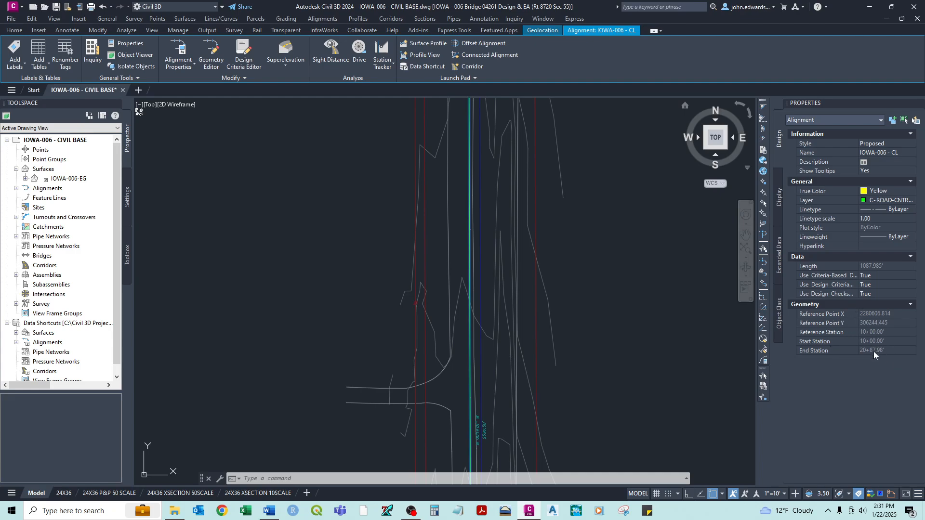
{"action": "mouse_move", "coordinate": [555, 326]}
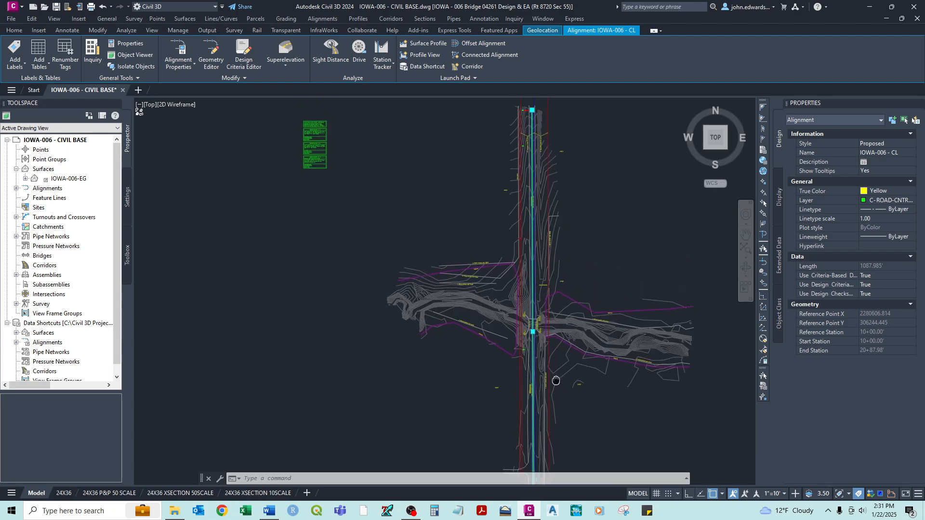
{"action": "mouse_move", "coordinate": [558, 383]}
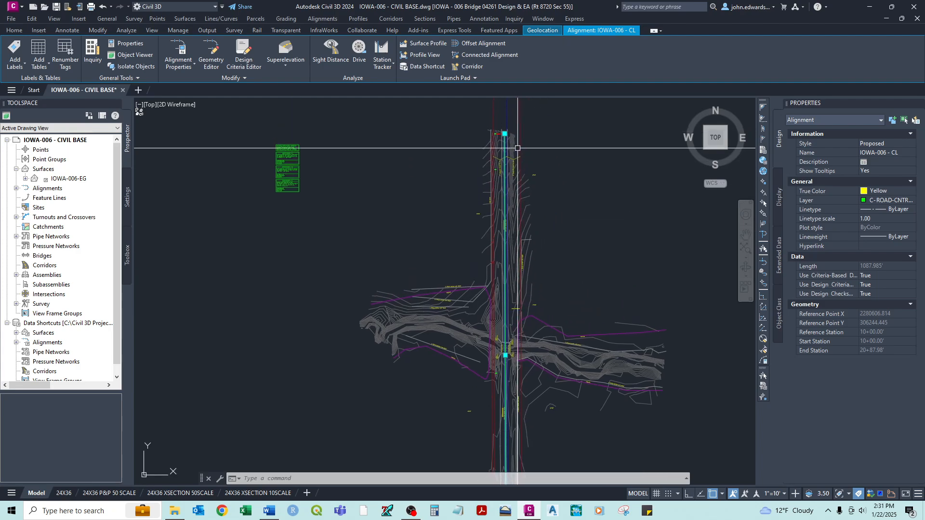
{"action": "mouse_move", "coordinate": [517, 148]}
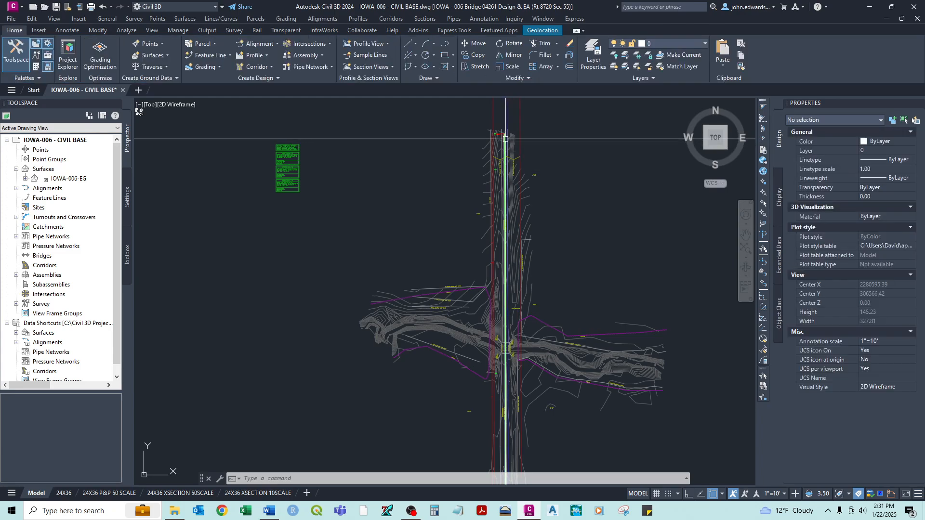
Expand the Alignments collection to list Centerline, Offset, Curb Return, Rail and Miscellaneous categories.
{"action": "left_click", "coordinate": [503, 125]}
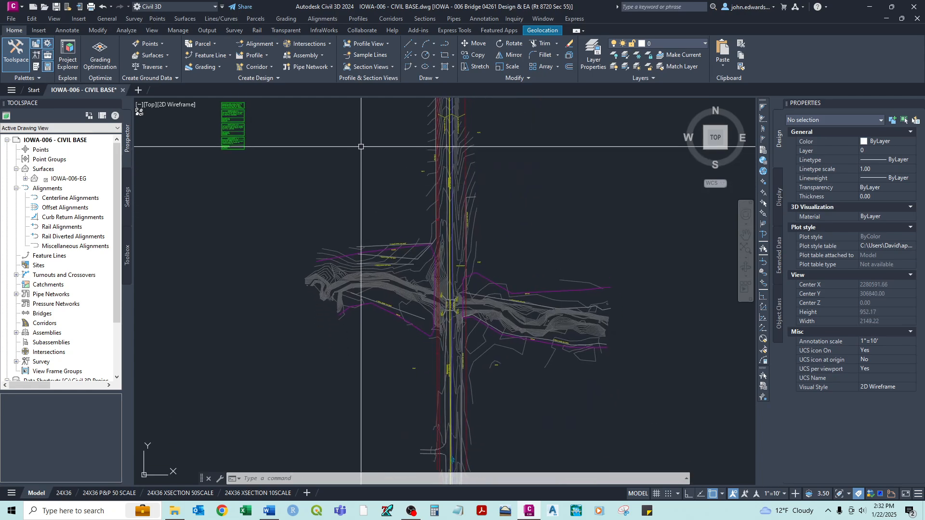
Start the Alignment Creation Tools for a new alignment named IOWA-006 - CL.
{"action": "left_click", "coordinate": [257, 43]}
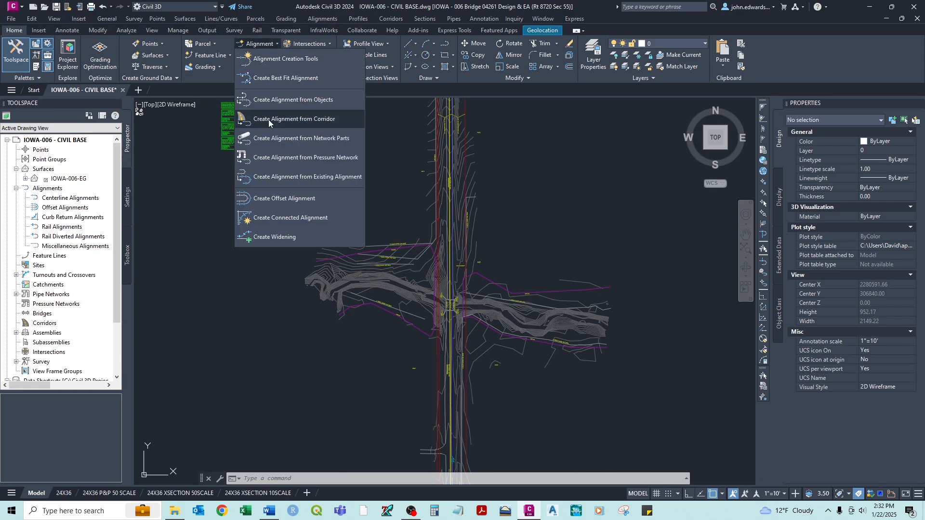
{"action": "mouse_move", "coordinate": [287, 77]}
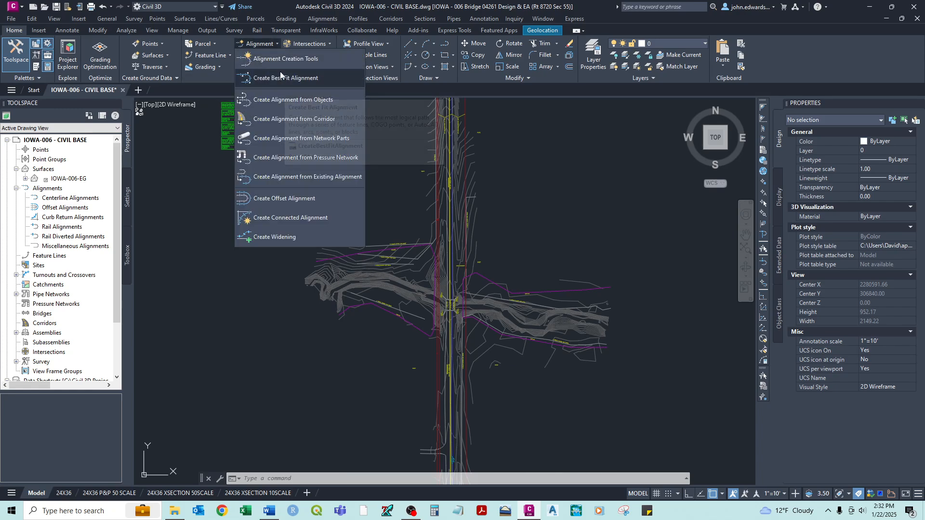
{"action": "mouse_move", "coordinate": [286, 59]}
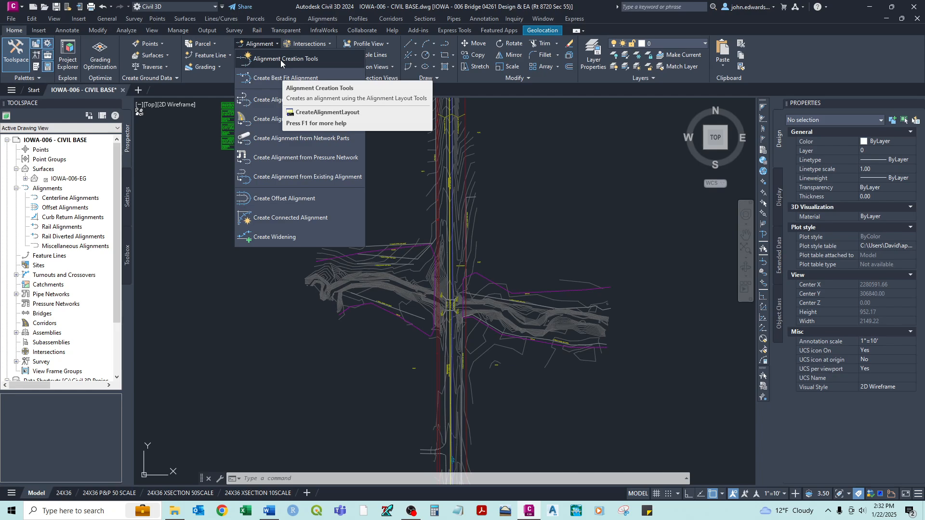
{"action": "left_click", "coordinate": [286, 59]}
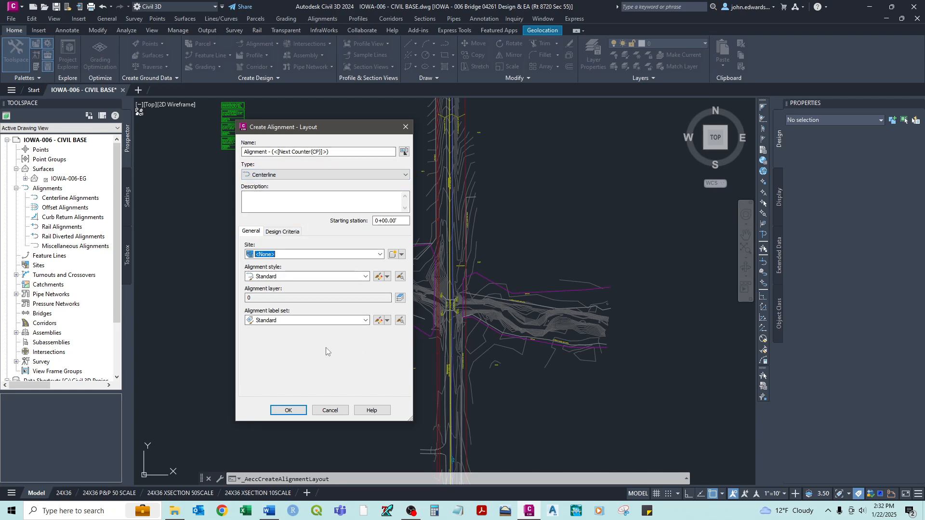
{"action": "mouse_move", "coordinate": [336, 241]}
{"action": "type", "text": "IOWA-006 - CL"}
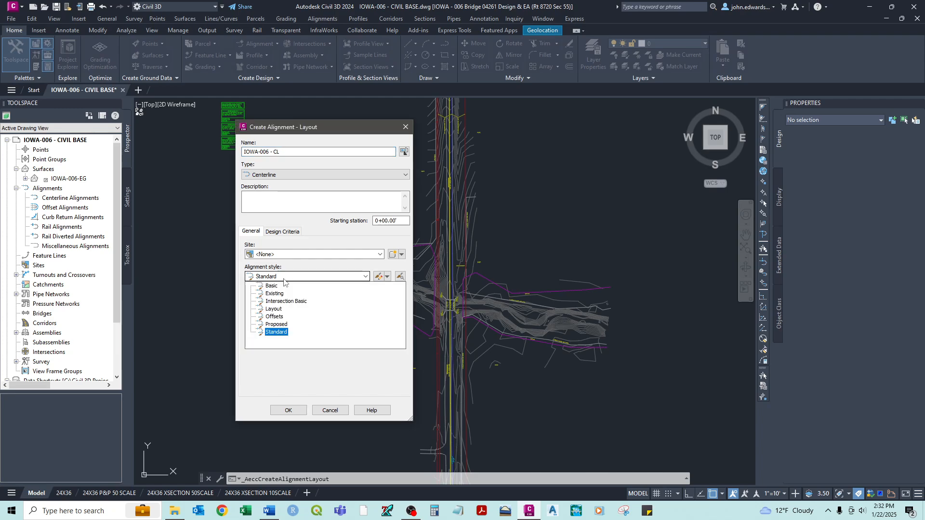
Assign the Proposed alignment style and layer C-ROAD-CNTR-N, then confirm the dialog.
{"action": "left_click", "coordinate": [276, 324]}
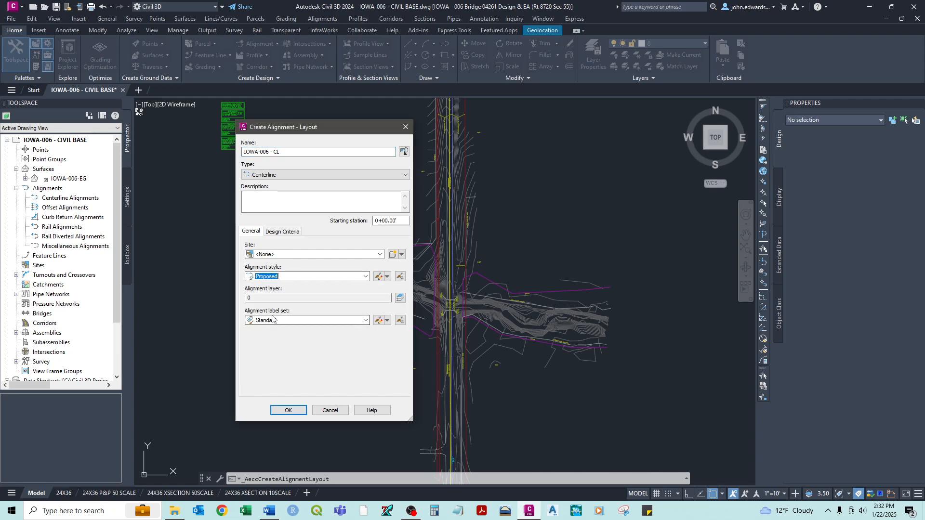
{"action": "left_click", "coordinate": [401, 298]}
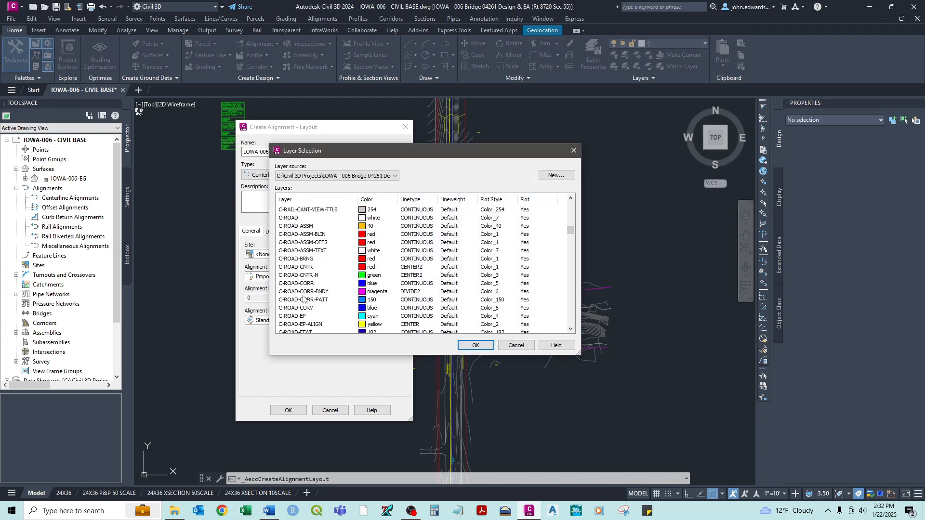
{"action": "scroll", "scroll_direction": "up", "scroll_amount": 3}
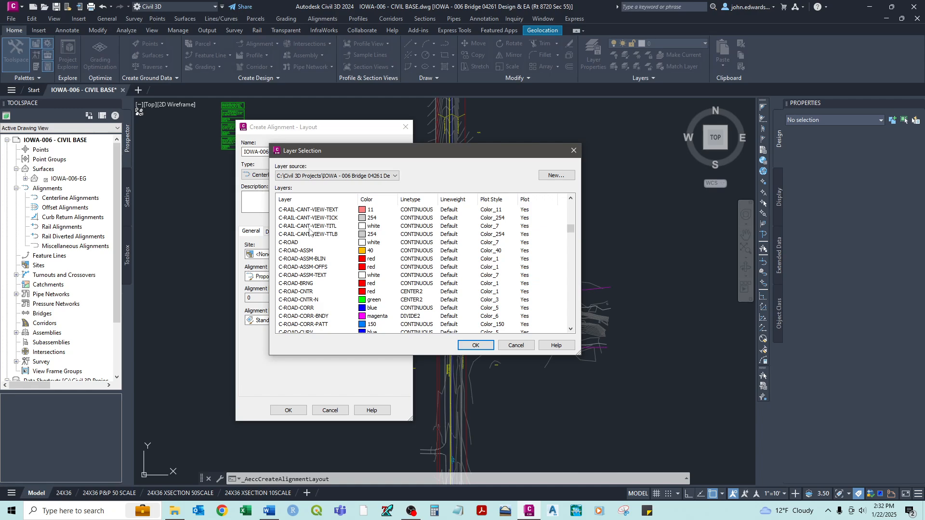
{"action": "scroll", "scroll_direction": "up", "scroll_amount": 3}
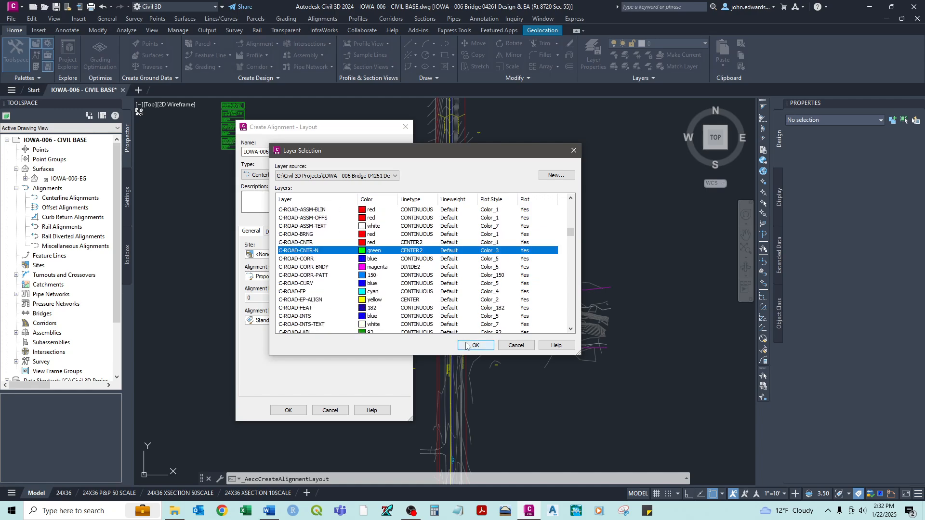
{"action": "left_click", "coordinate": [475, 345]}
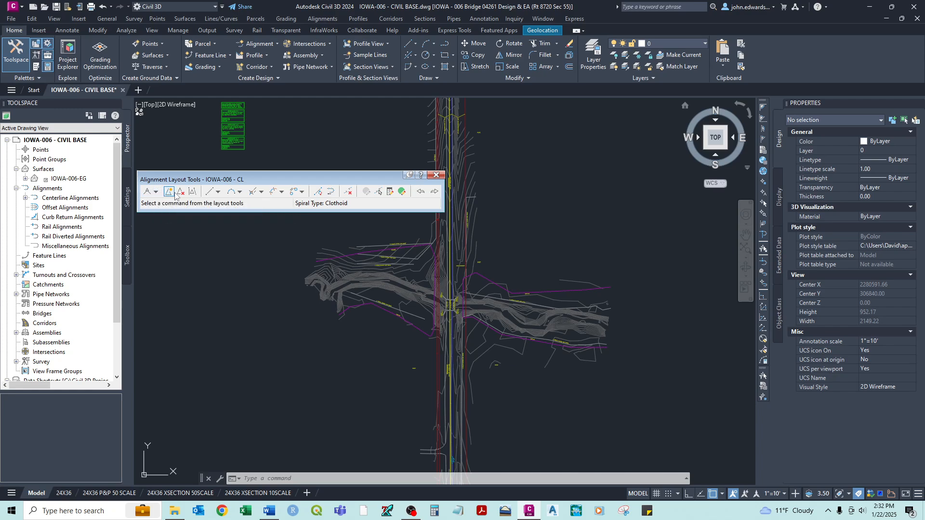
{"action": "mouse_move", "coordinate": [262, 209]}
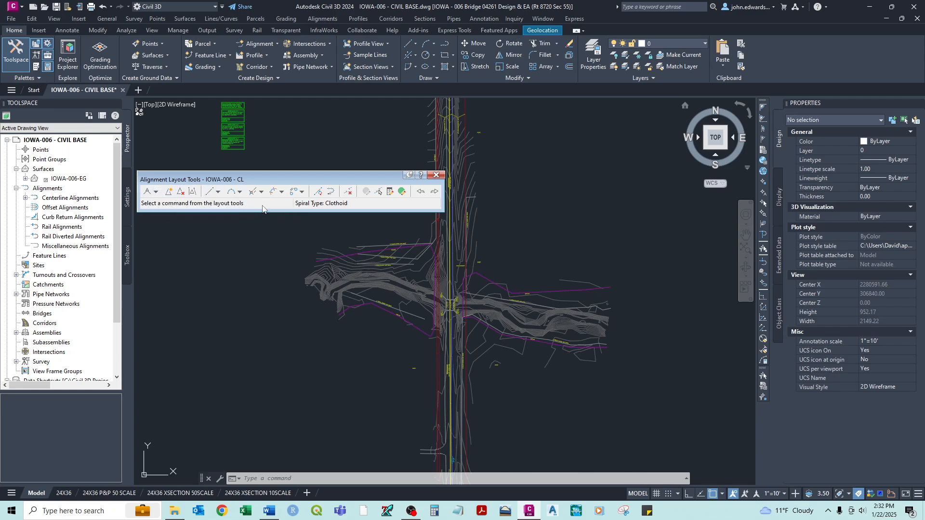
{"action": "mouse_move", "coordinate": [176, 195]}
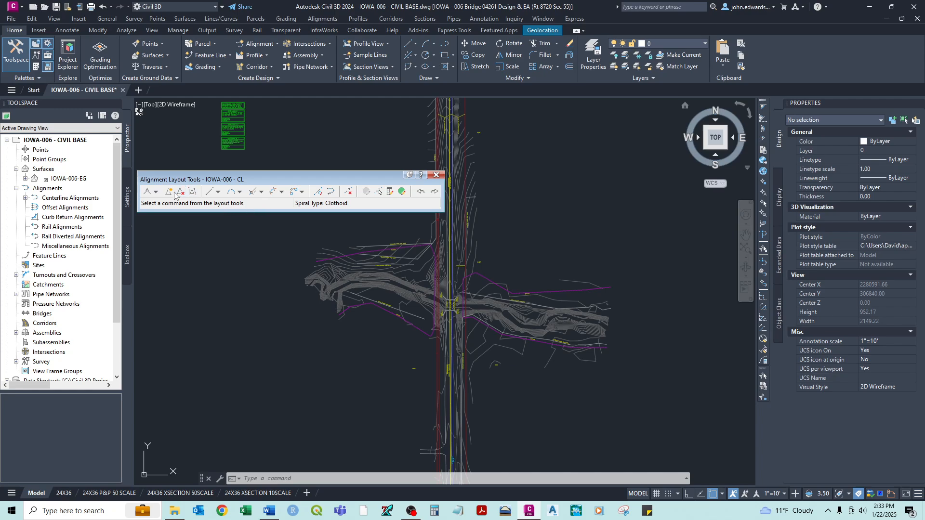
{"action": "mouse_move", "coordinate": [169, 191]}
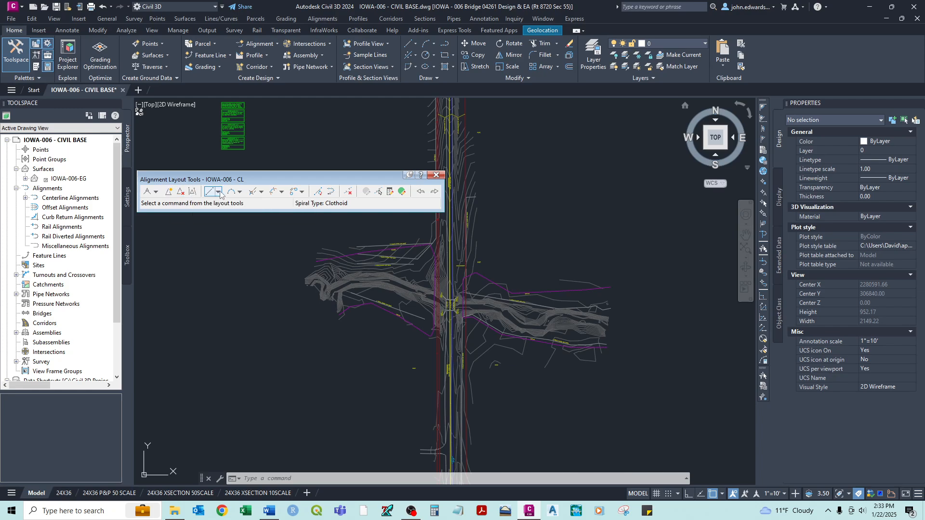
Choose Fixed Line (Two points) from the tangent options on the layout toolbar.
{"action": "left_click", "coordinate": [219, 191]}
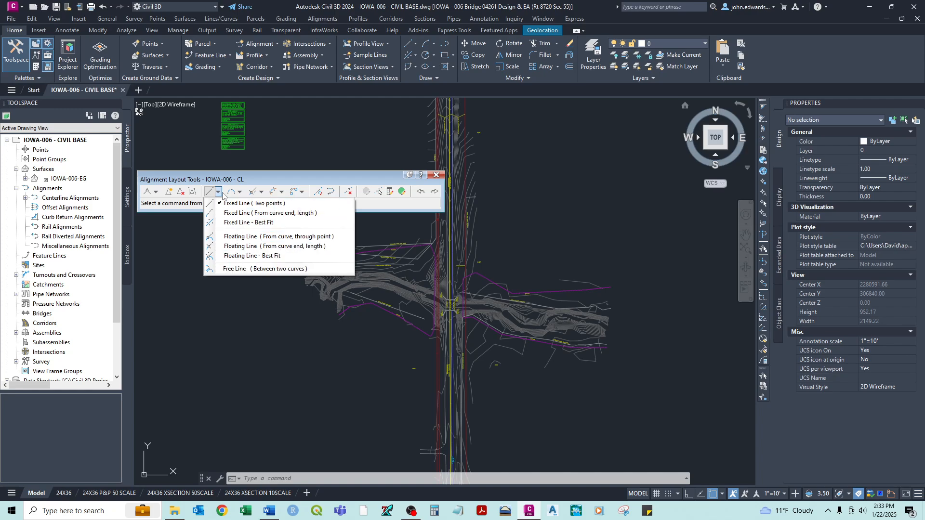
{"action": "left_click", "coordinate": [241, 191]}
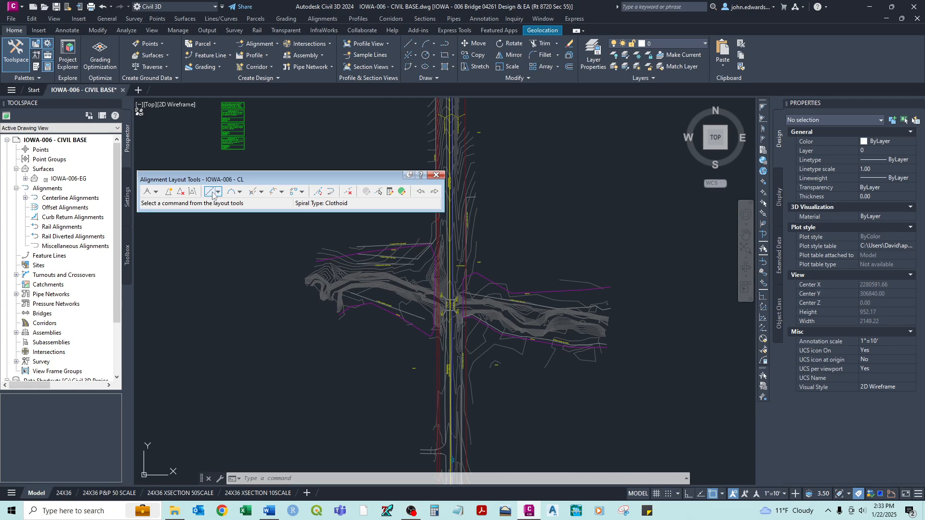
{"action": "mouse_move", "coordinate": [209, 191]}
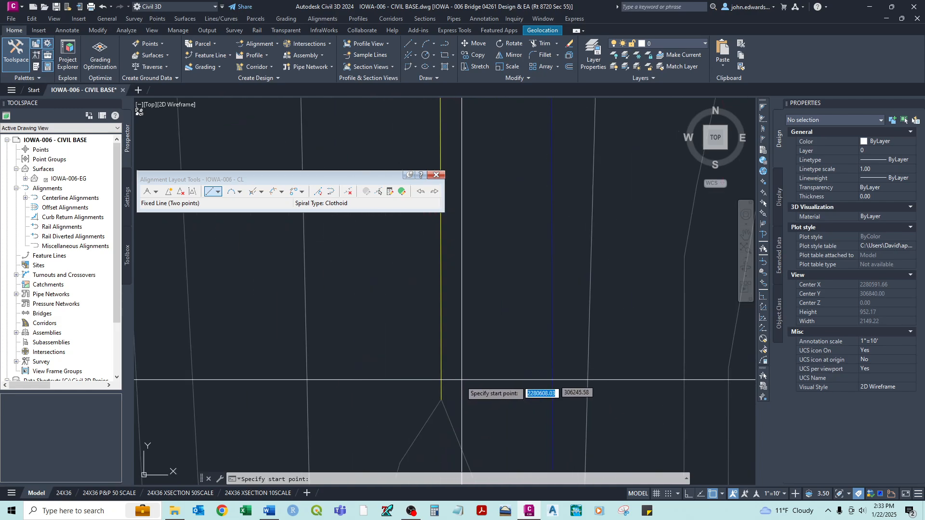
Place the first fixed tangent of IOWA-006 - CL, about 1216.5 ft long along the centerline.
{"action": "left_click", "coordinate": [441, 392]}
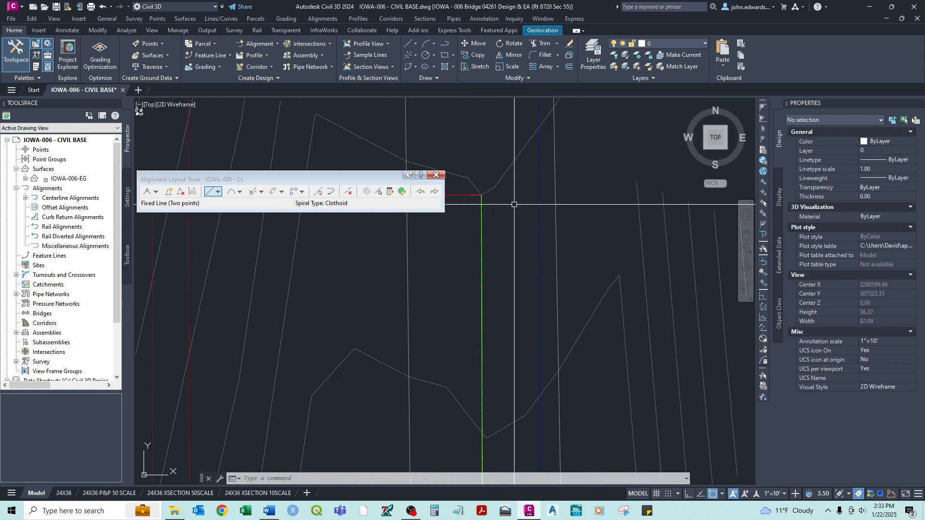
{"action": "scroll", "scroll_direction": "down", "scroll_amount": 3}
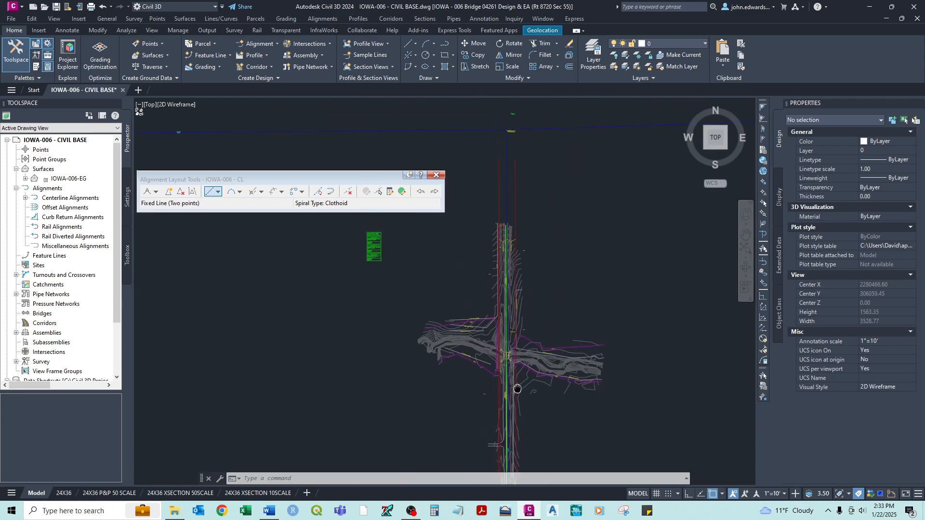
{"action": "scroll", "scroll_direction": "up", "scroll_amount": 3}
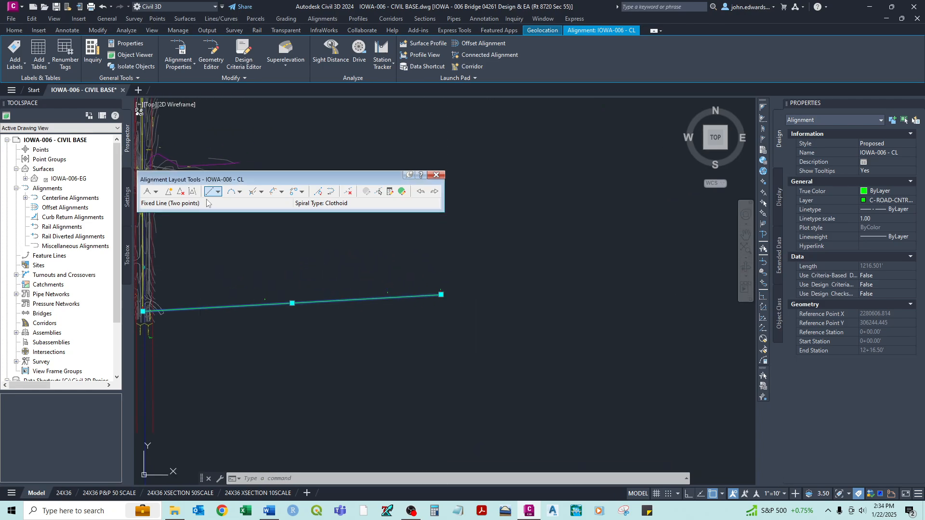
Add a second fixed tangent from the first tangent's endpoint, bending down to the right.
{"action": "left_click", "coordinate": [209, 191]}
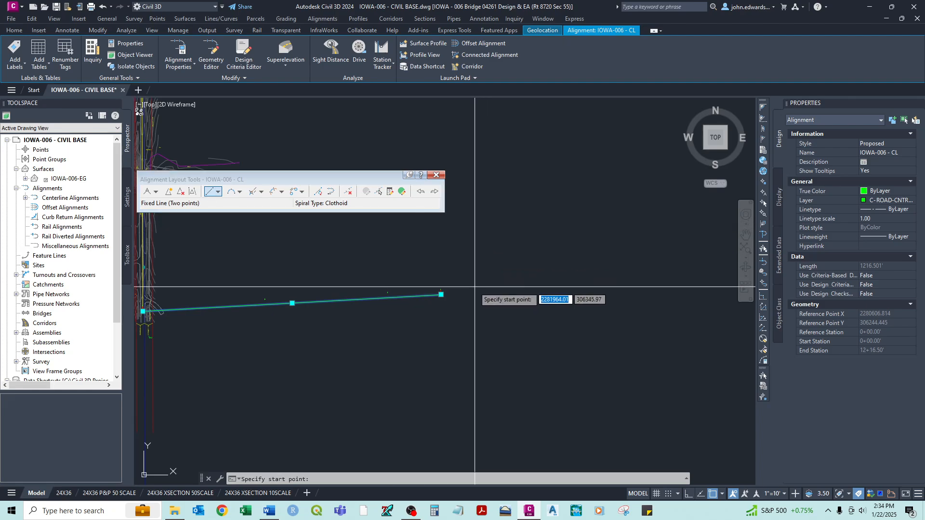
{"action": "left_click", "coordinate": [442, 294]}
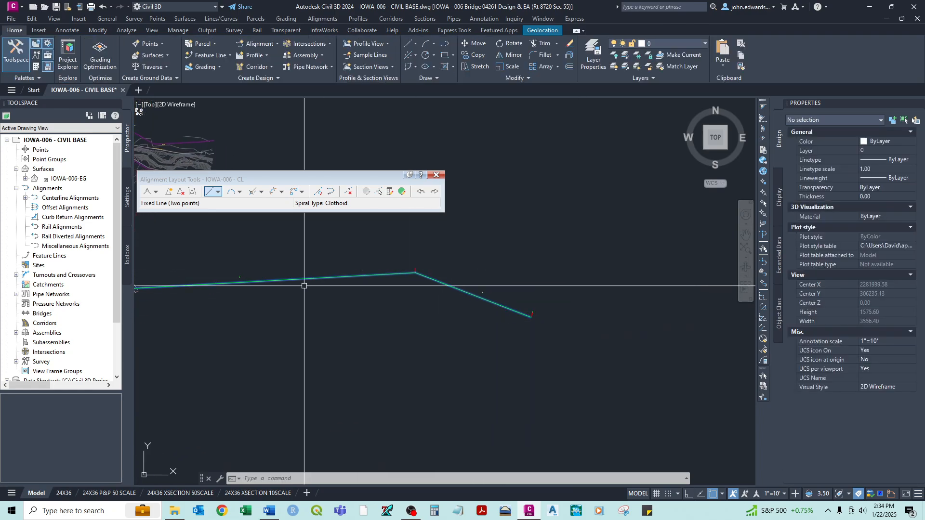
{"action": "mouse_move", "coordinate": [560, 342]}
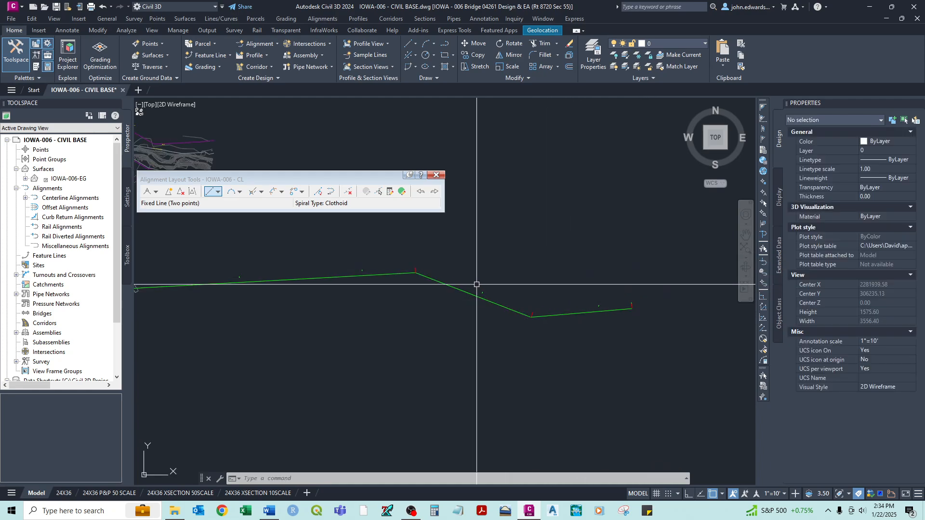
{"action": "mouse_move", "coordinate": [273, 299]}
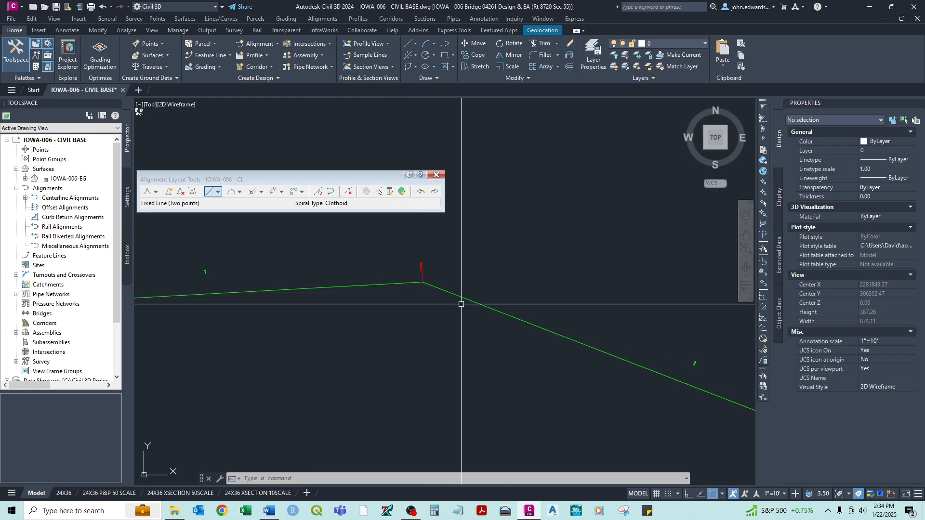
{"action": "scroll", "scroll_direction": "down", "scroll_amount": 3}
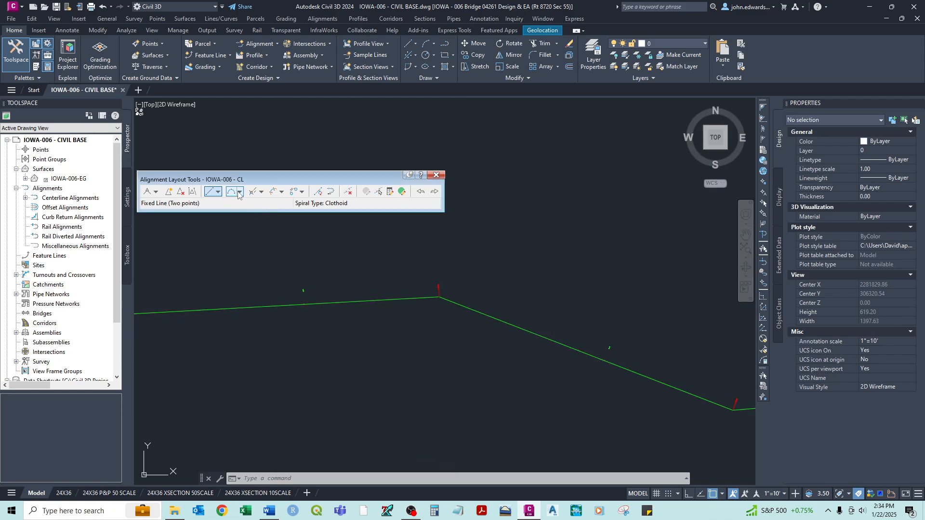
Show the curve options list on the IOWA-006 - CL layout toolbar.
{"action": "left_click", "coordinate": [241, 191]}
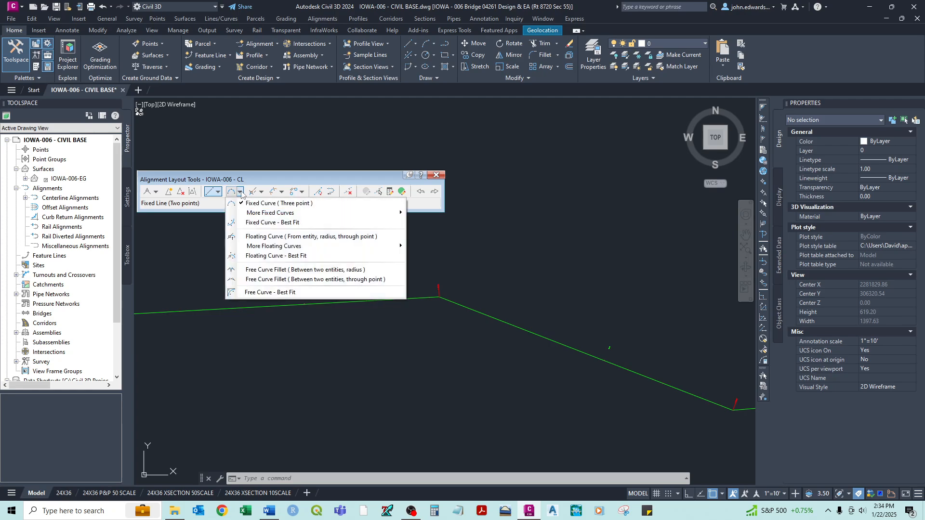
{"action": "mouse_move", "coordinate": [310, 223]}
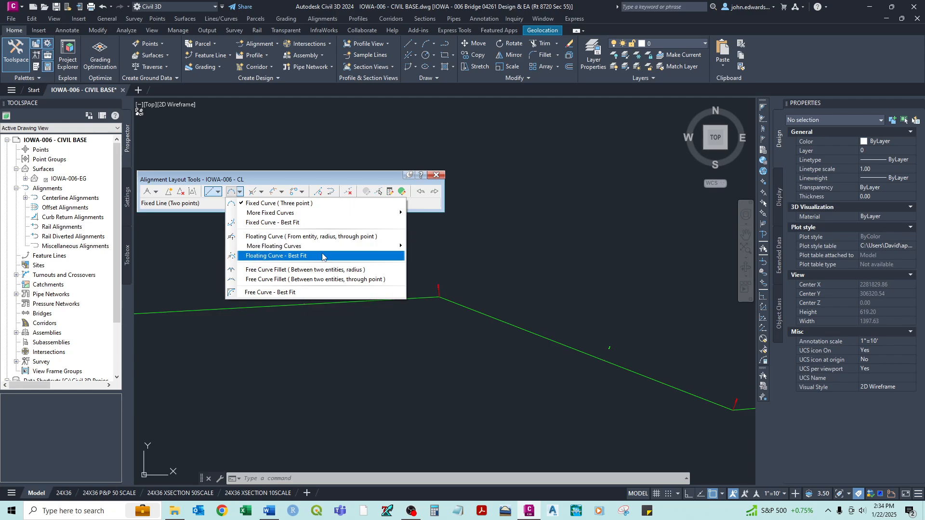
{"action": "mouse_move", "coordinate": [274, 245]}
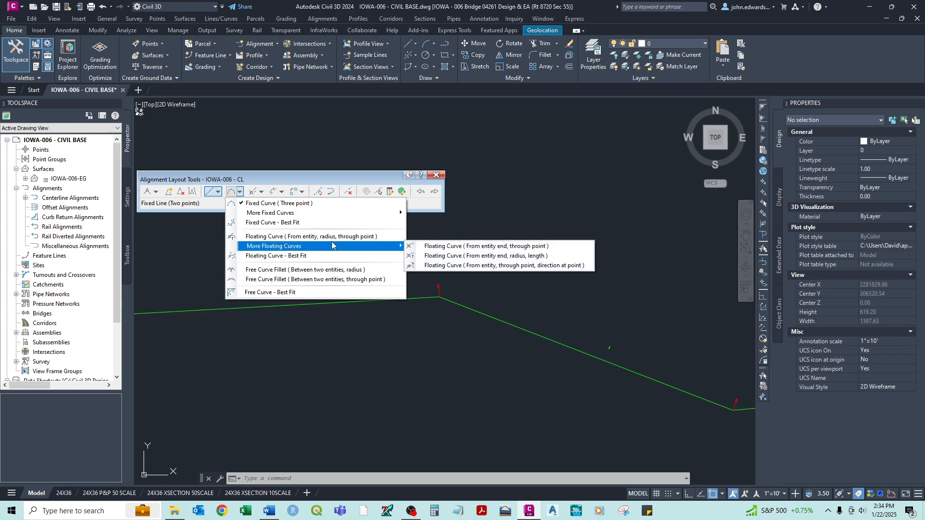
{"action": "mouse_move", "coordinate": [306, 236]}
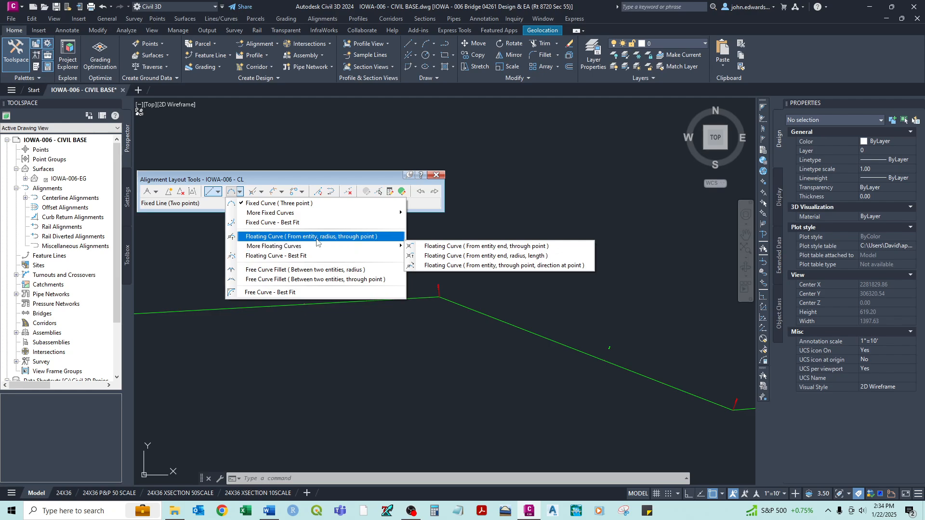
{"action": "mouse_move", "coordinate": [273, 223]}
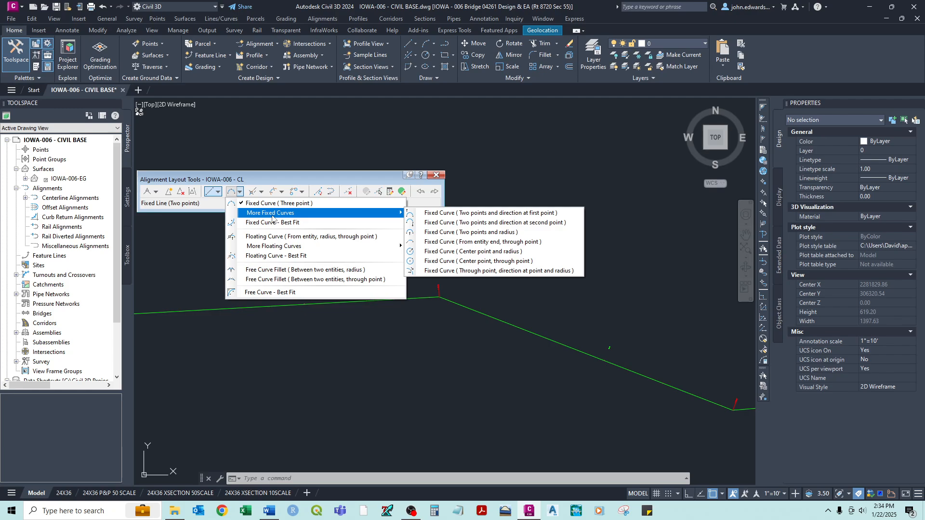
{"action": "mouse_move", "coordinate": [278, 203]}
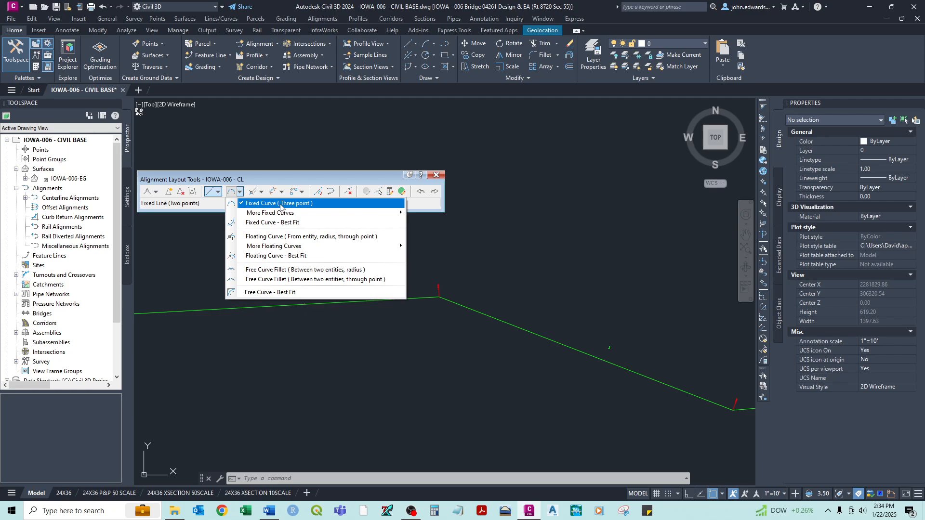
{"action": "mouse_move", "coordinate": [311, 236]}
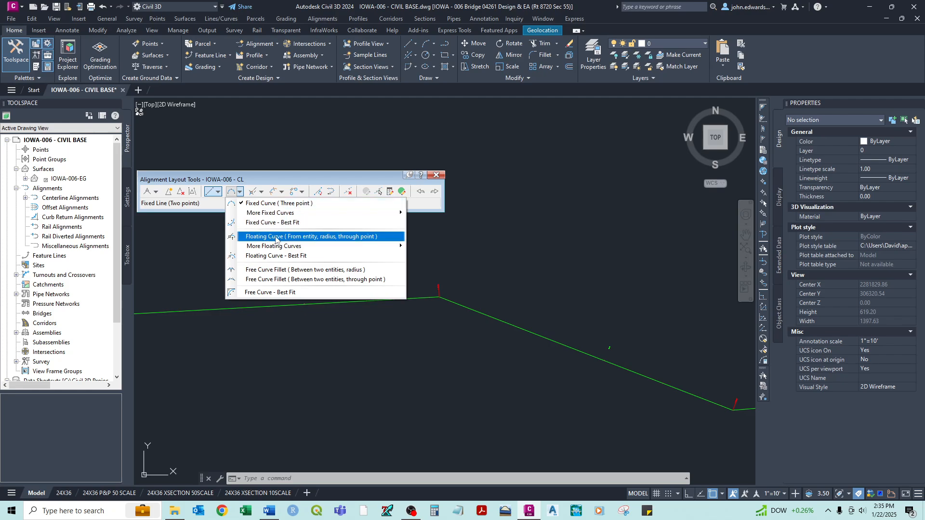
{"action": "mouse_move", "coordinate": [273, 245]}
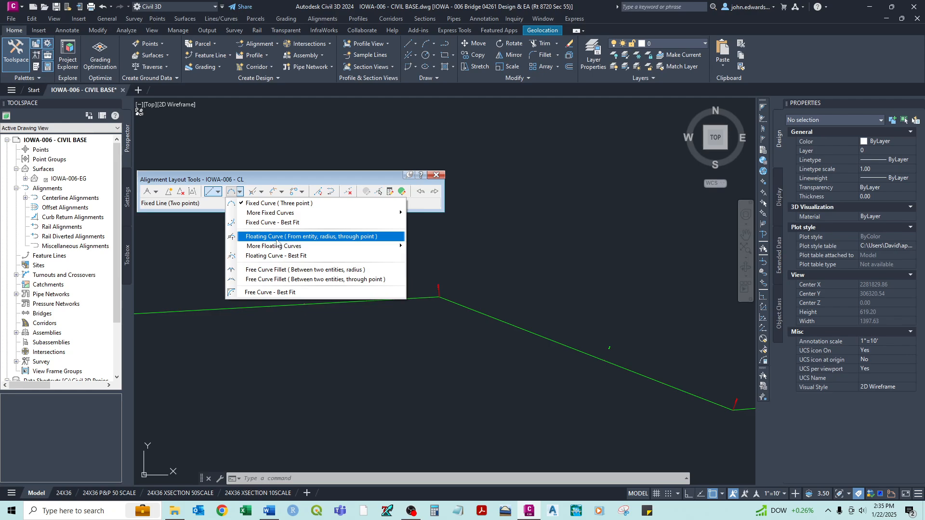
{"action": "mouse_move", "coordinate": [315, 280]}
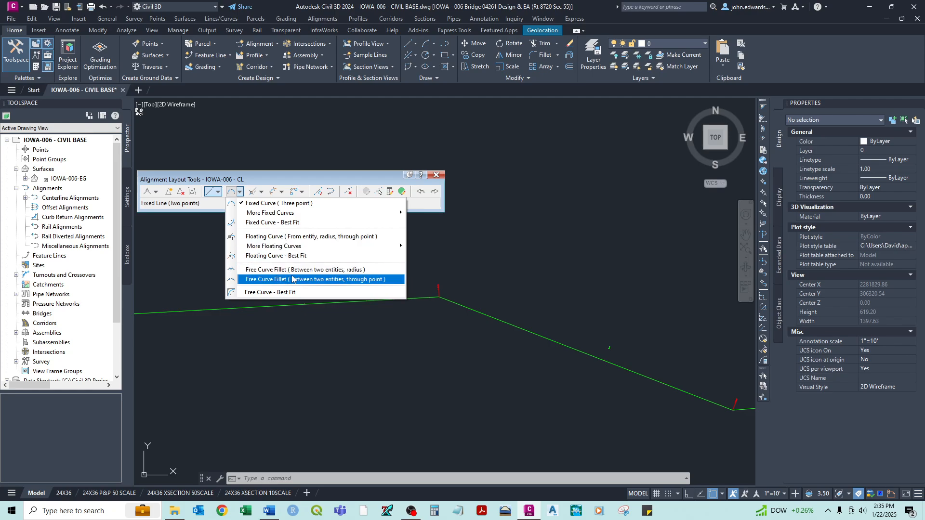
{"action": "mouse_move", "coordinate": [305, 269]}
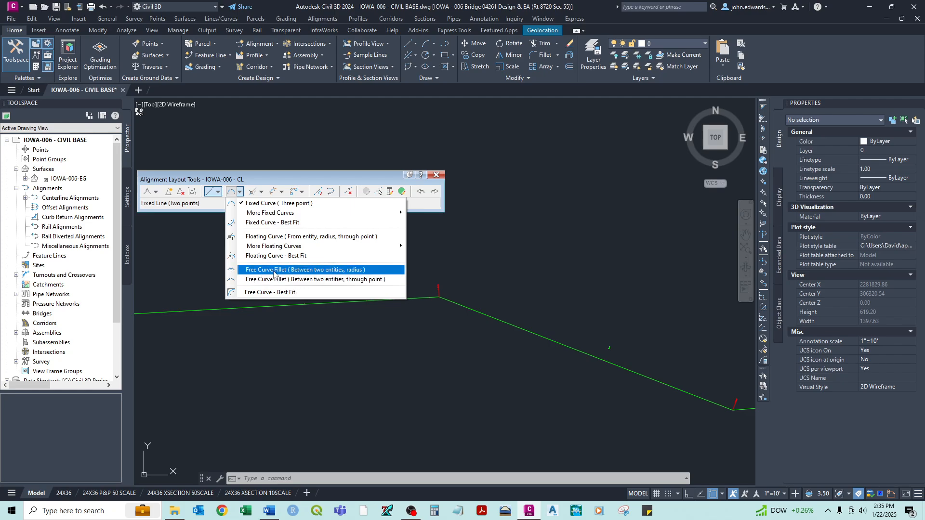
{"action": "mouse_move", "coordinate": [316, 279]}
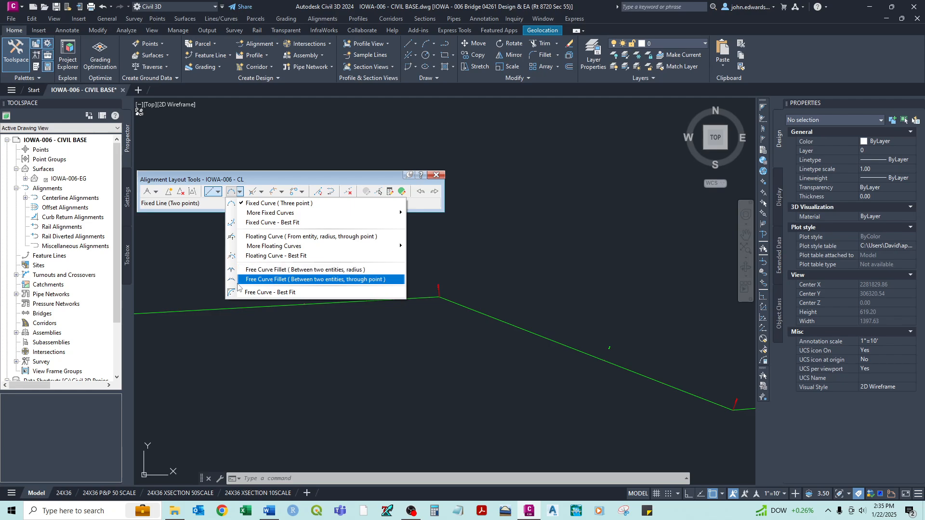
{"action": "mouse_move", "coordinate": [477, 307]}
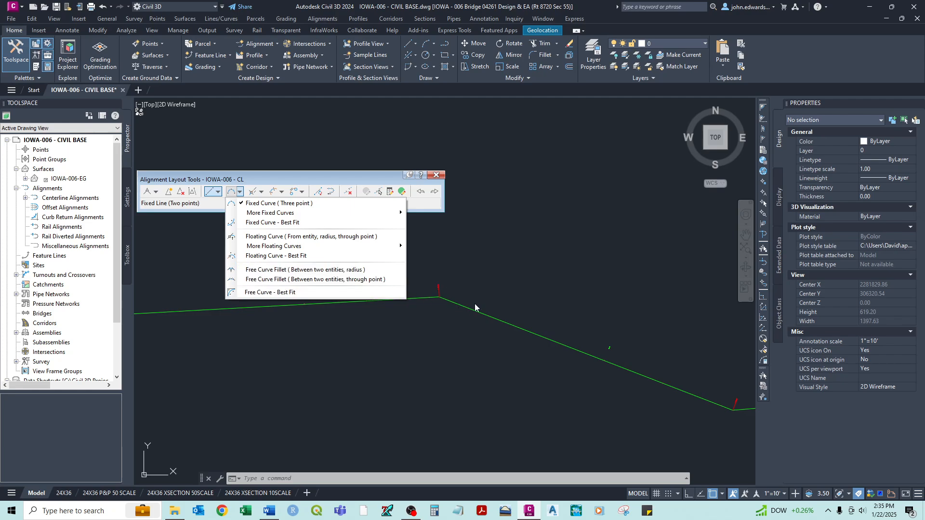
{"action": "mouse_move", "coordinate": [305, 270]}
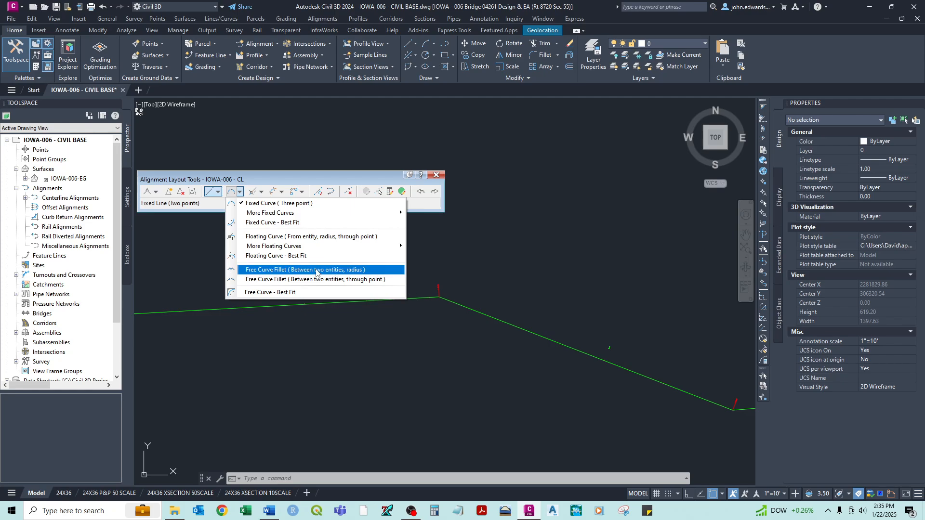
Fit a Free Curve Fillet between the two tangents with Lessthan180 solution and 200 ft radius.
{"action": "left_click", "coordinate": [304, 270]}
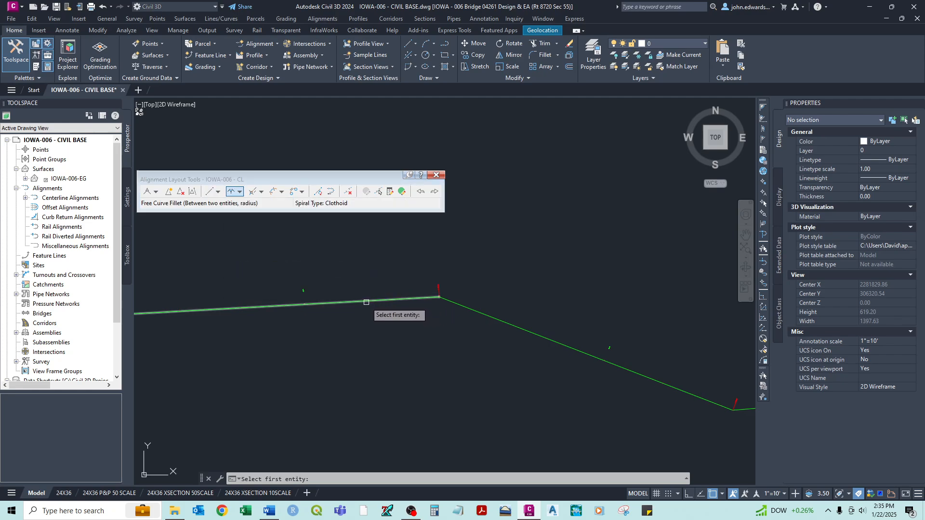
{"action": "mouse_move", "coordinate": [454, 309]}
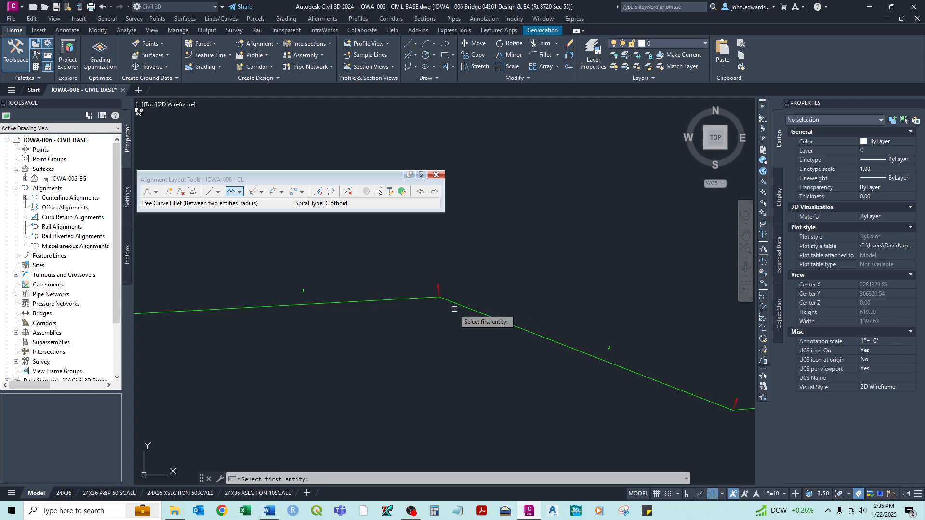
{"action": "mouse_move", "coordinate": [470, 334]}
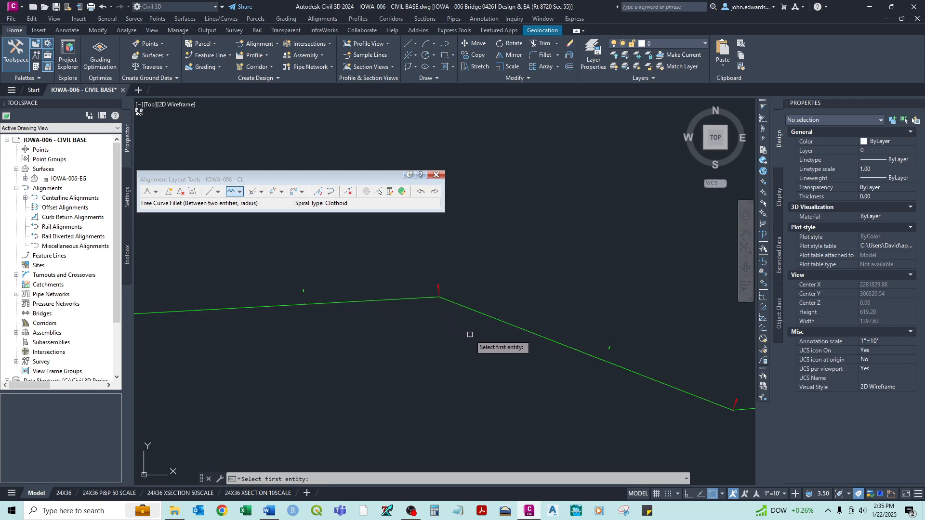
{"action": "mouse_move", "coordinate": [338, 302]}
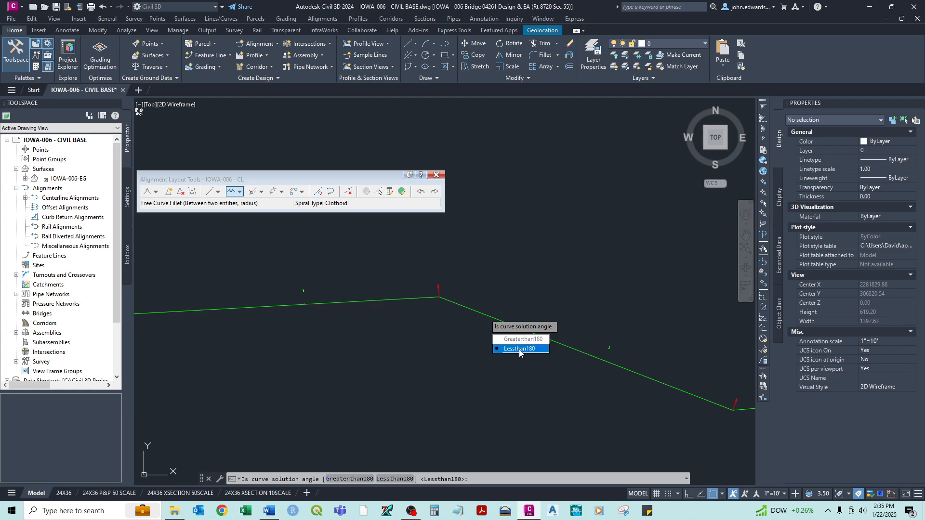
{"action": "left_click", "coordinate": [520, 348]}
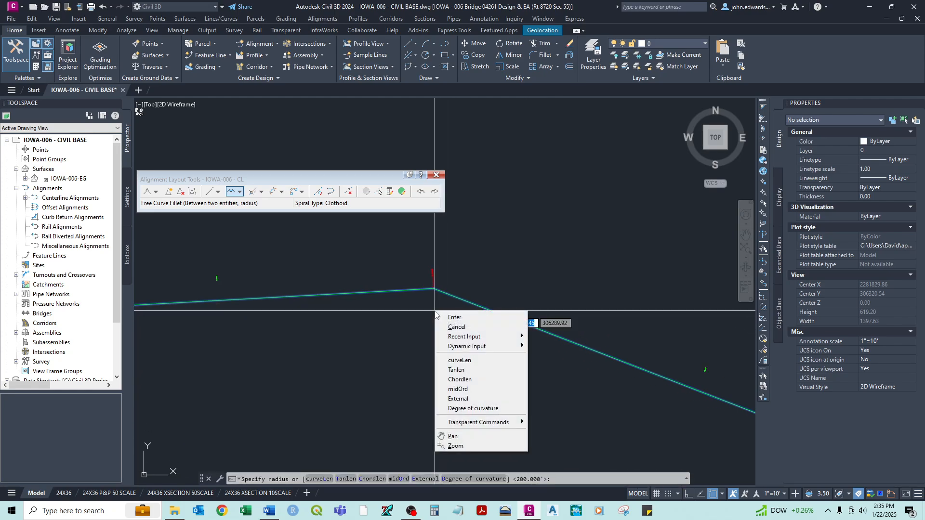
{"action": "left_click", "coordinate": [454, 317]}
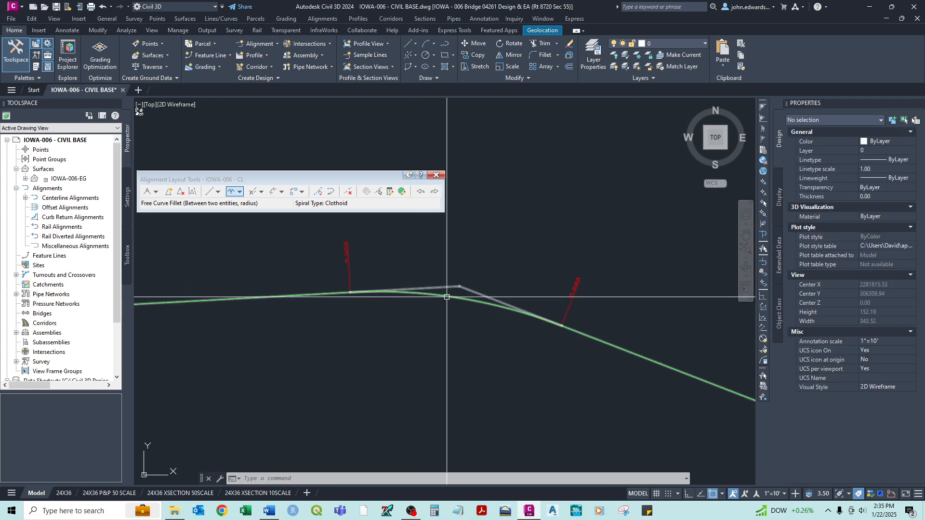
Grip-stretch the PI bend point to a new location, making IOWA-006 - CL about 2126 ft long.
{"action": "left_click", "coordinate": [401, 289]}
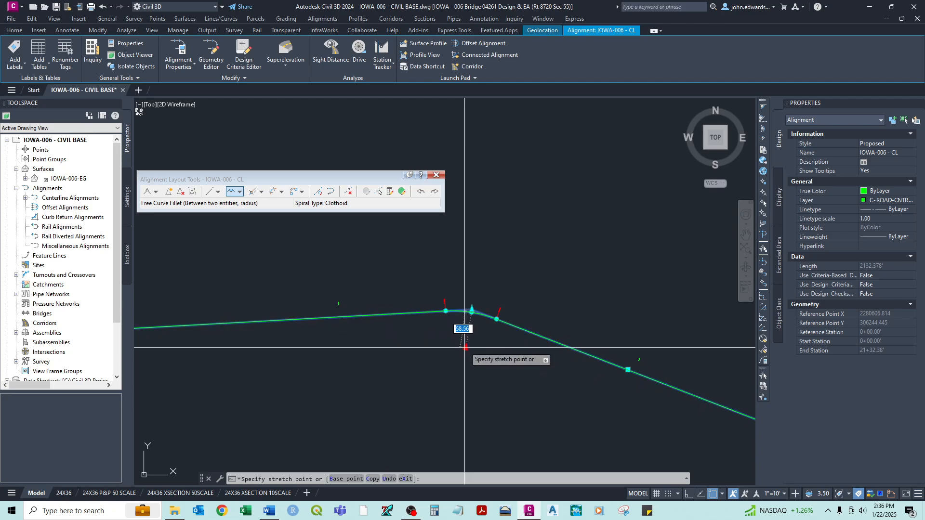
{"action": "left_click", "coordinate": [475, 335]}
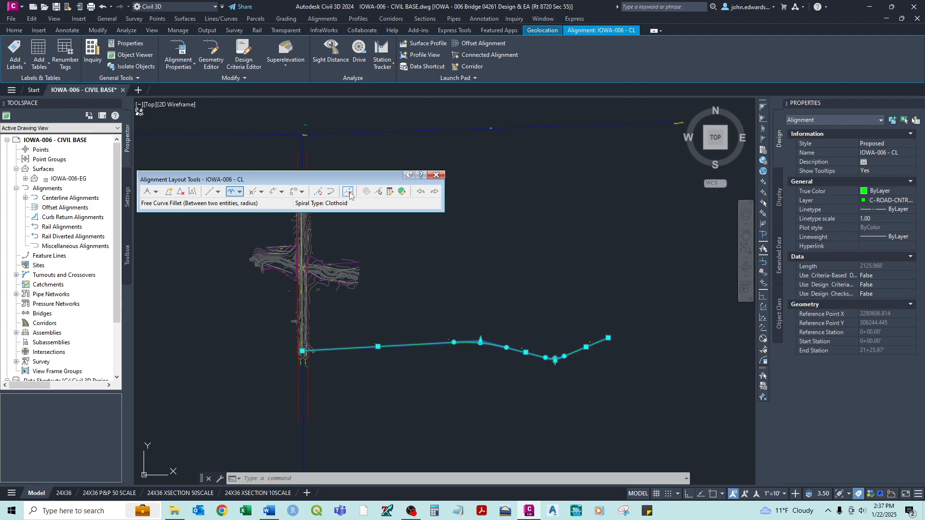
Delete the curve and extra tangent sub-entities, leaving a single straight line about 1088 ft.
{"action": "left_click", "coordinate": [348, 191]}
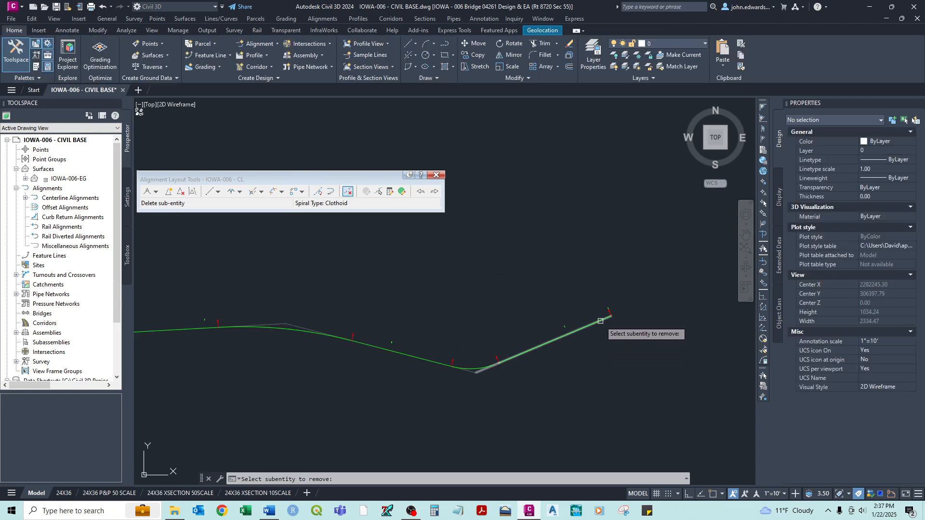
{"action": "mouse_move", "coordinate": [451, 370]}
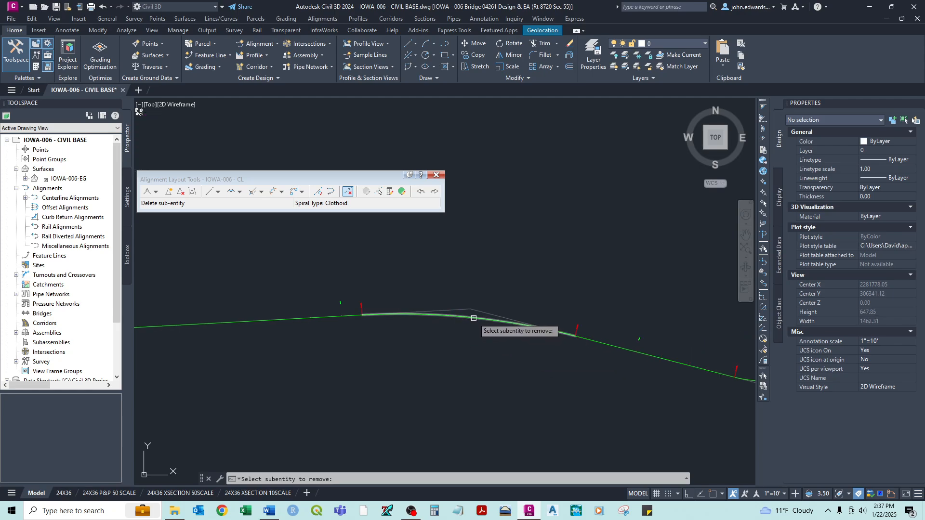
{"action": "left_click", "coordinate": [472, 319]}
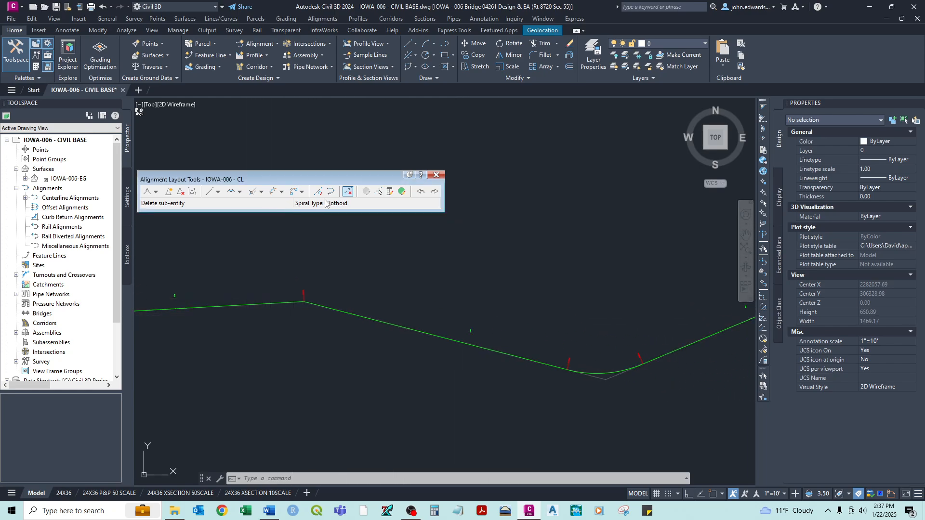
{"action": "left_click", "coordinate": [182, 191]}
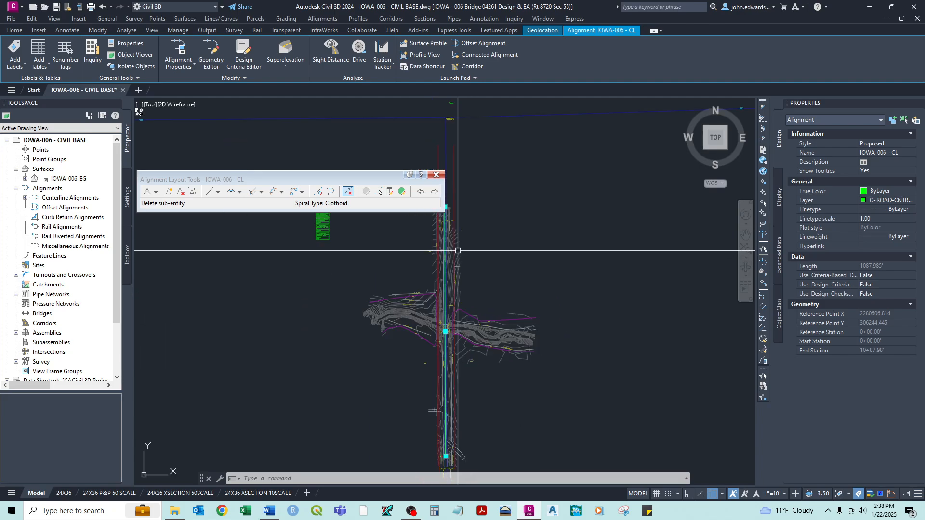
Show the Alignment Grid View listing one fixed line from 0+00.00' to 10+87.98'.
{"action": "left_click_drag", "start_coordinate": [266, 179], "coordinate": [272, 156]}
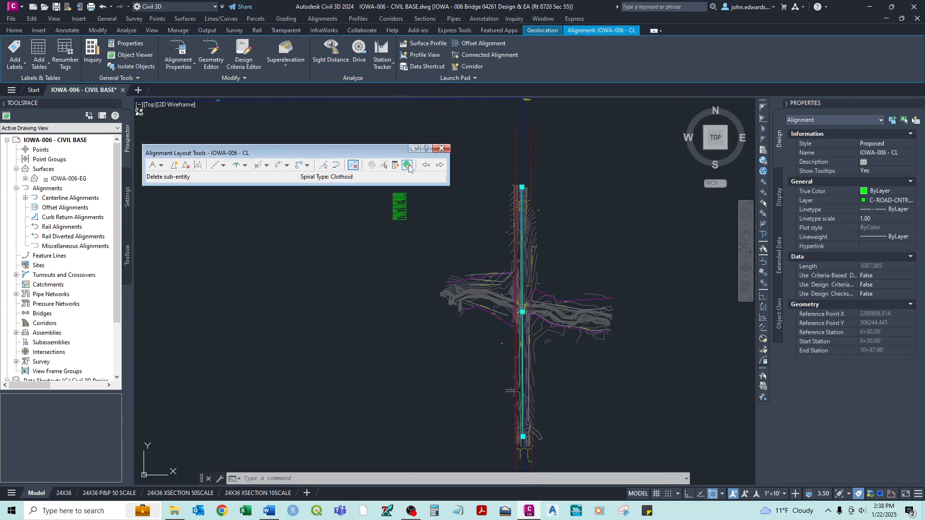
{"action": "left_click", "coordinate": [407, 164]}
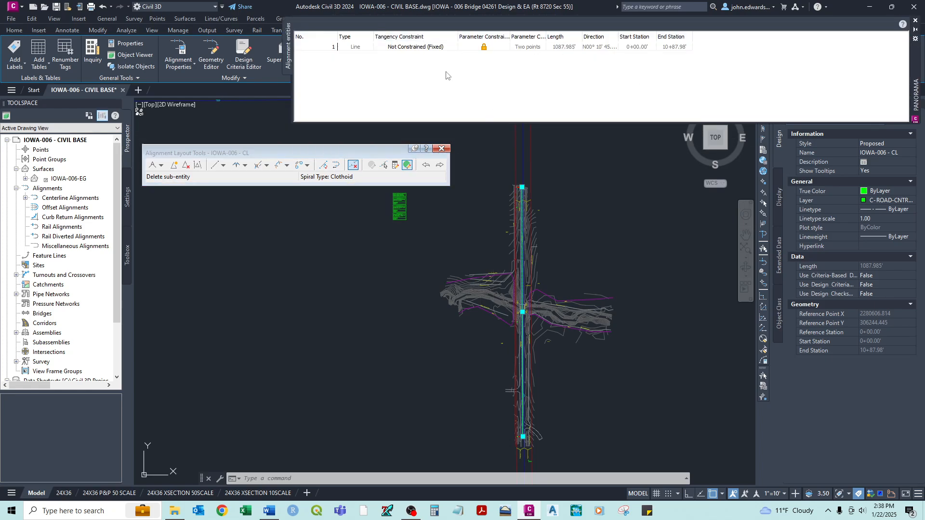
{"action": "mouse_move", "coordinate": [550, 95]}
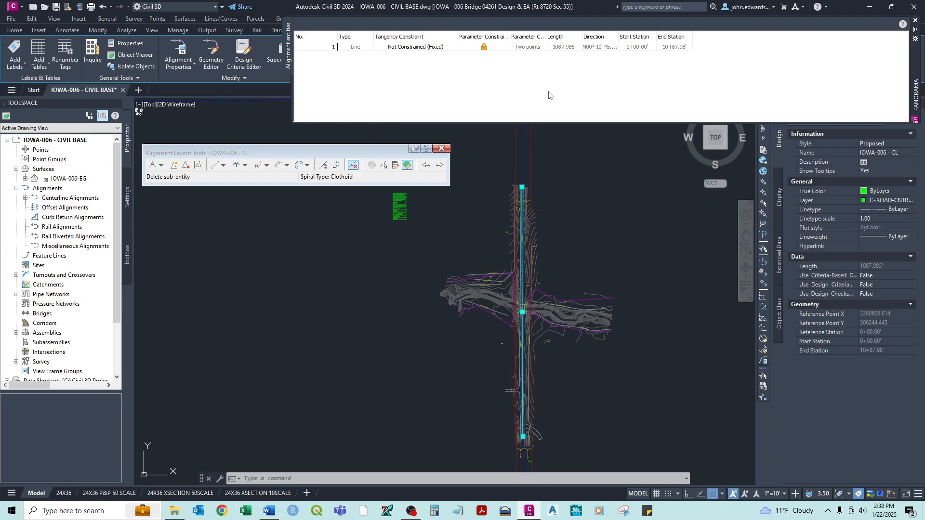
{"action": "mouse_move", "coordinate": [531, 46]}
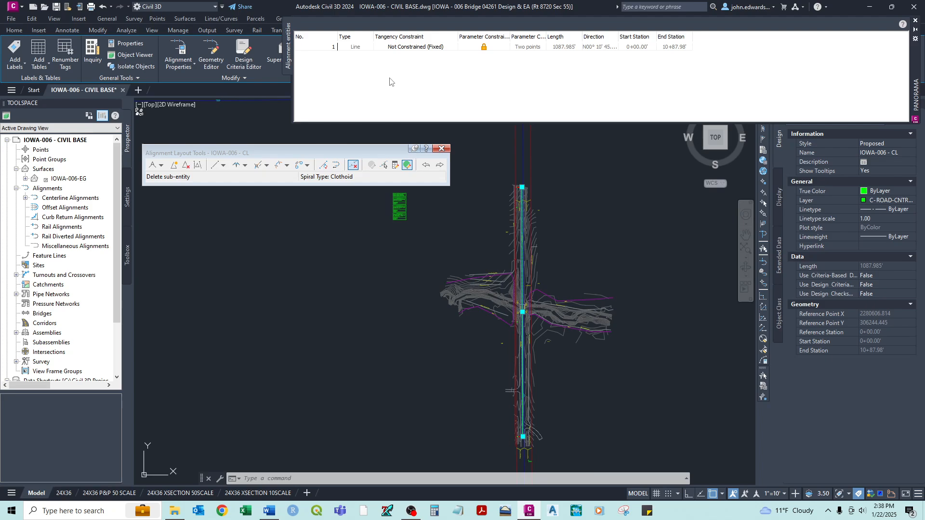
{"action": "mouse_move", "coordinate": [562, 89]}
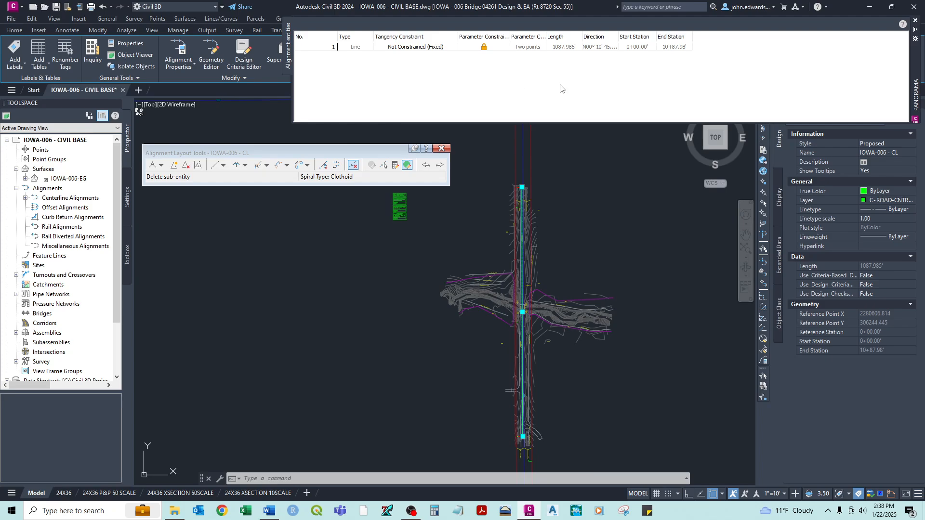
{"action": "mouse_move", "coordinate": [700, 64]}
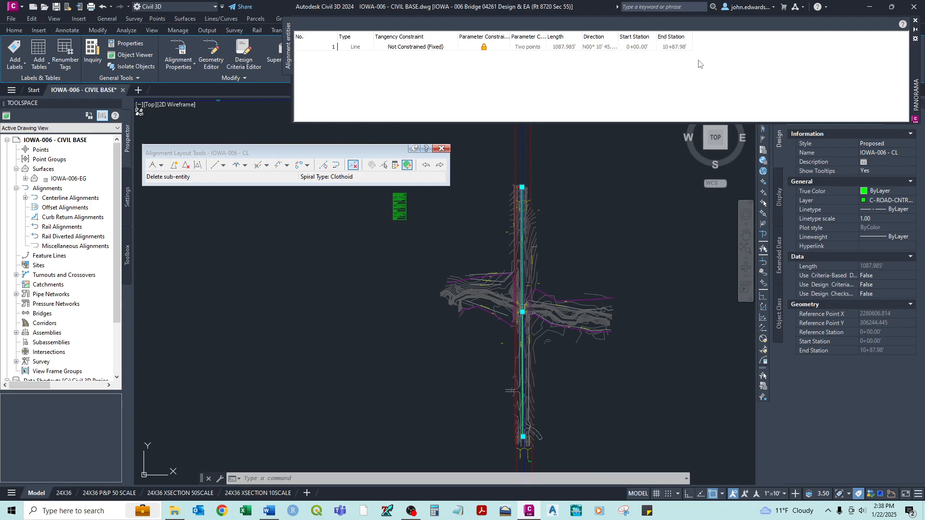
{"action": "mouse_move", "coordinate": [570, 52]}
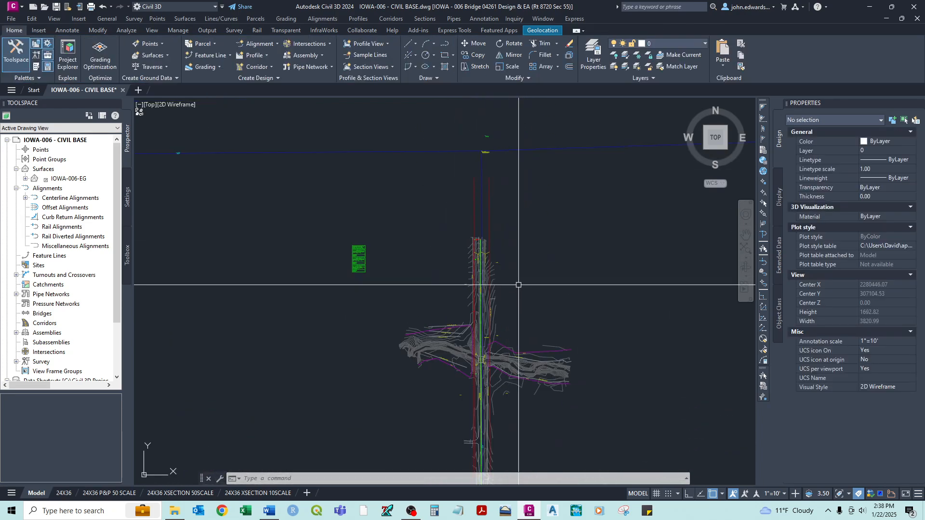
Switch the annotation scale to 1"=50' and inspect the IOWA-006 - CL station labels along the centerline.
{"action": "scroll", "scroll_direction": "up", "scroll_amount": 3}
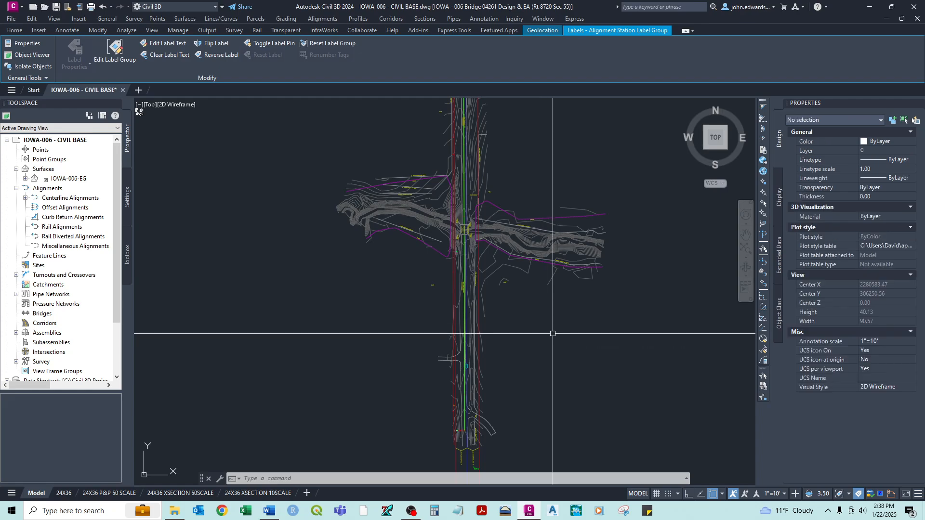
{"action": "left_click", "coordinate": [14, 30]}
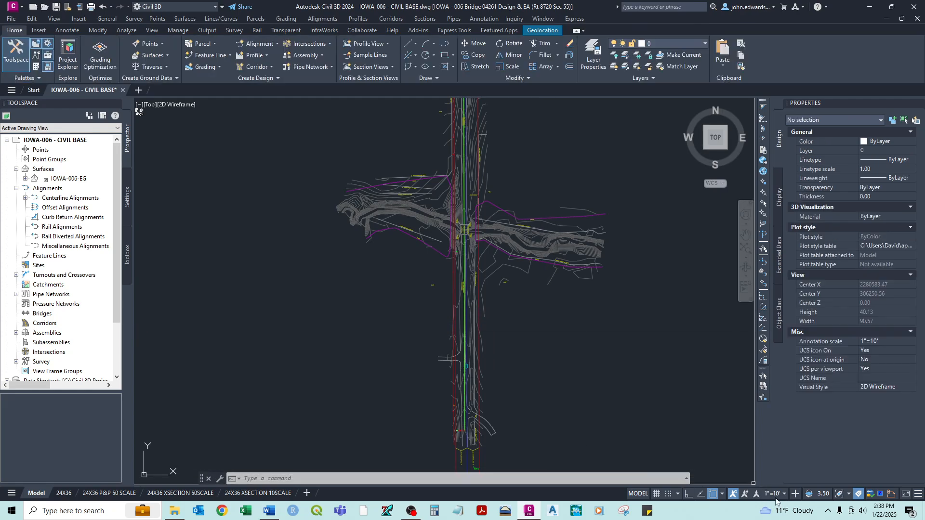
{"action": "mouse_move", "coordinate": [771, 493]}
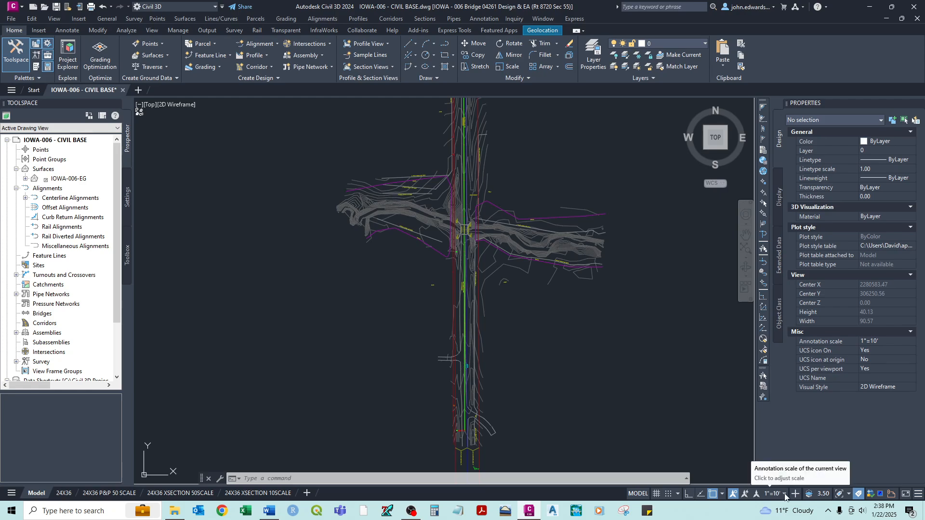
{"action": "mouse_move", "coordinate": [514, 327]}
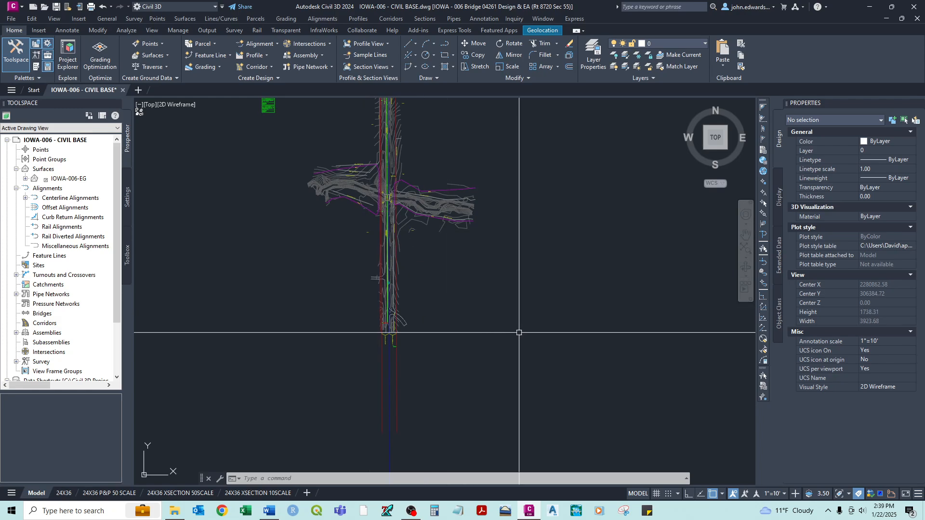
{"action": "mouse_move", "coordinate": [773, 494]}
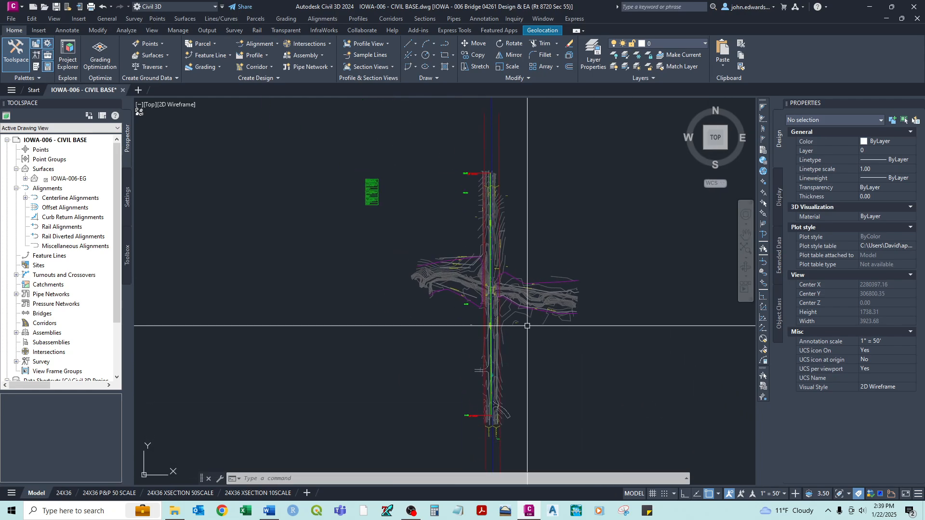
{"action": "scroll", "scroll_direction": "up", "scroll_amount": 3}
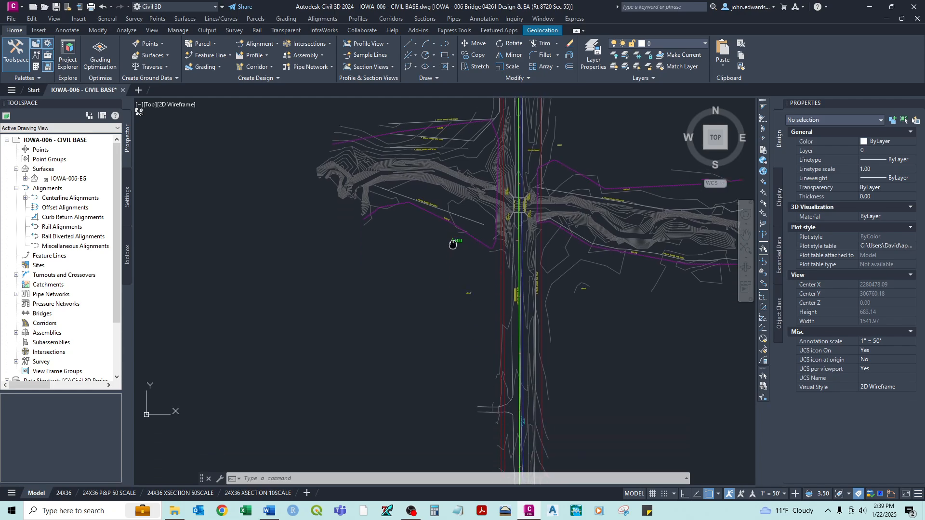
{"action": "scroll", "scroll_direction": "down", "scroll_amount": 3}
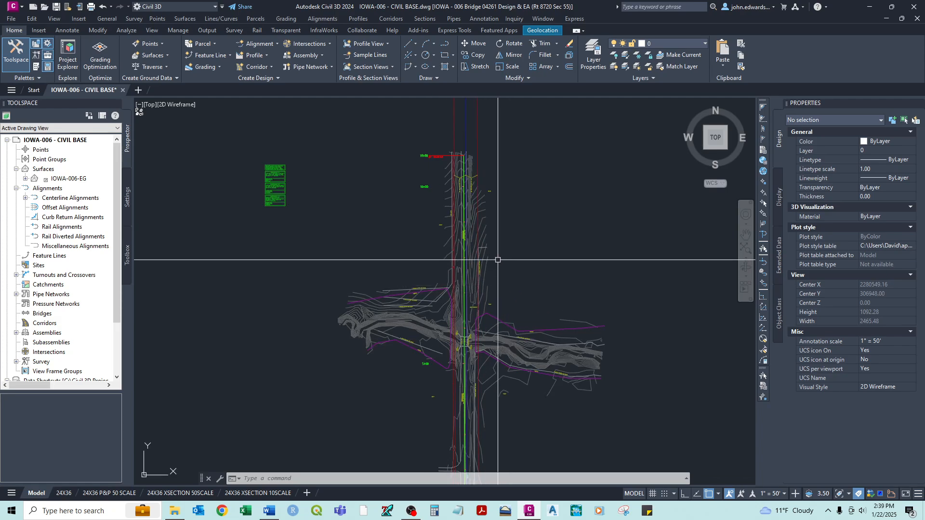
{"action": "mouse_move", "coordinate": [404, 376]}
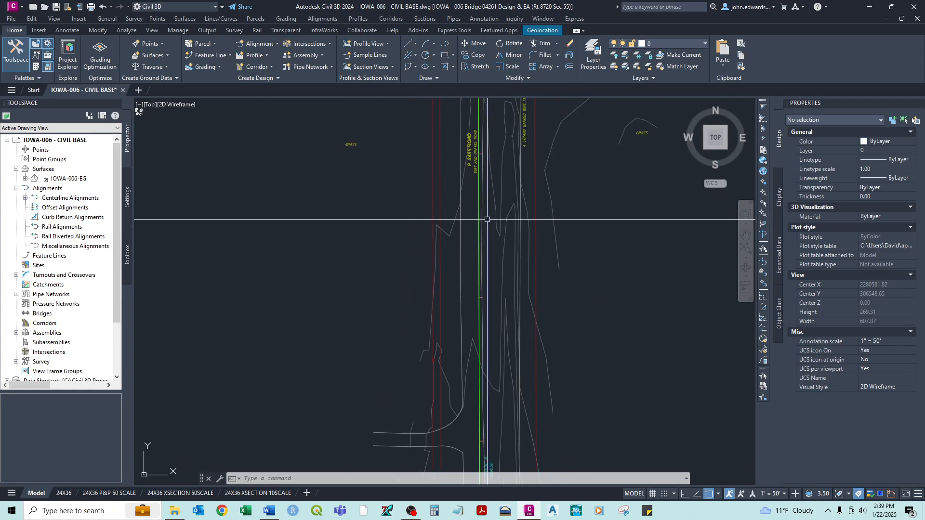
{"action": "scroll", "scroll_direction": "down", "scroll_amount": 3}
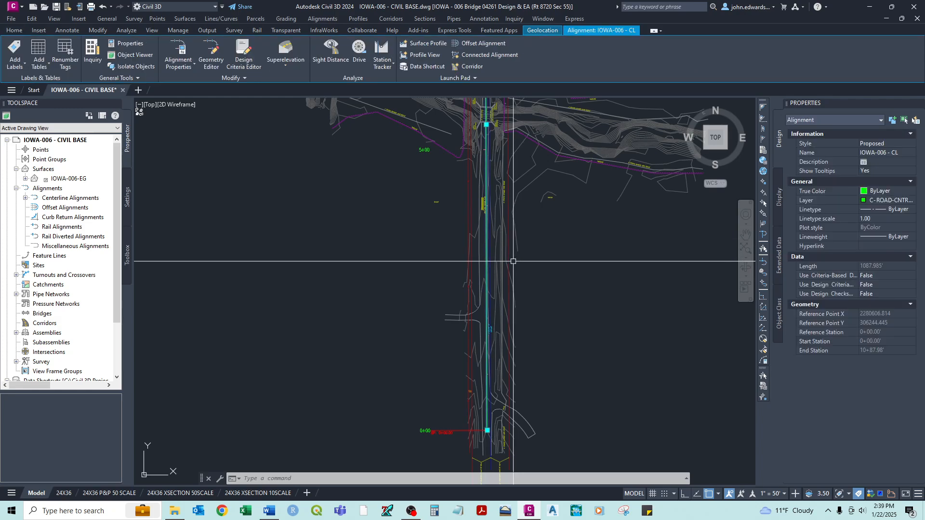
Set IOWA-006 - CL alignment labels to 100 ft major stations and 50 ft minor ticks via Edit Alignment Labels.
{"action": "right_click", "coordinate": [511, 262]}
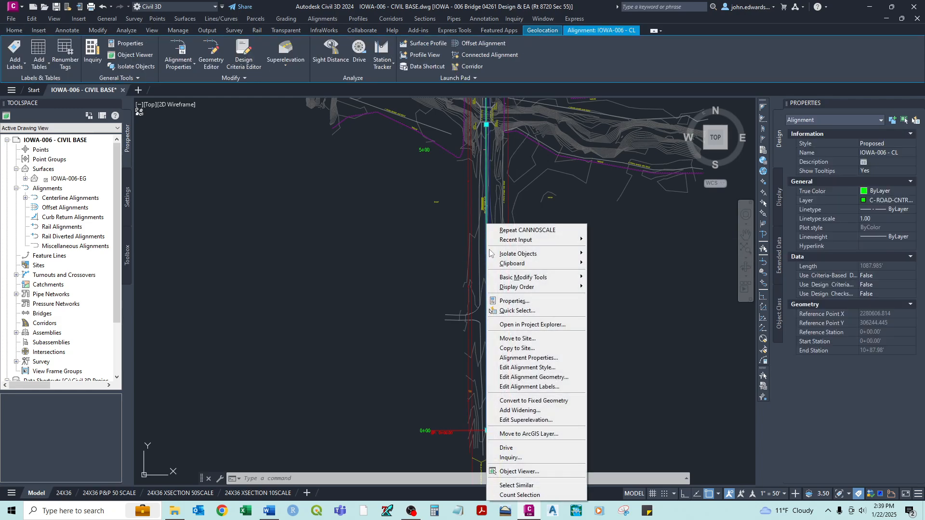
{"action": "mouse_move", "coordinate": [527, 367]}
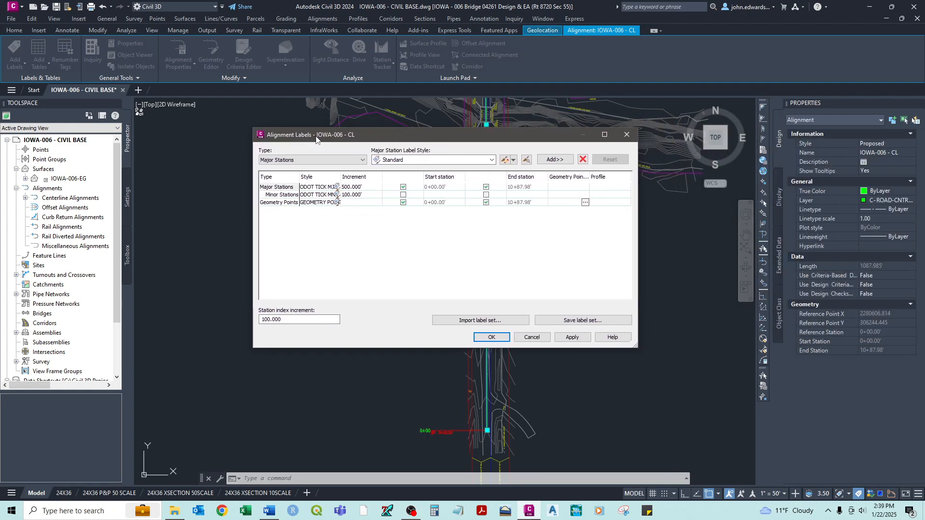
{"action": "mouse_move", "coordinate": [360, 214]}
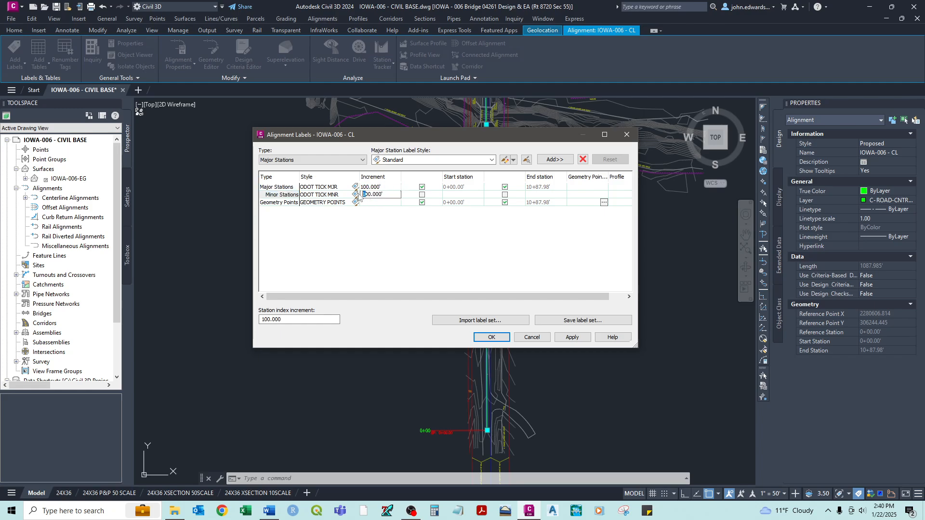
{"action": "type", "text": "50.000"}
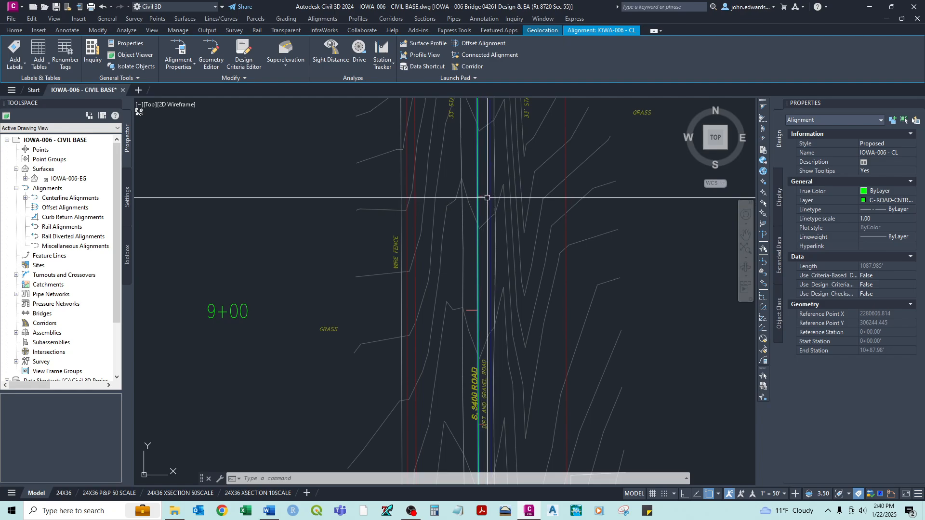
{"action": "mouse_move", "coordinate": [484, 201]}
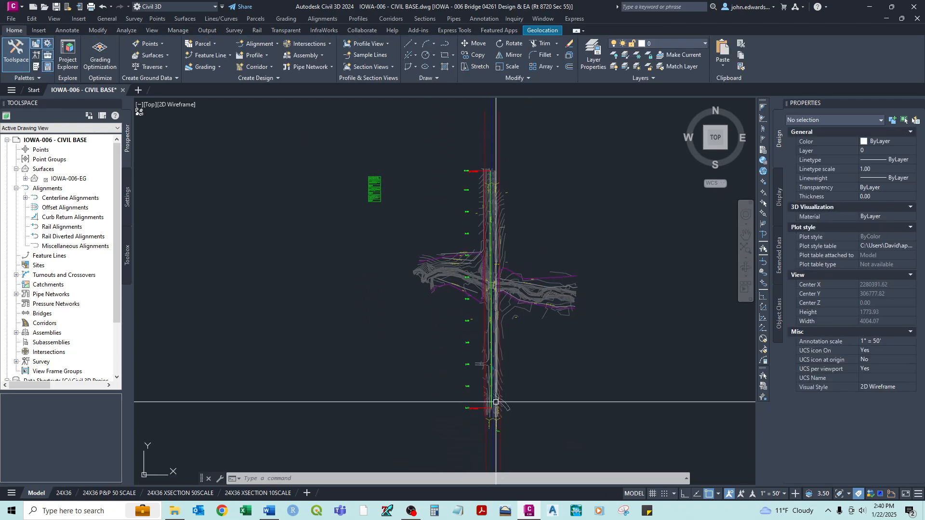
Expand Prospector's Alignments > Centerline Alignments to reveal IOWA-006 - CL in the drawing tree.
{"action": "scroll", "scroll_direction": "down", "scroll_amount": 3}
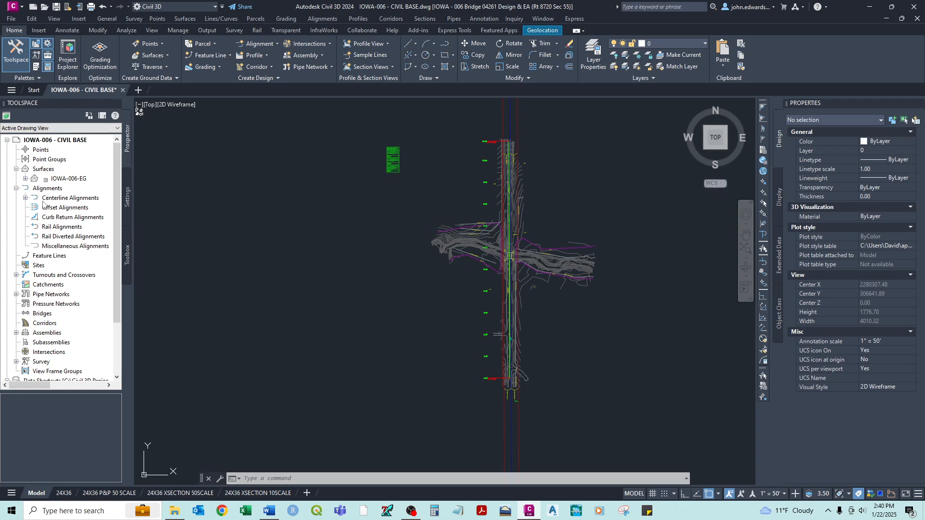
{"action": "left_click", "coordinate": [16, 188]}
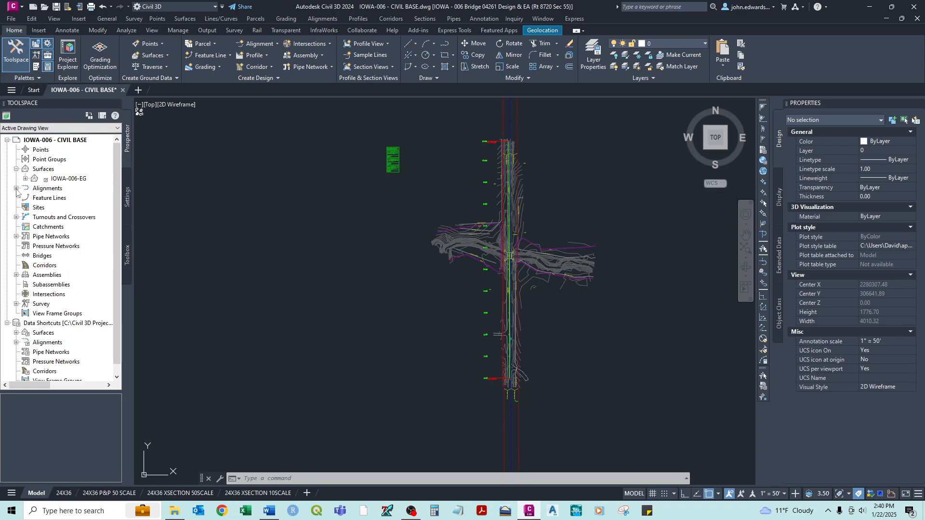
{"action": "left_click", "coordinate": [17, 188]}
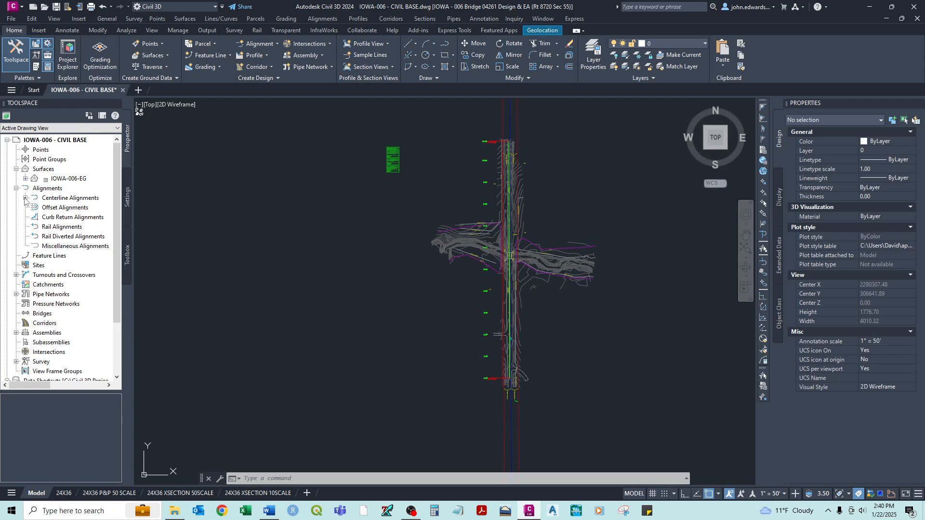
{"action": "left_click", "coordinate": [34, 197]}
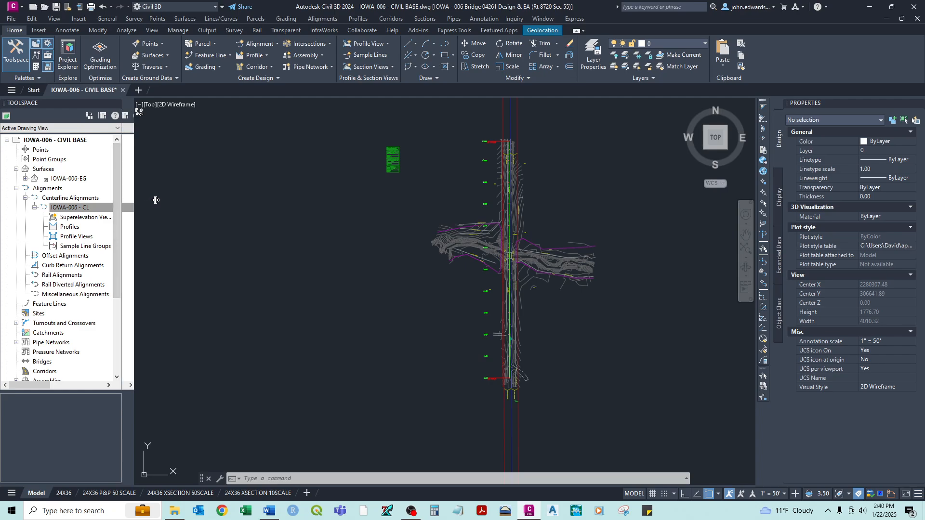
{"action": "mouse_move", "coordinate": [578, 239]}
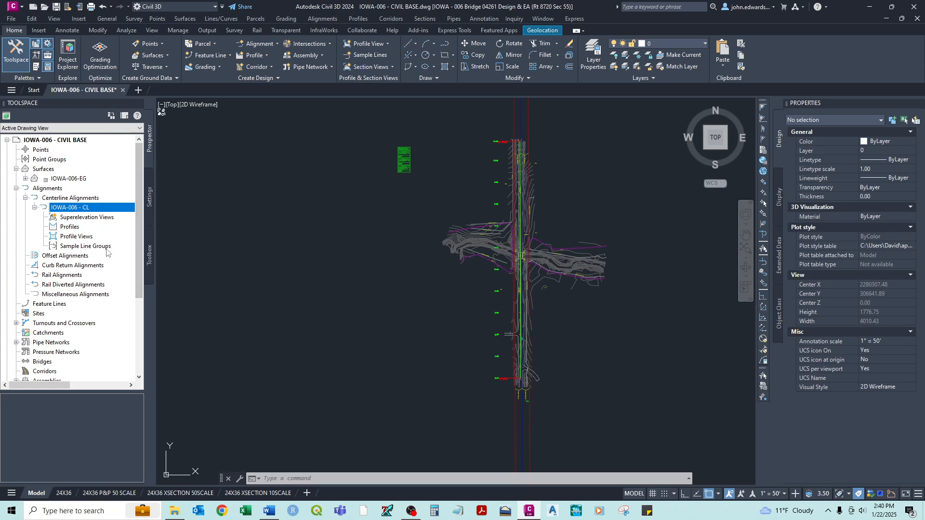
{"action": "mouse_move", "coordinate": [95, 252]}
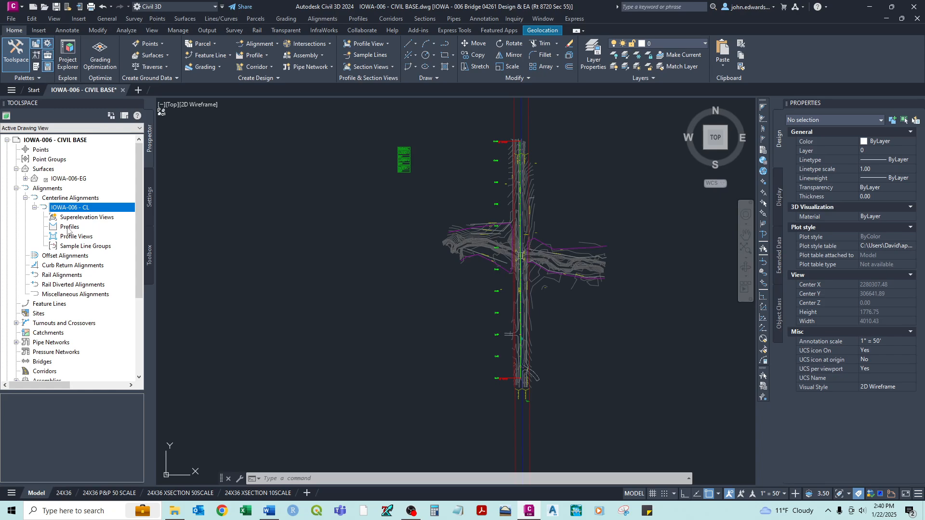
{"action": "mouse_move", "coordinate": [63, 323]}
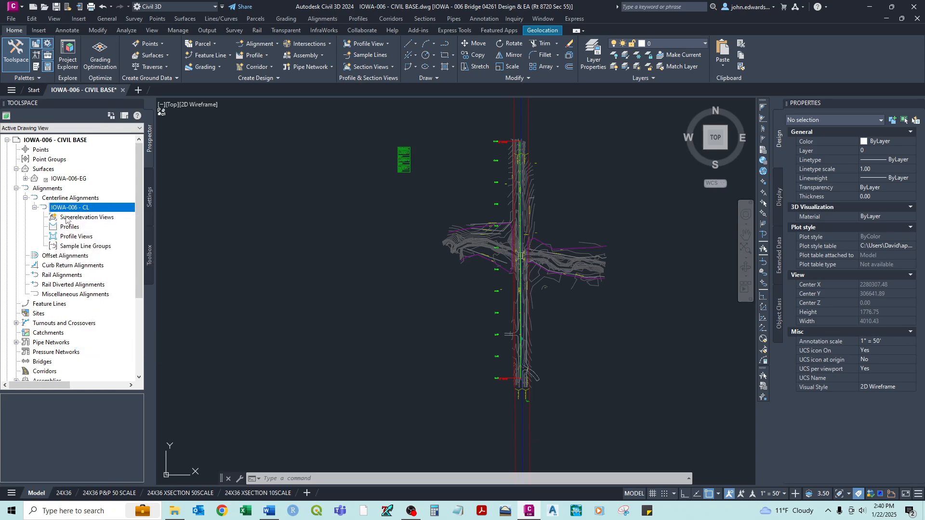
{"action": "mouse_move", "coordinate": [69, 227]}
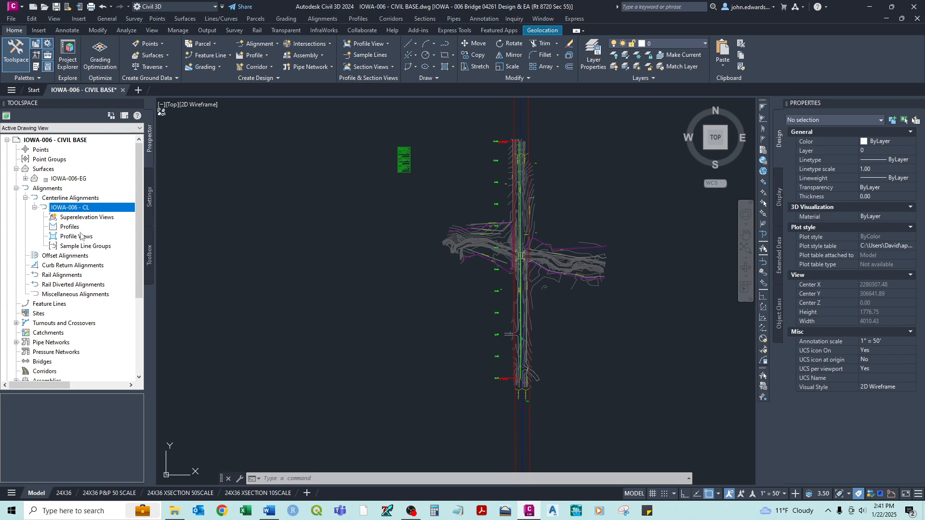
{"action": "mouse_move", "coordinate": [85, 246]}
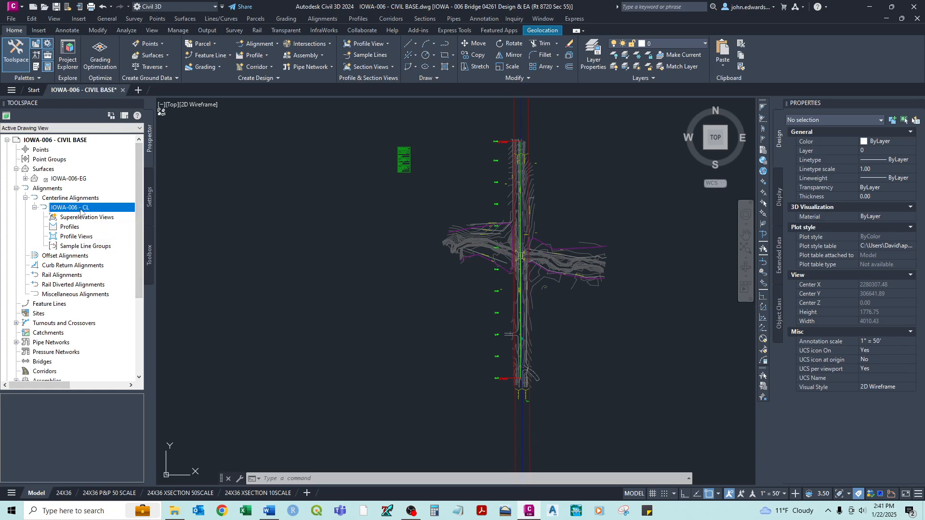
{"action": "scroll", "scroll_direction": "down", "scroll_amount": 3}
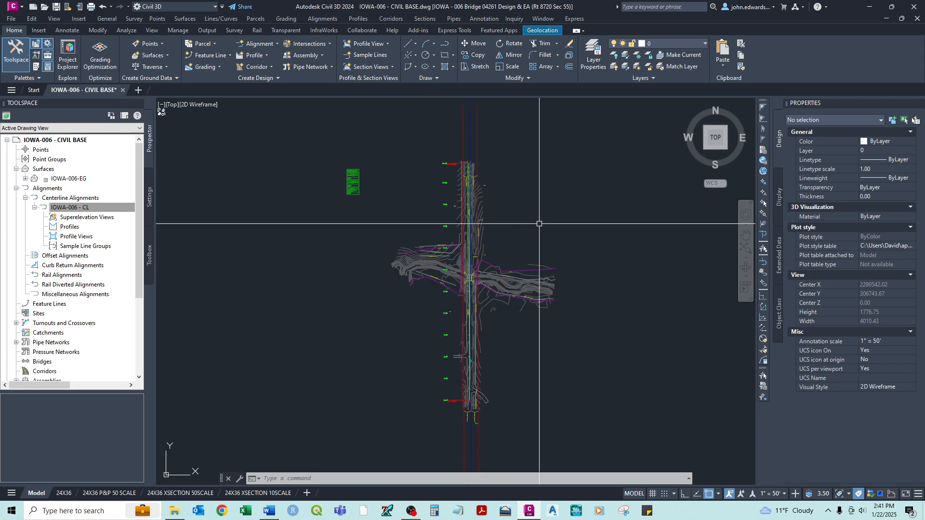
{"action": "mouse_move", "coordinate": [548, 217]}
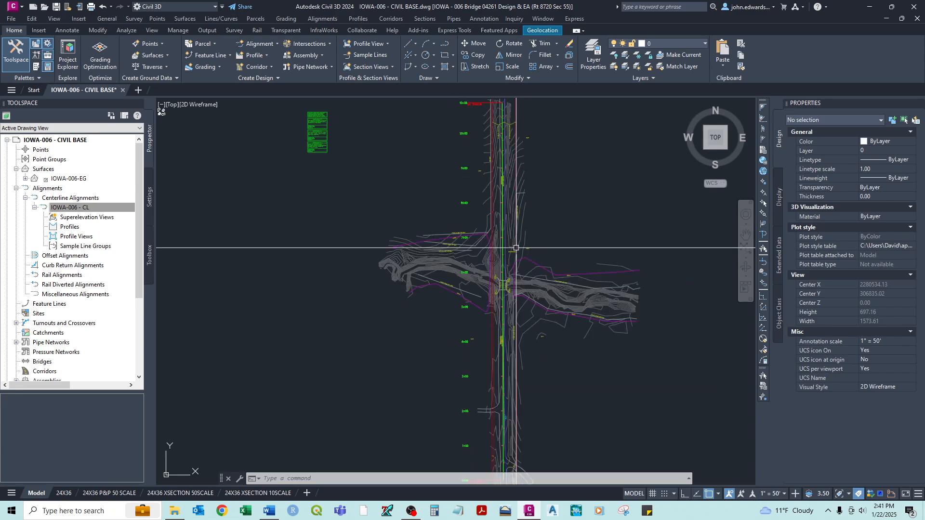
{"action": "scroll", "scroll_direction": "down", "scroll_amount": 3}
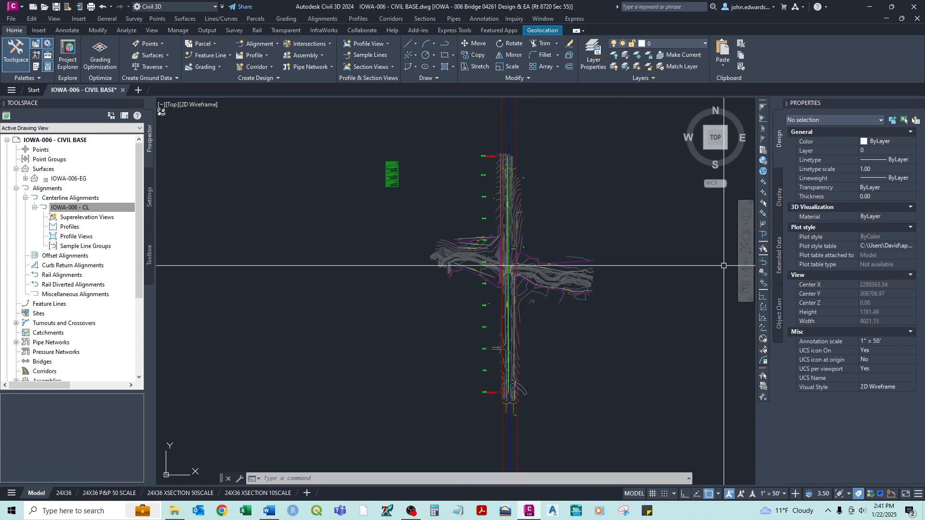